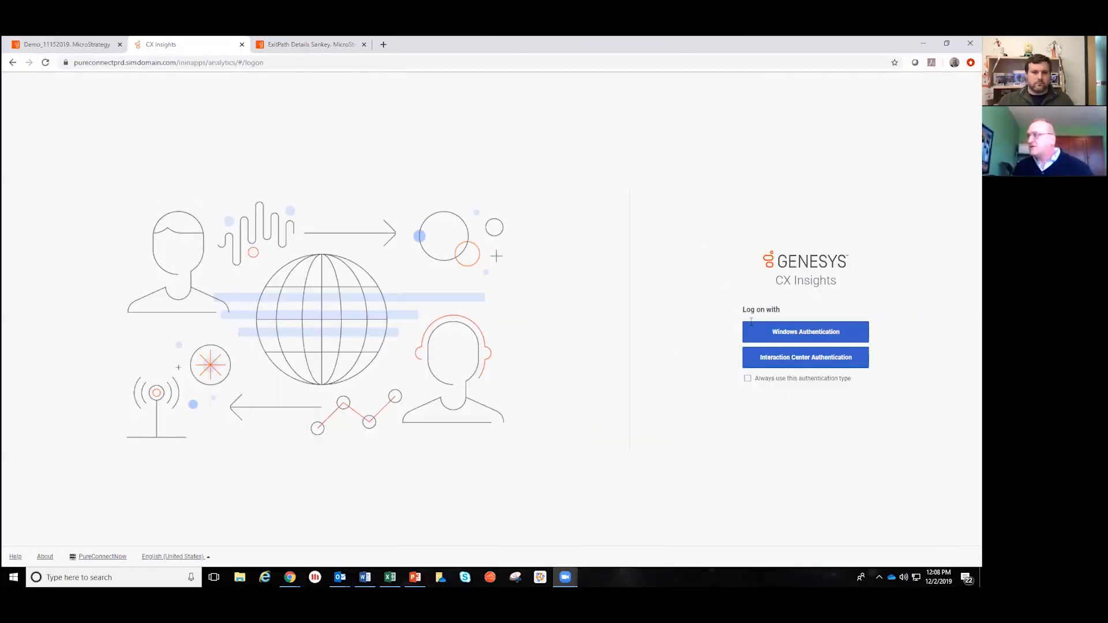
mouse_move(787, 324)
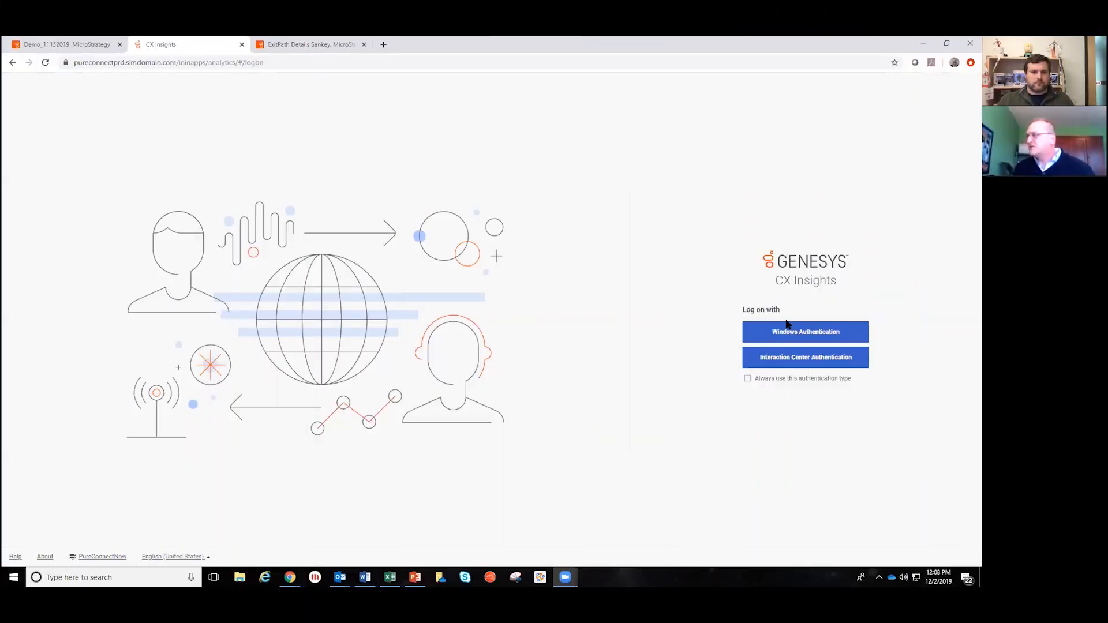
- Sign in to CX Insights using Windows Authentication
left_click(803, 332)
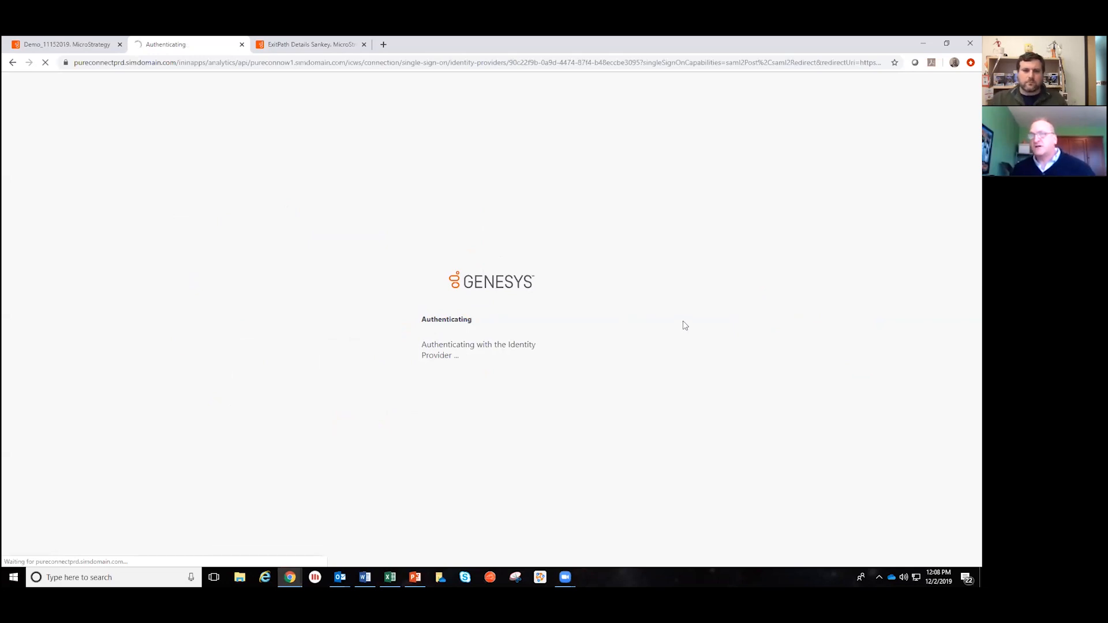
mouse_move(629, 264)
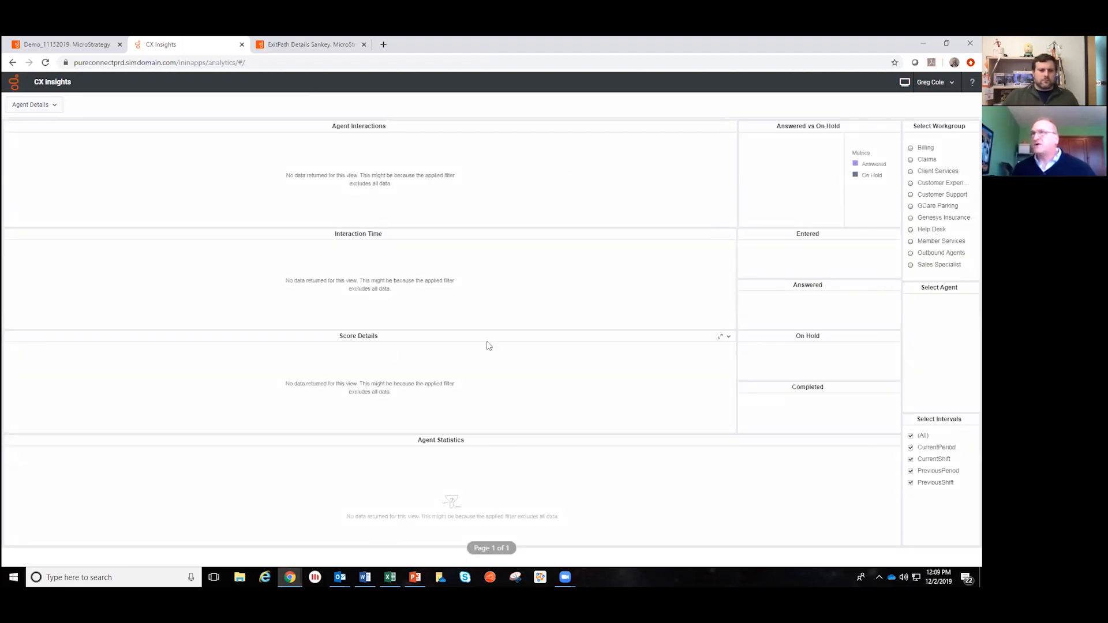
left_click(34, 105)
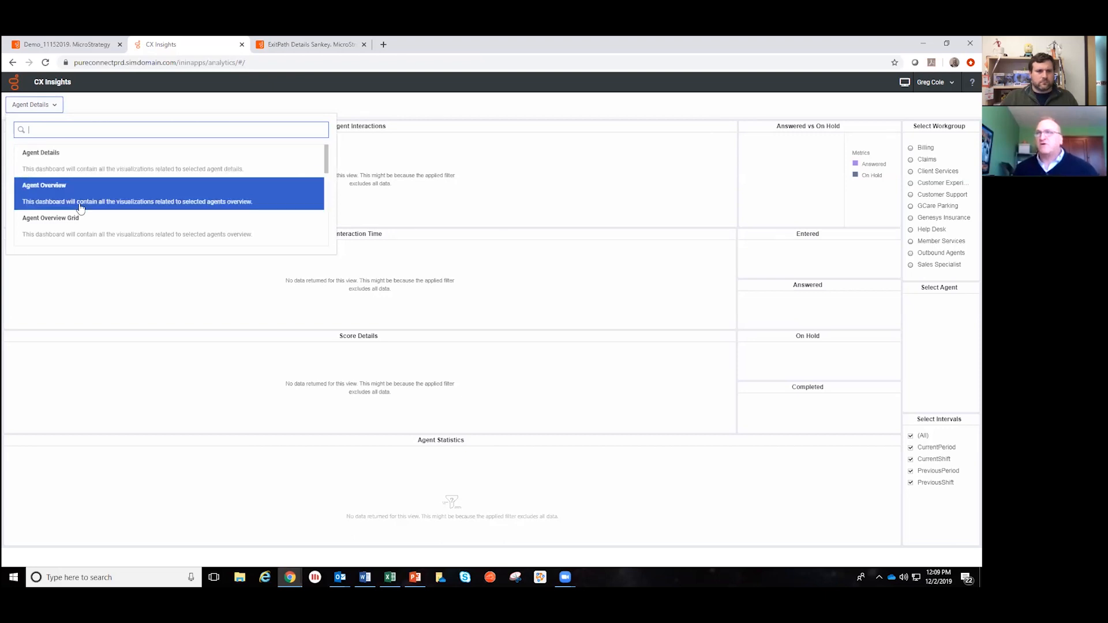
scroll("down", 3)
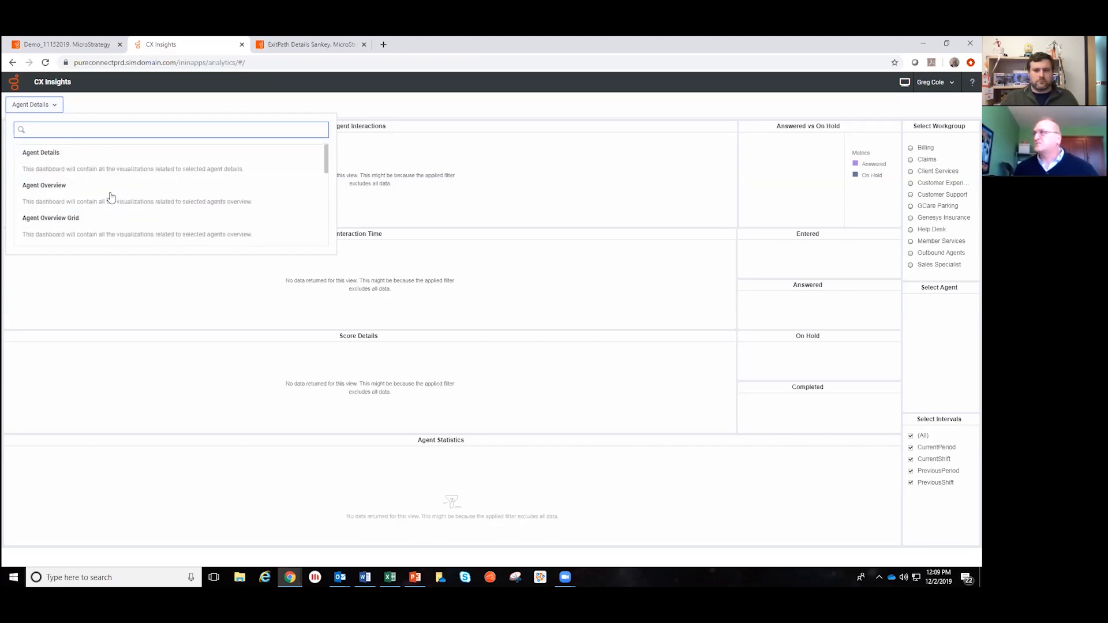
left_click(34, 104)
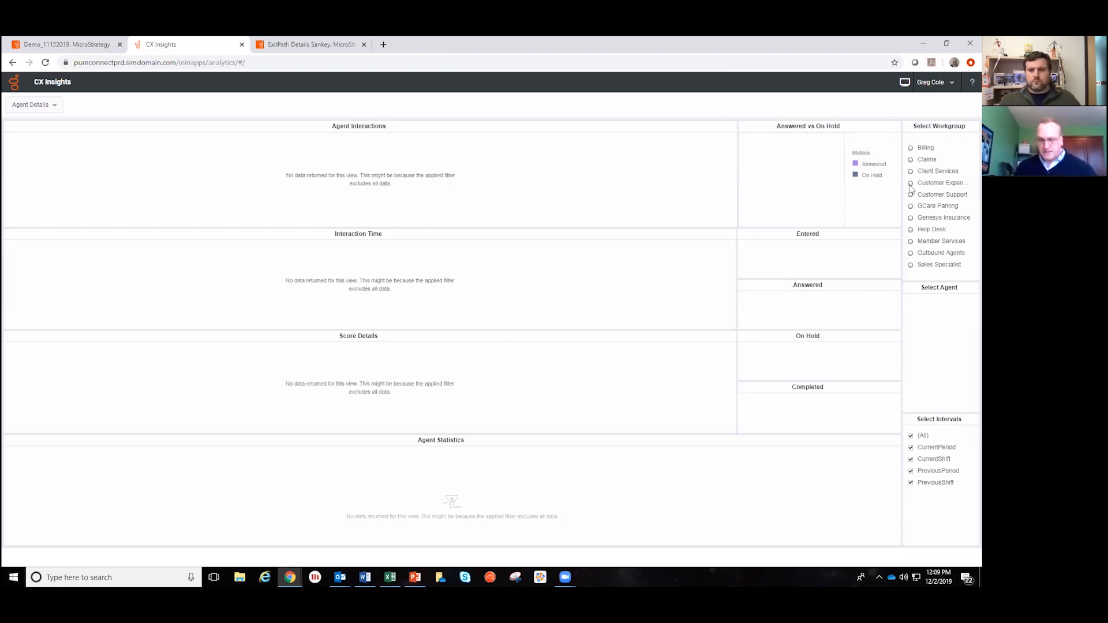
mouse_move(910, 155)
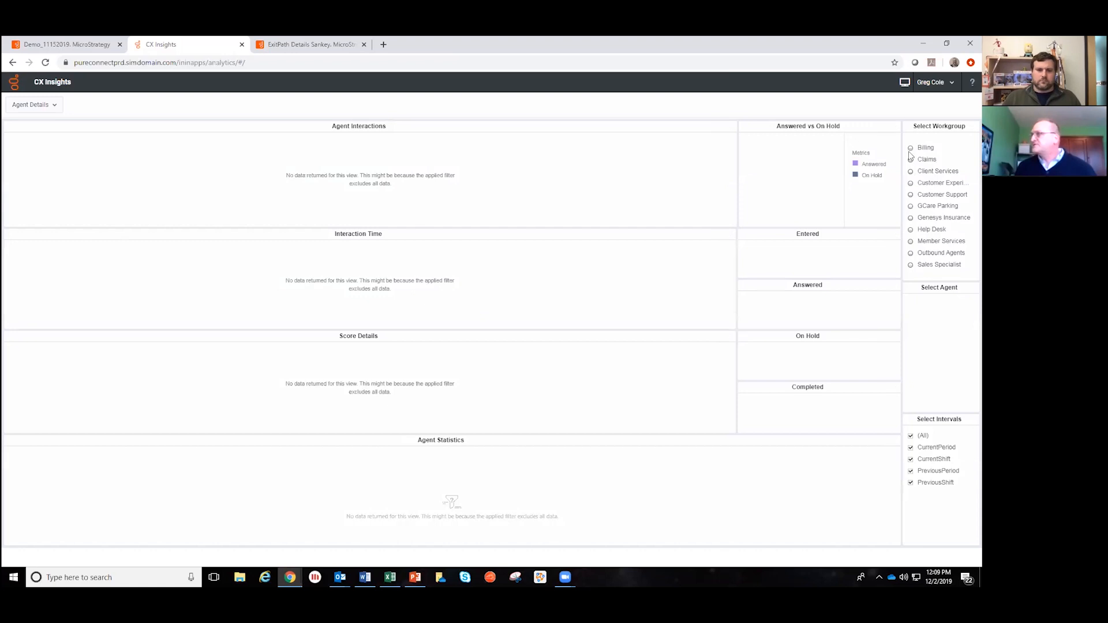
- Filter the dashboard to the Billing workgroup and select one of its agents
left_click(911, 148)
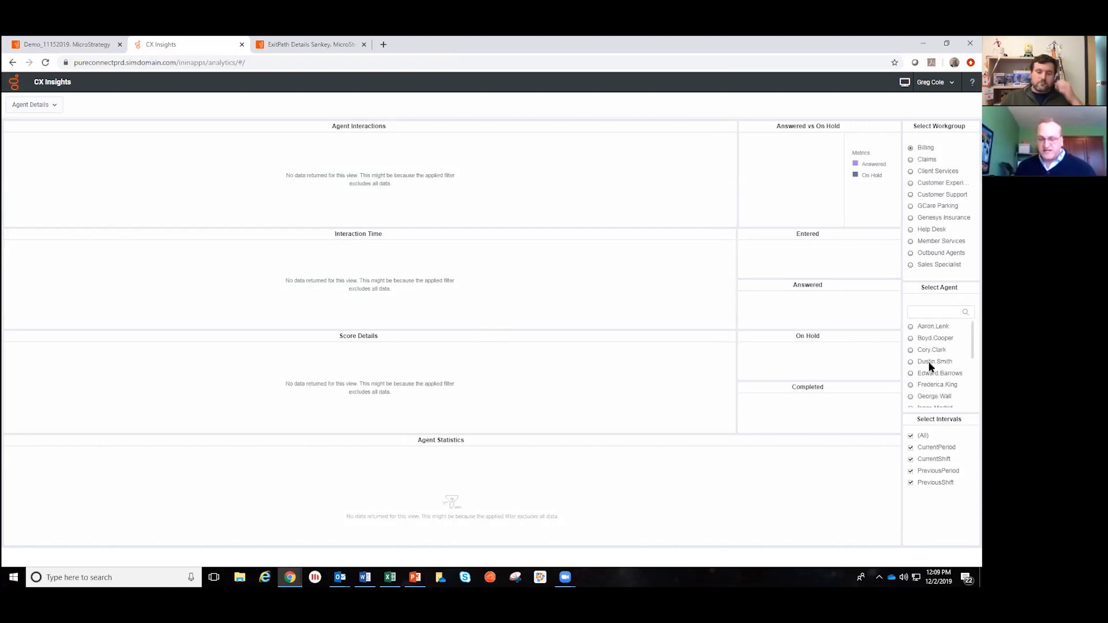
scroll("down", 3)
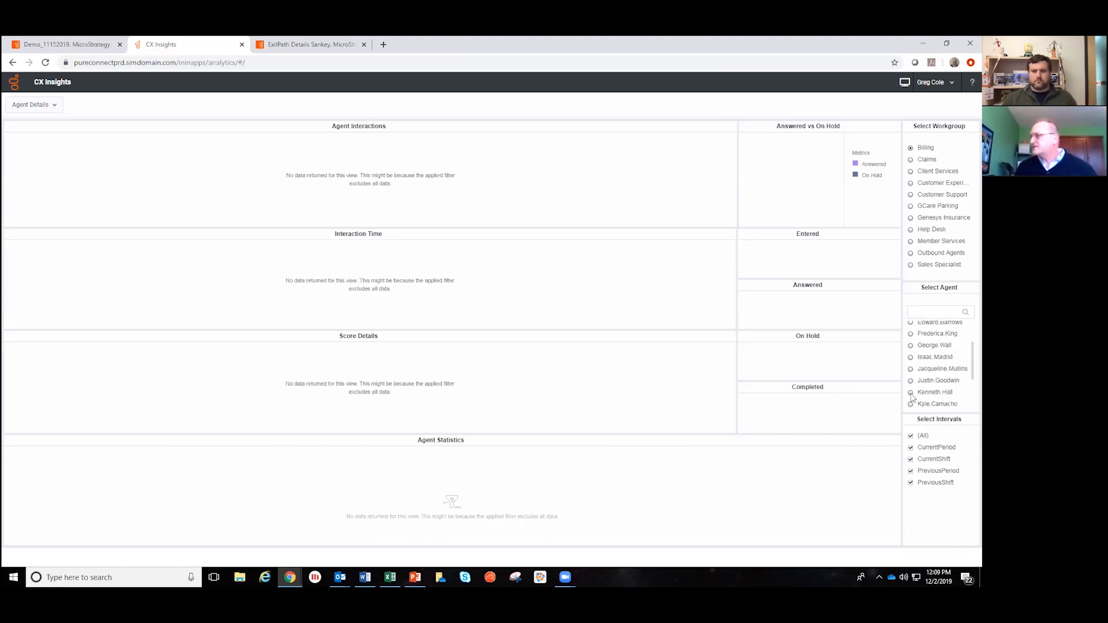
left_click(911, 393)
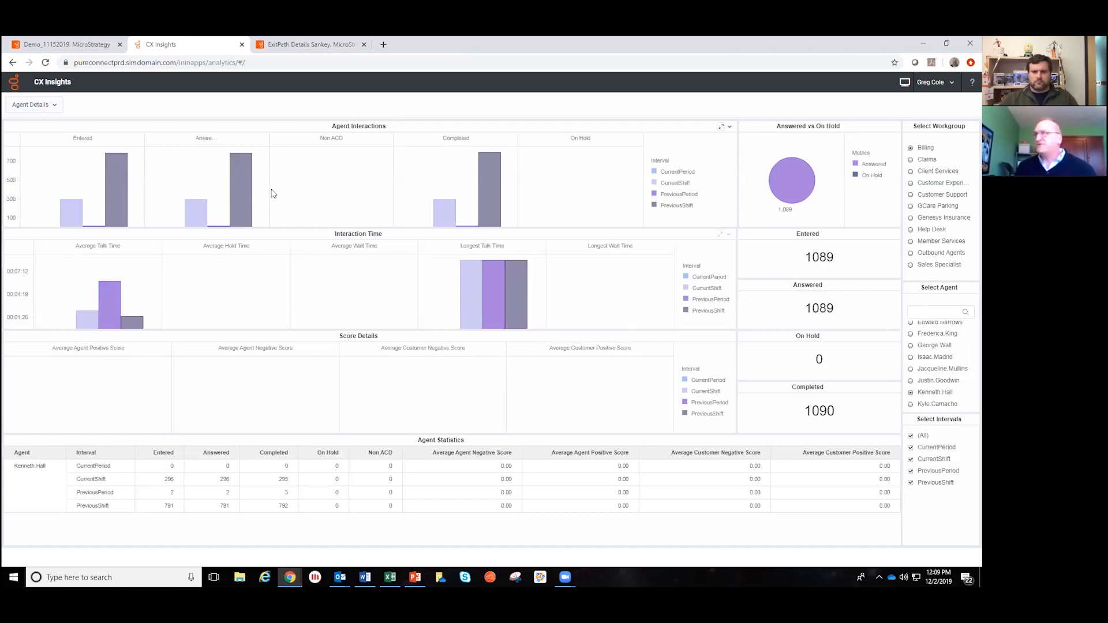
mouse_move(569, 205)
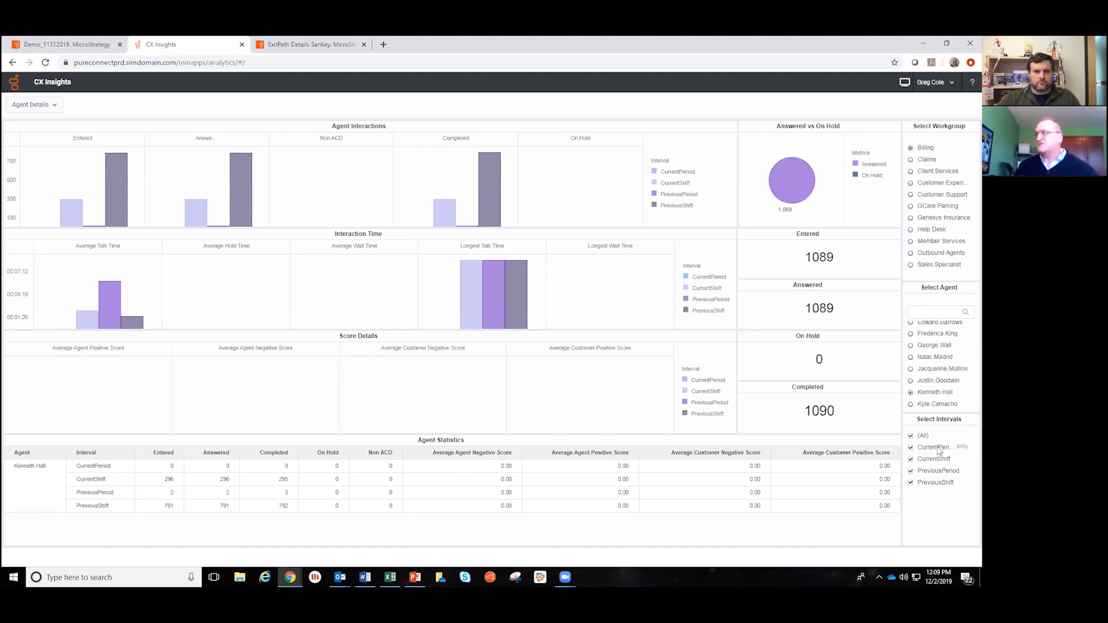
mouse_move(490, 309)
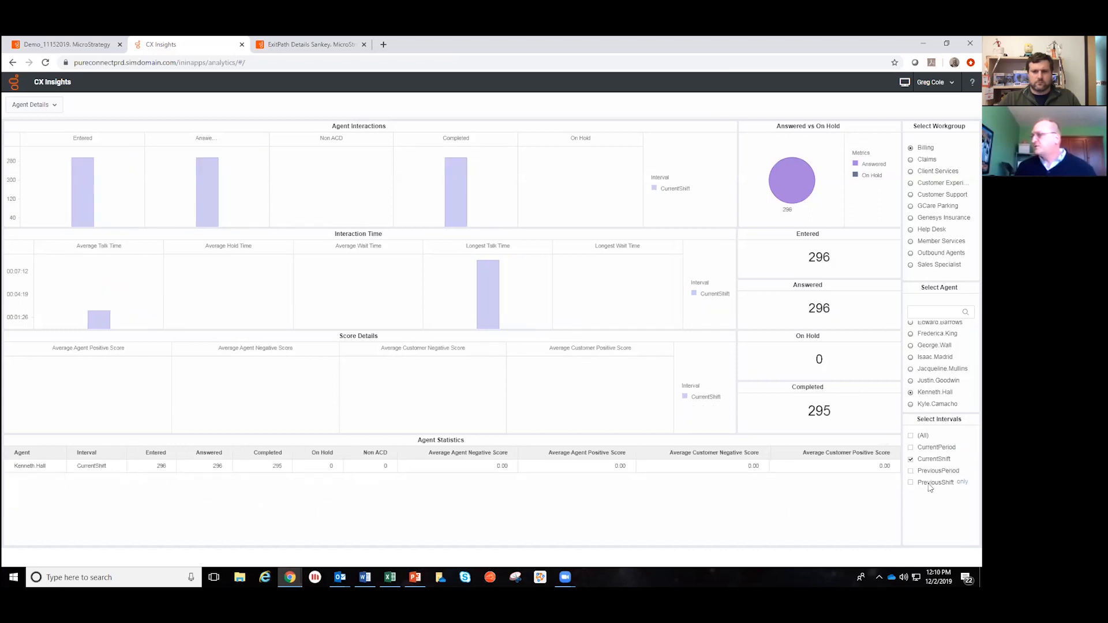
- Add the PreviousShift interval alongside CurrentShift
left_click(910, 482)
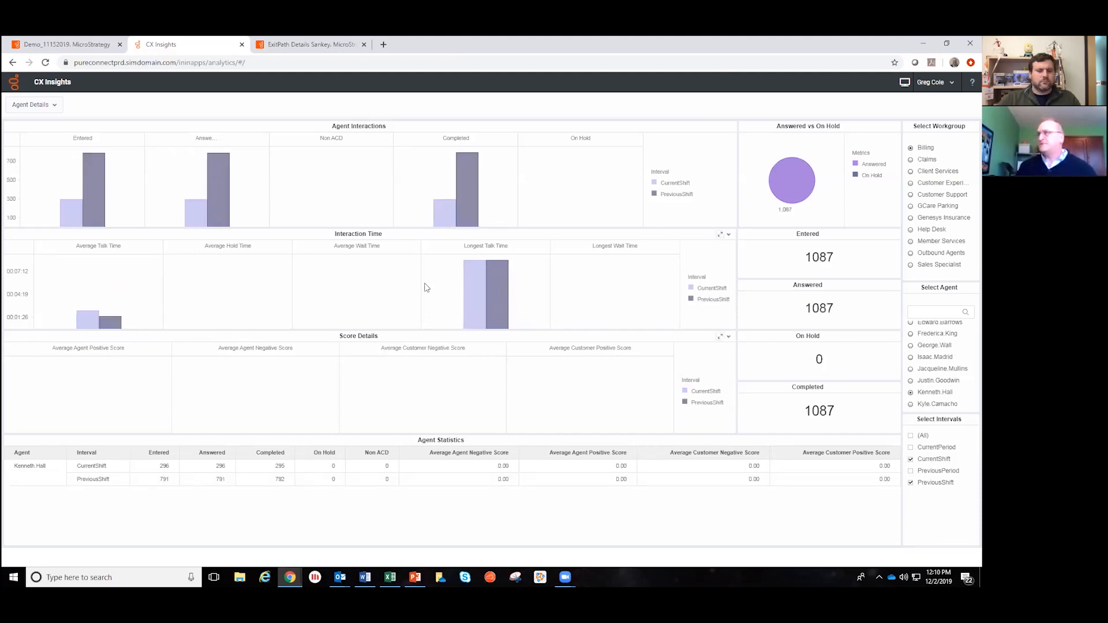
mouse_move(70, 212)
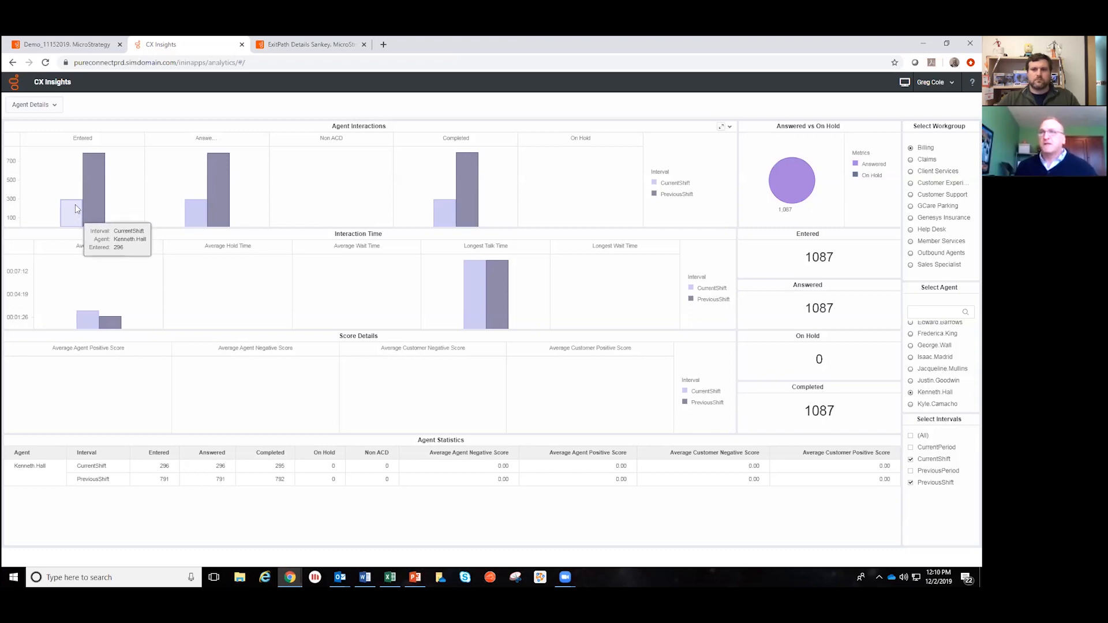
mouse_move(91, 192)
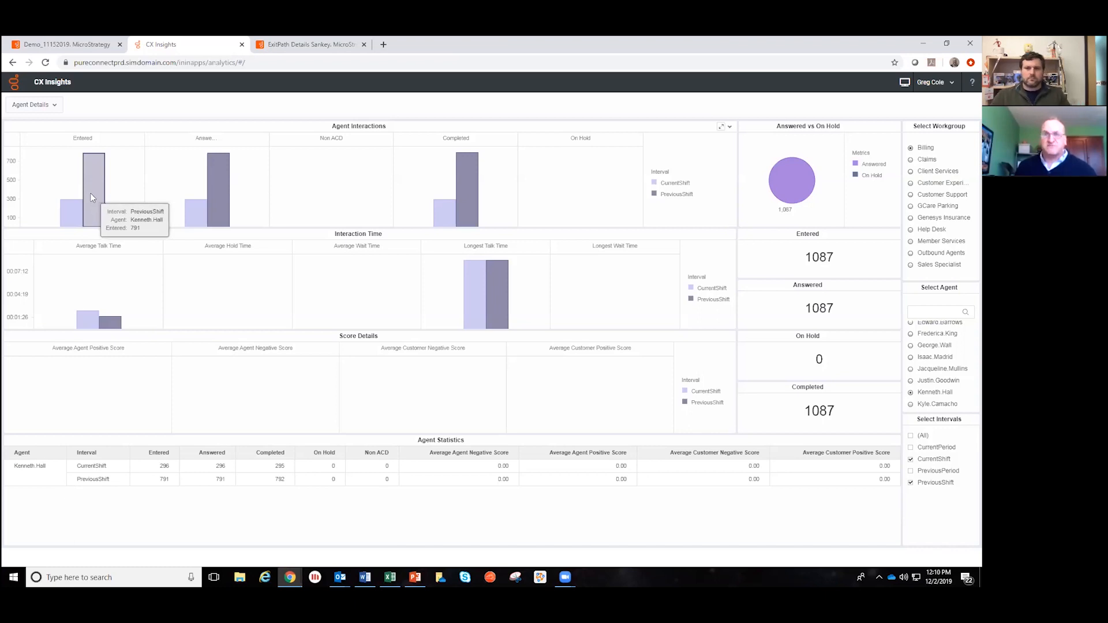
mouse_move(75, 215)
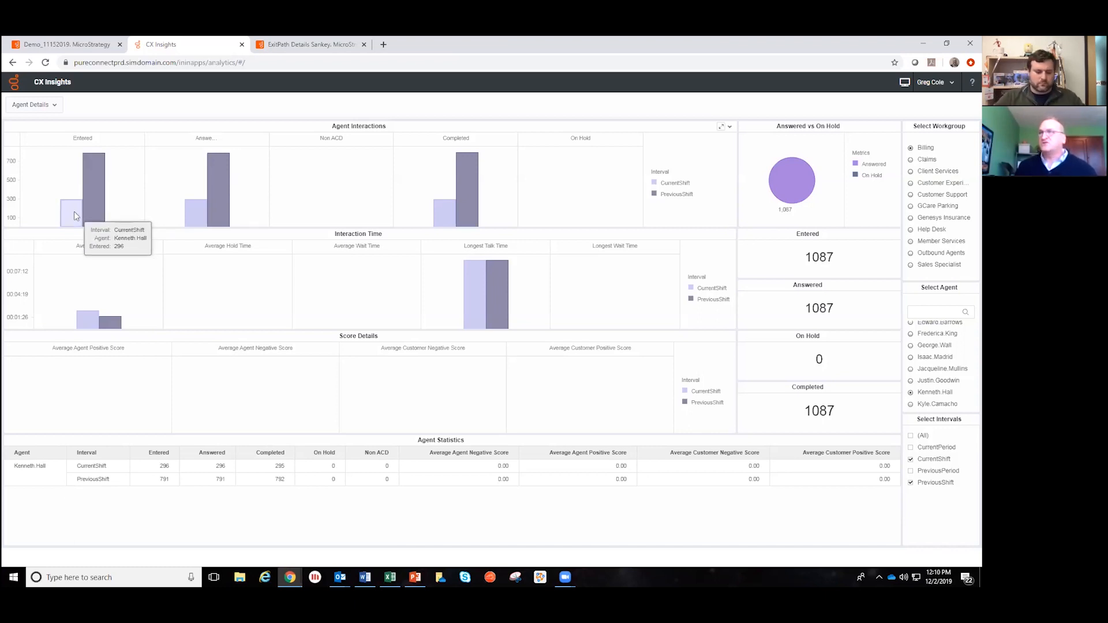
mouse_move(204, 142)
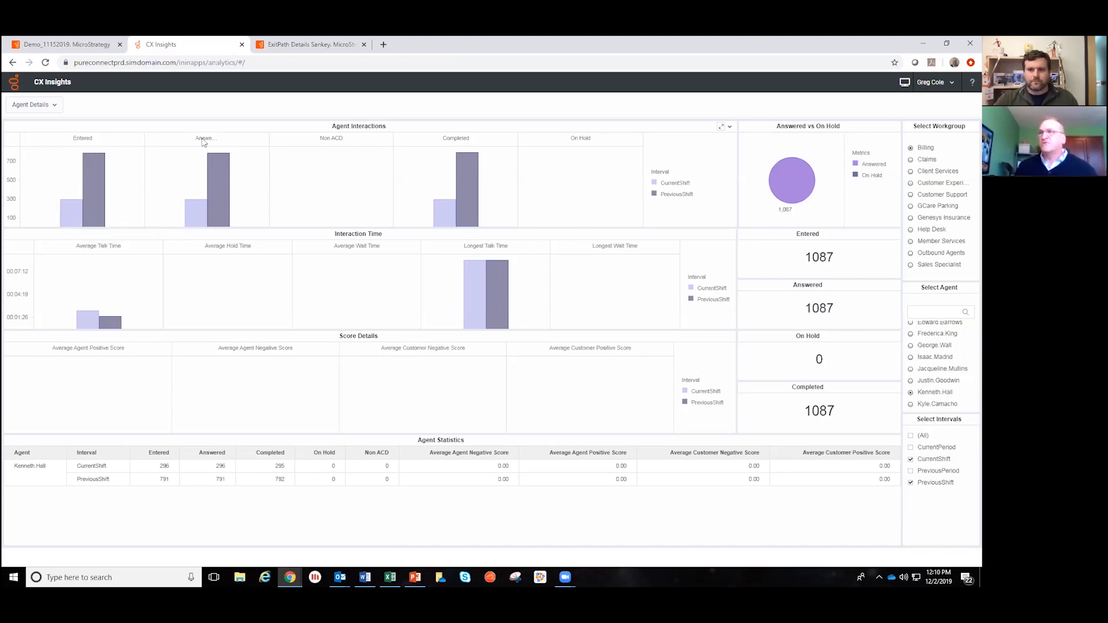
mouse_move(367, 192)
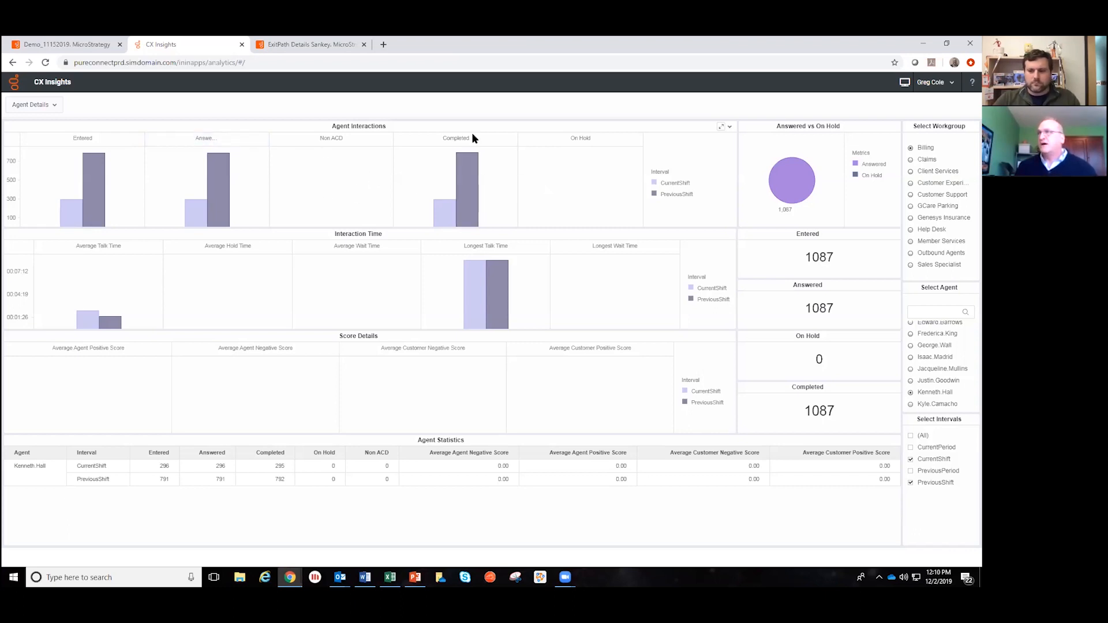
mouse_move(589, 192)
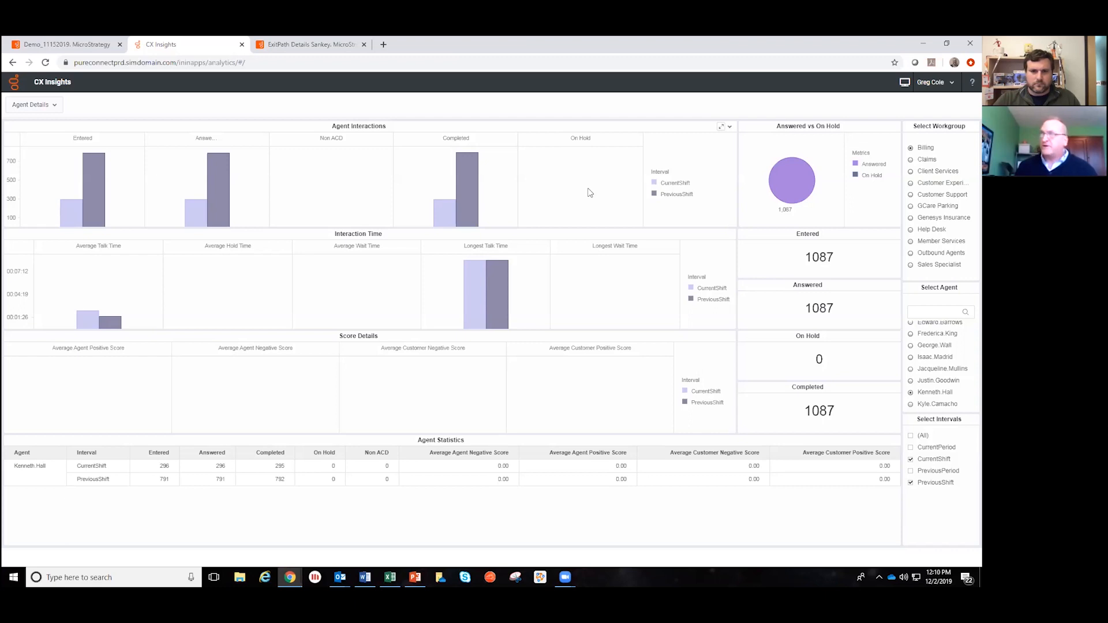
mouse_move(218, 187)
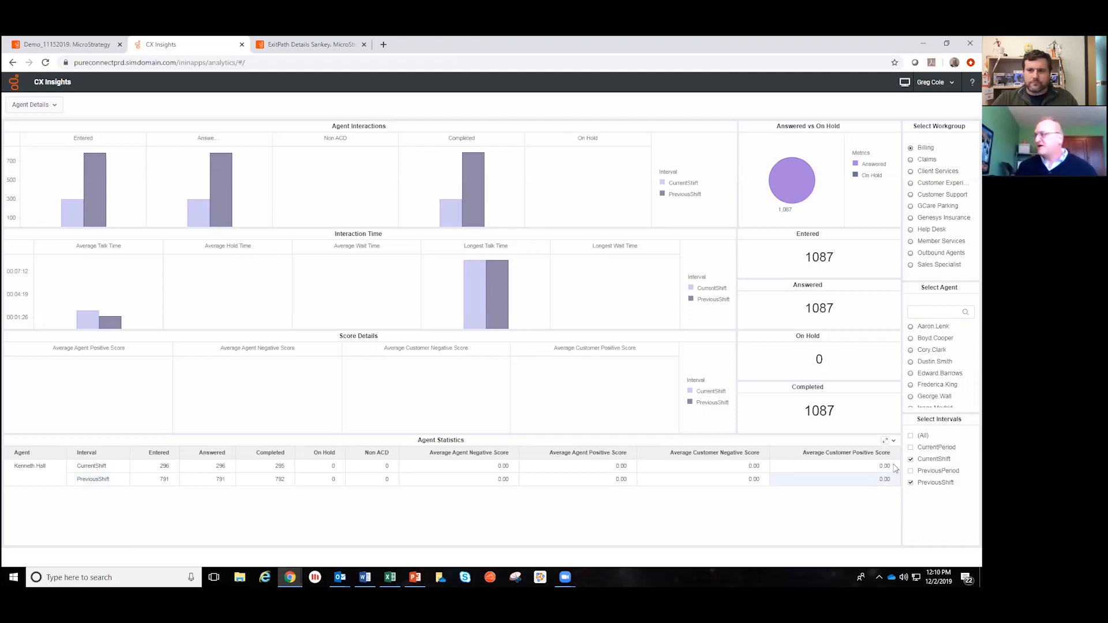
mouse_move(887, 441)
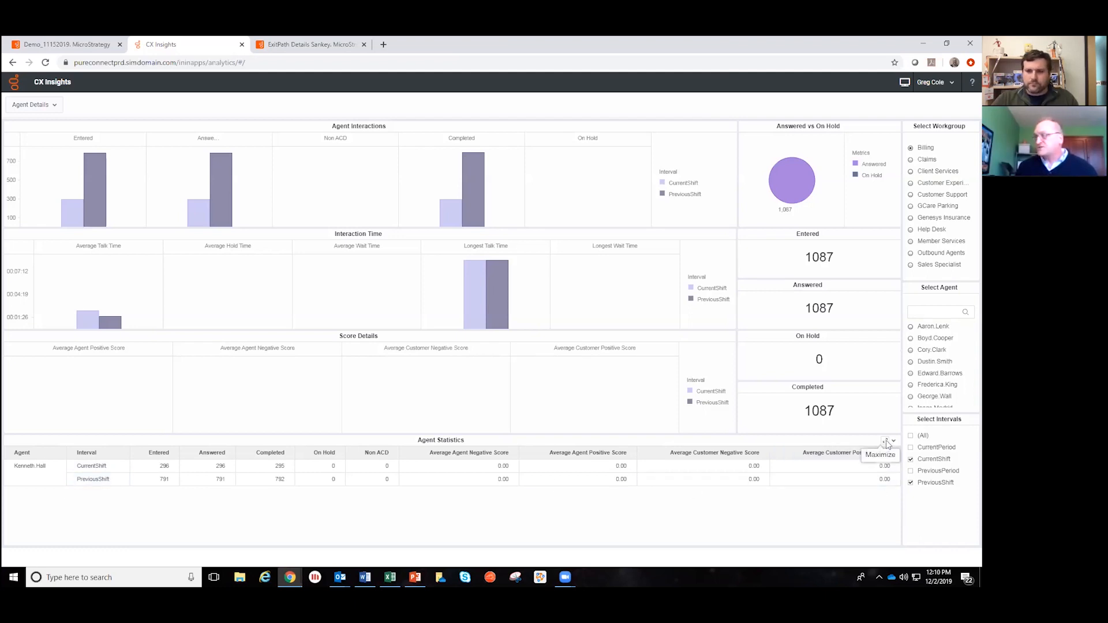
left_click(884, 444)
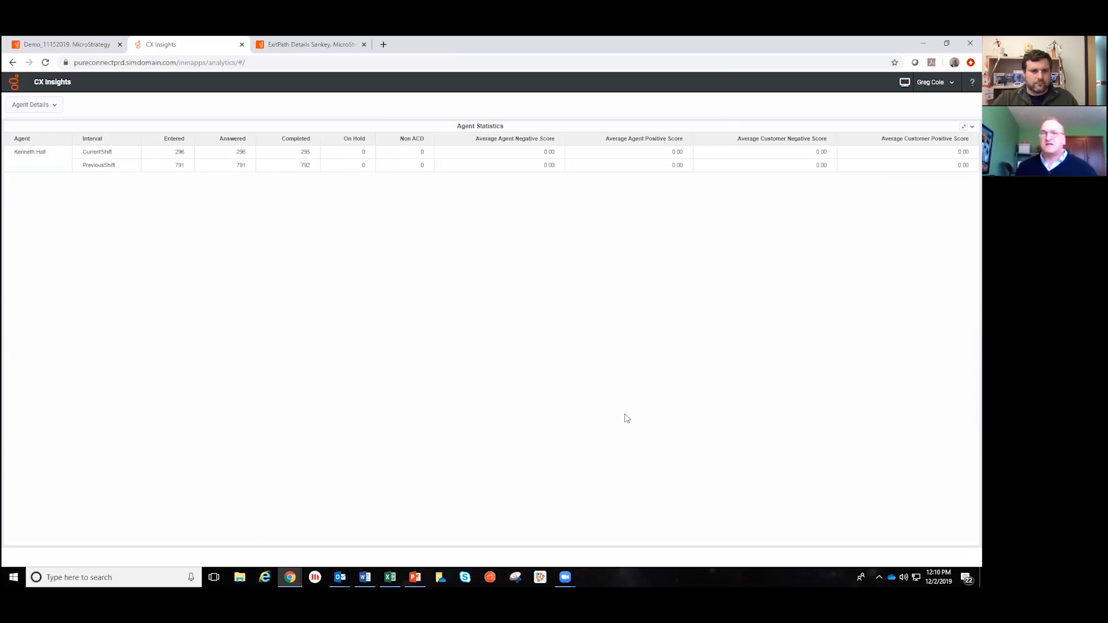
mouse_move(60, 179)
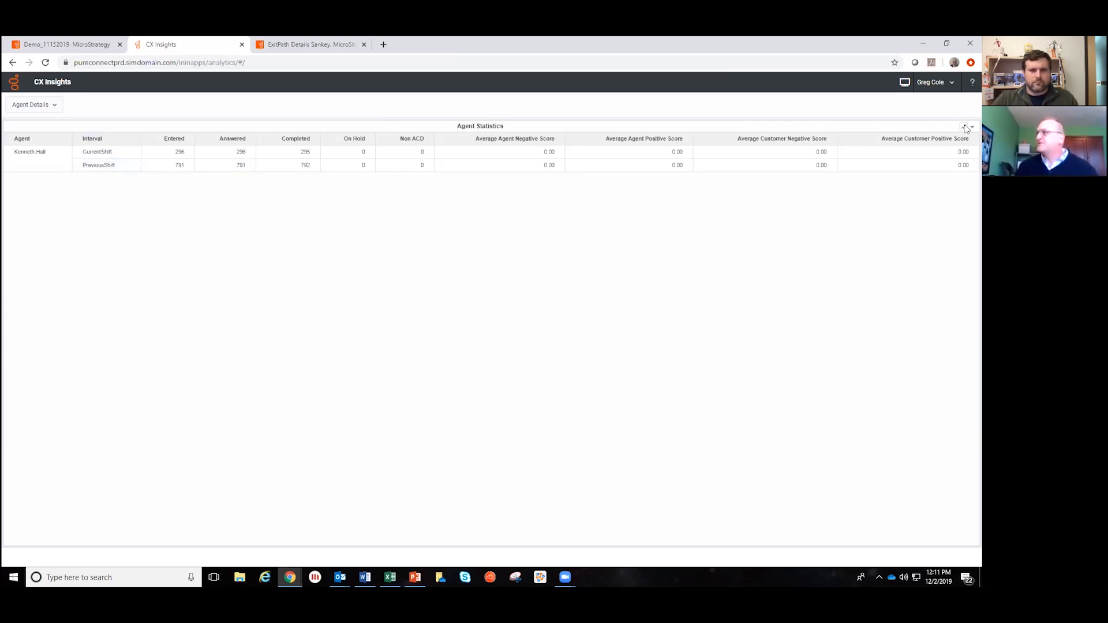
left_click(967, 127)
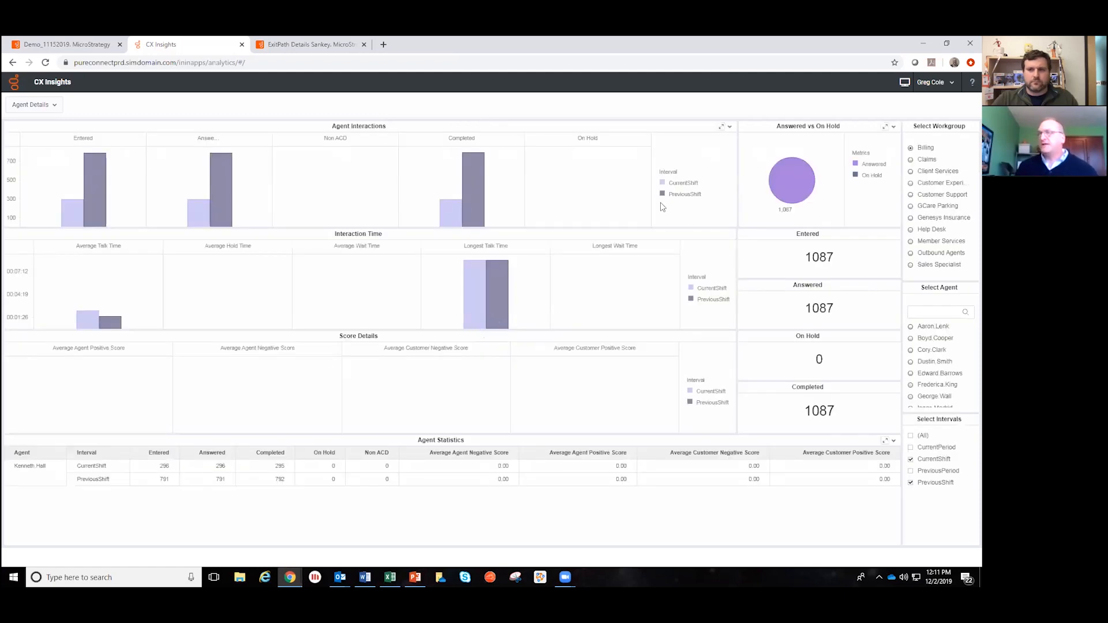
mouse_move(652, 232)
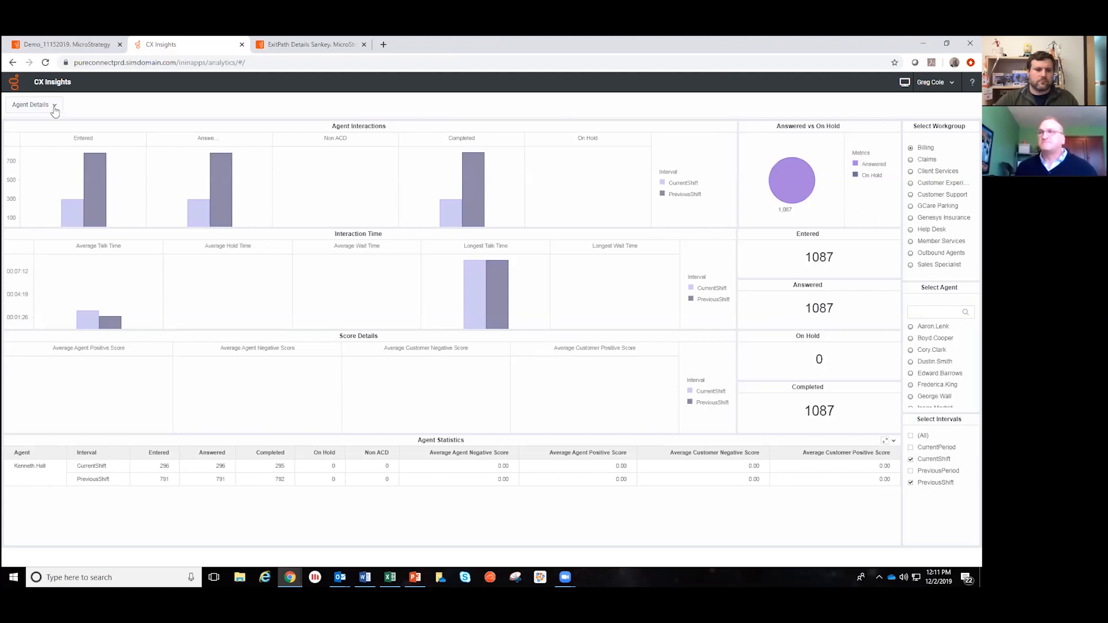
- Choose Agent Status from the dashboard selector
left_click(34, 104)
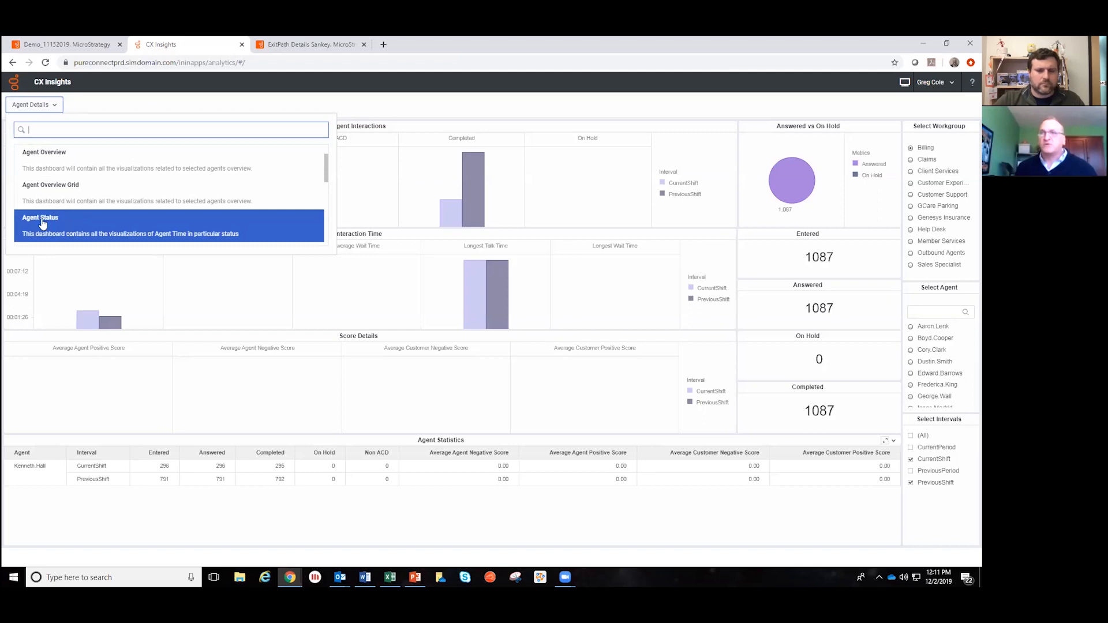
left_click(41, 217)
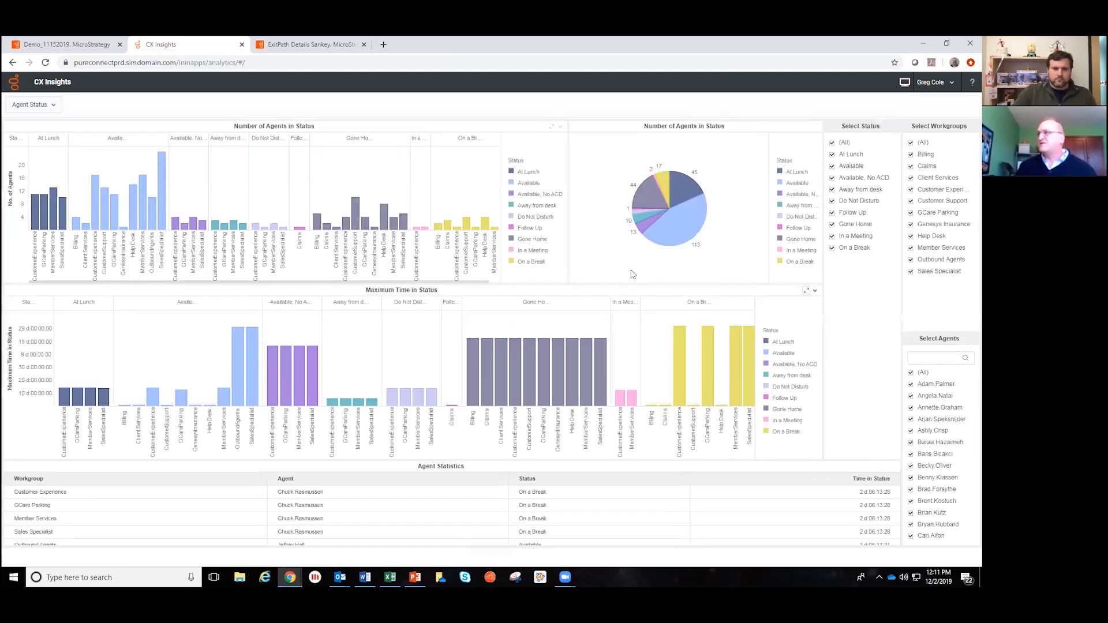
mouse_move(639, 198)
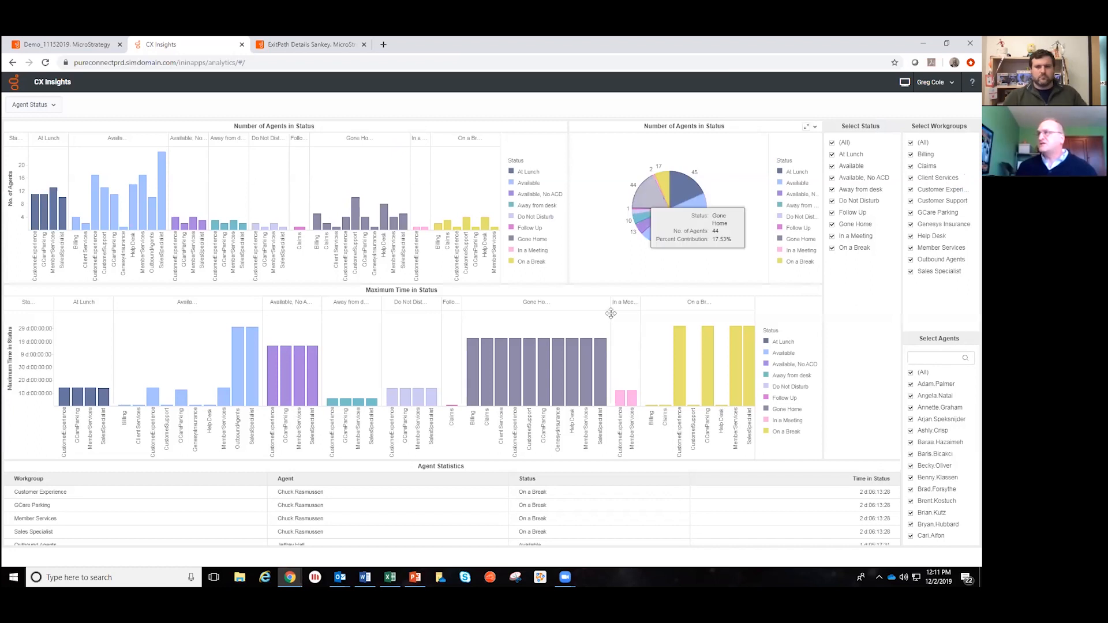
mouse_move(967, 191)
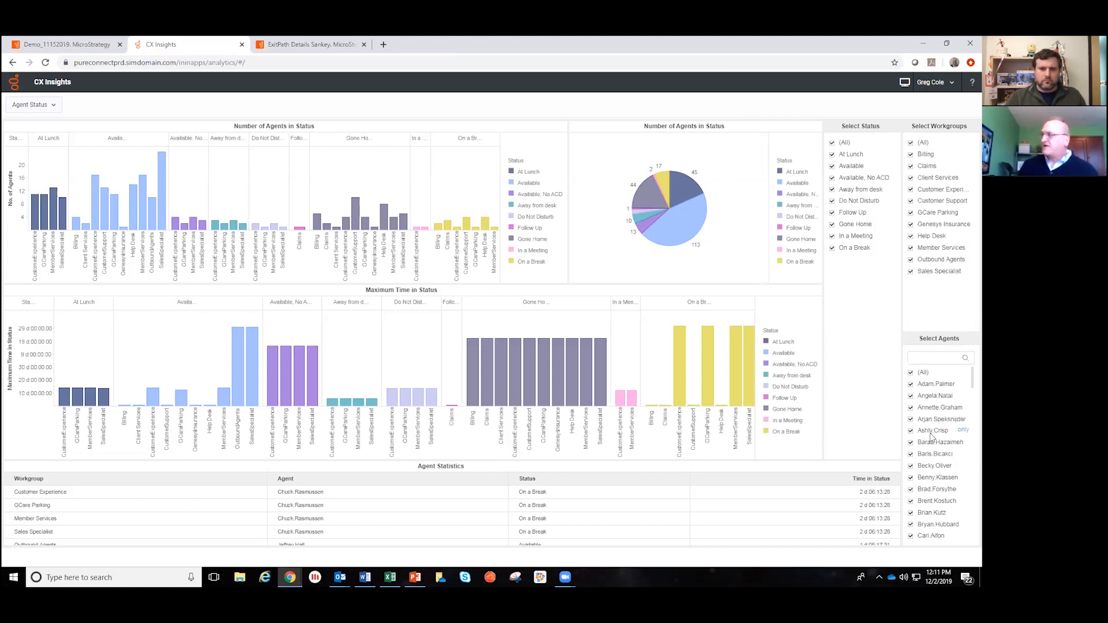
scroll("down", 3)
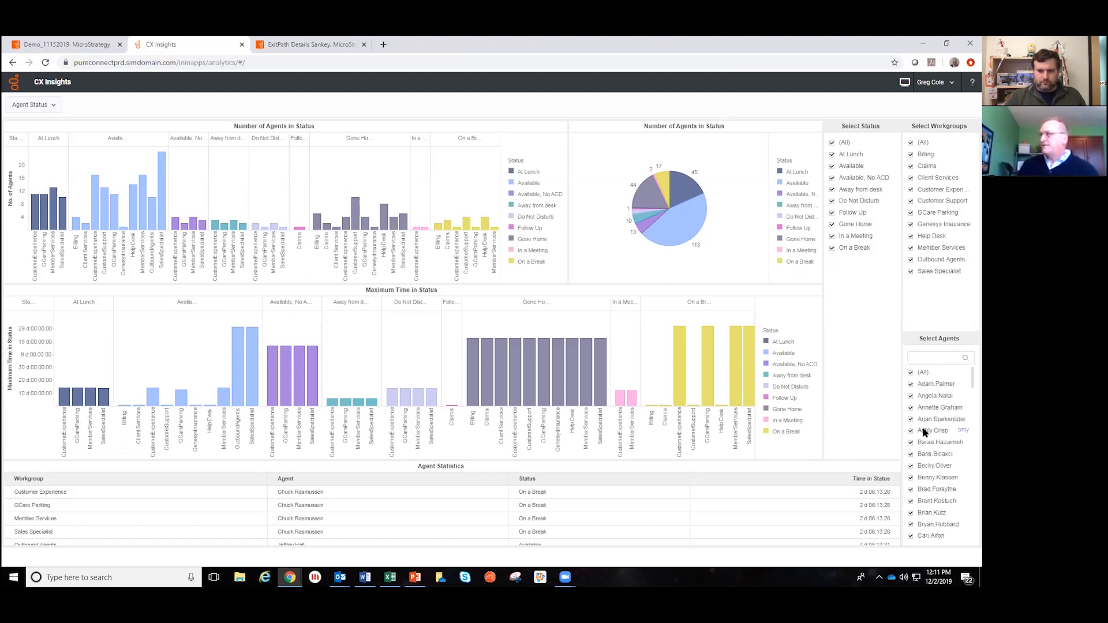
mouse_move(53, 194)
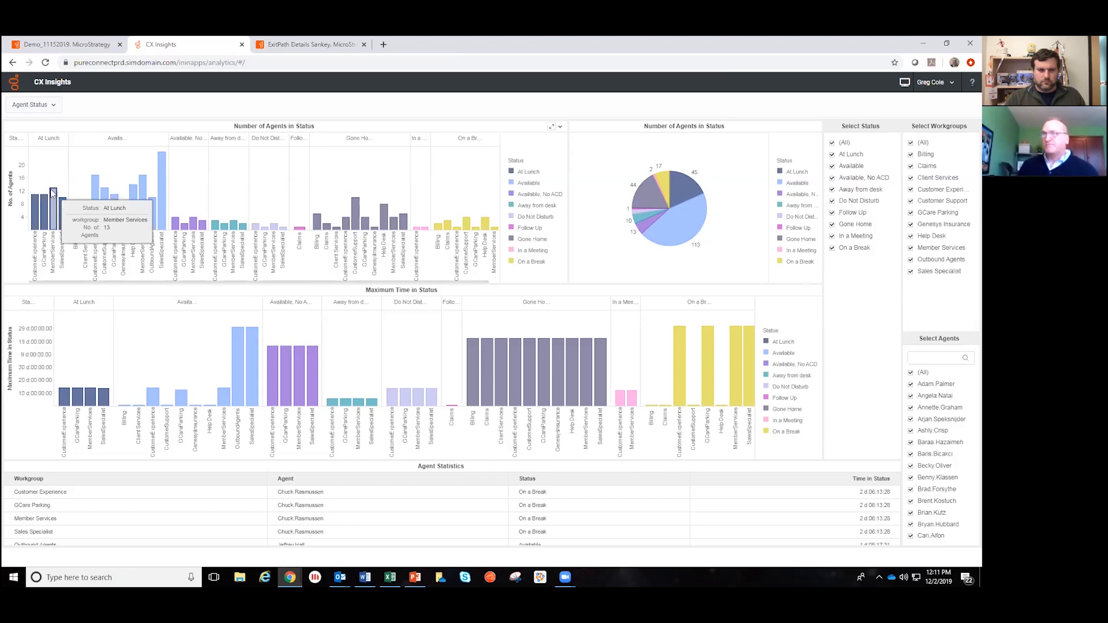
mouse_move(47, 179)
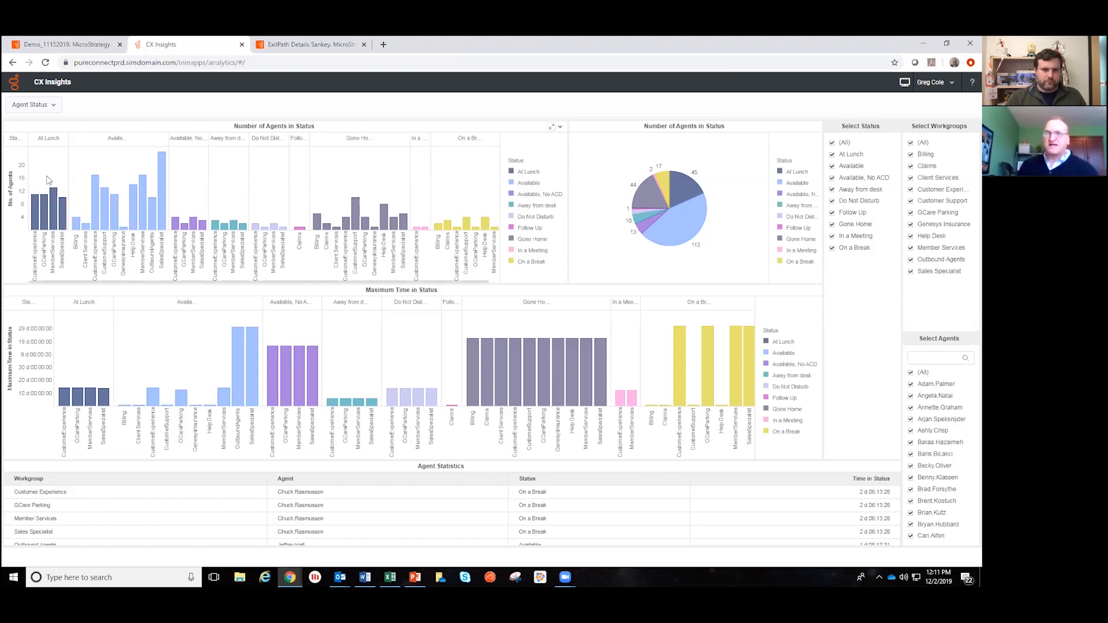
mouse_move(39, 205)
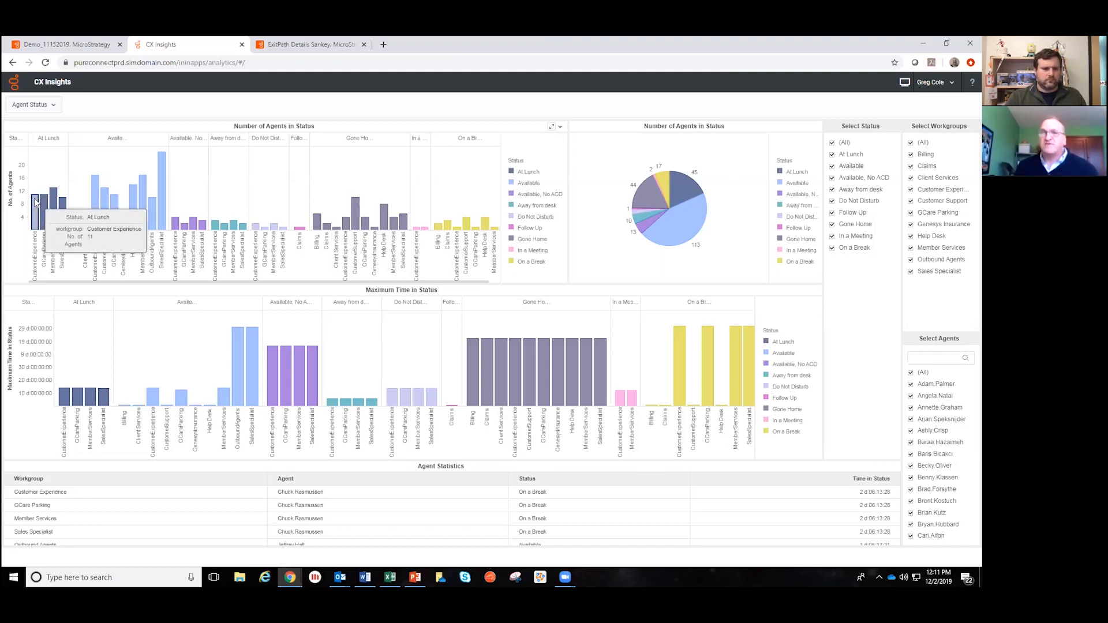
mouse_move(46, 212)
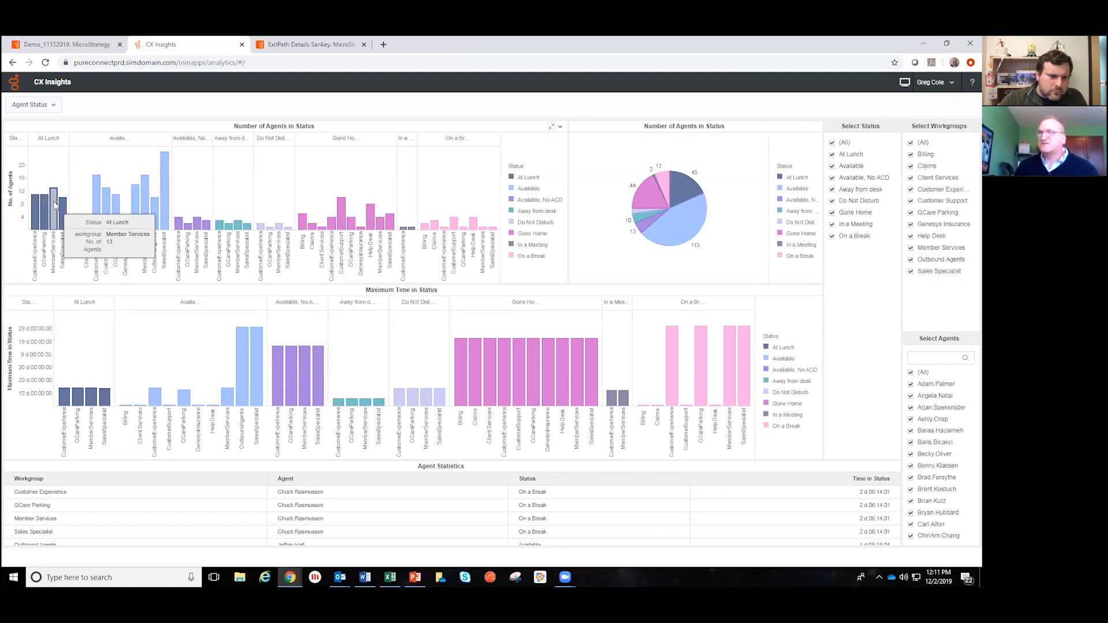
mouse_move(164, 167)
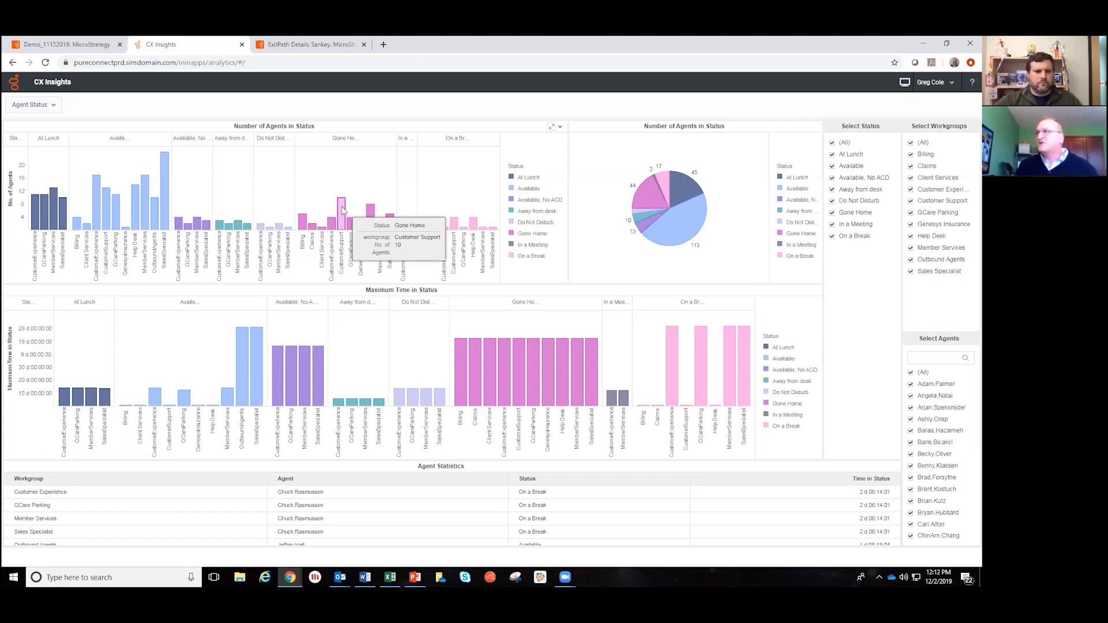
mouse_move(714, 172)
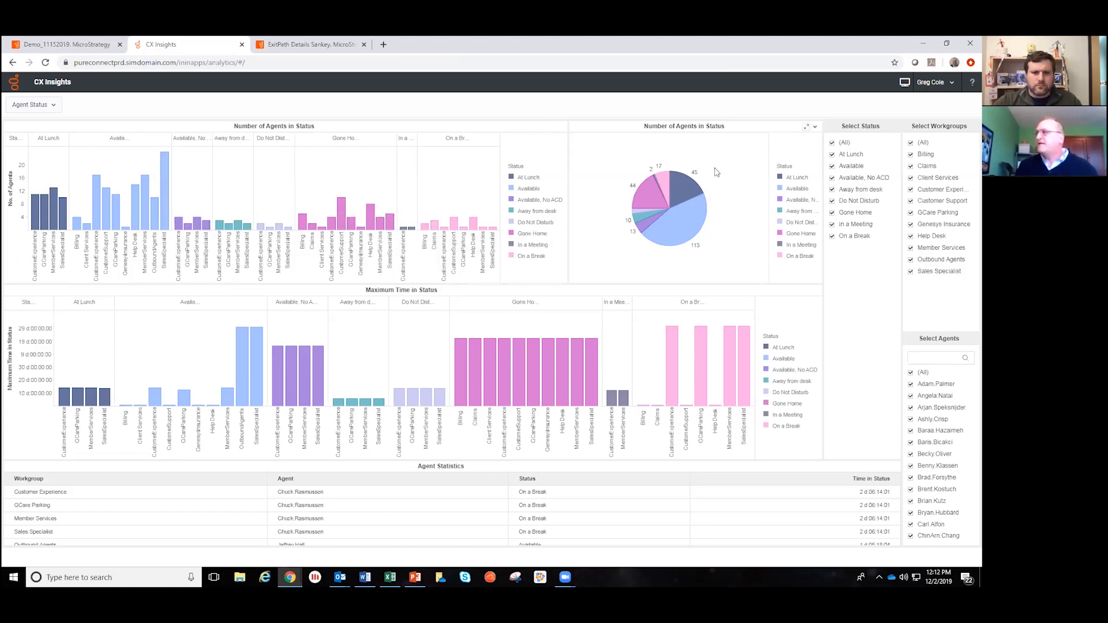
mouse_move(684, 240)
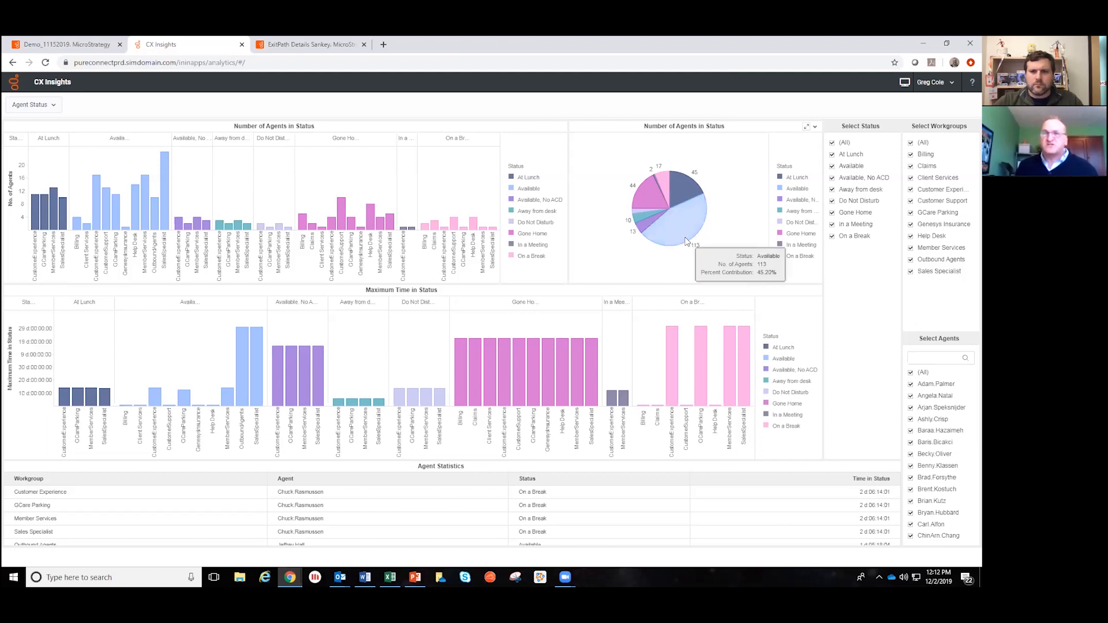
mouse_move(683, 202)
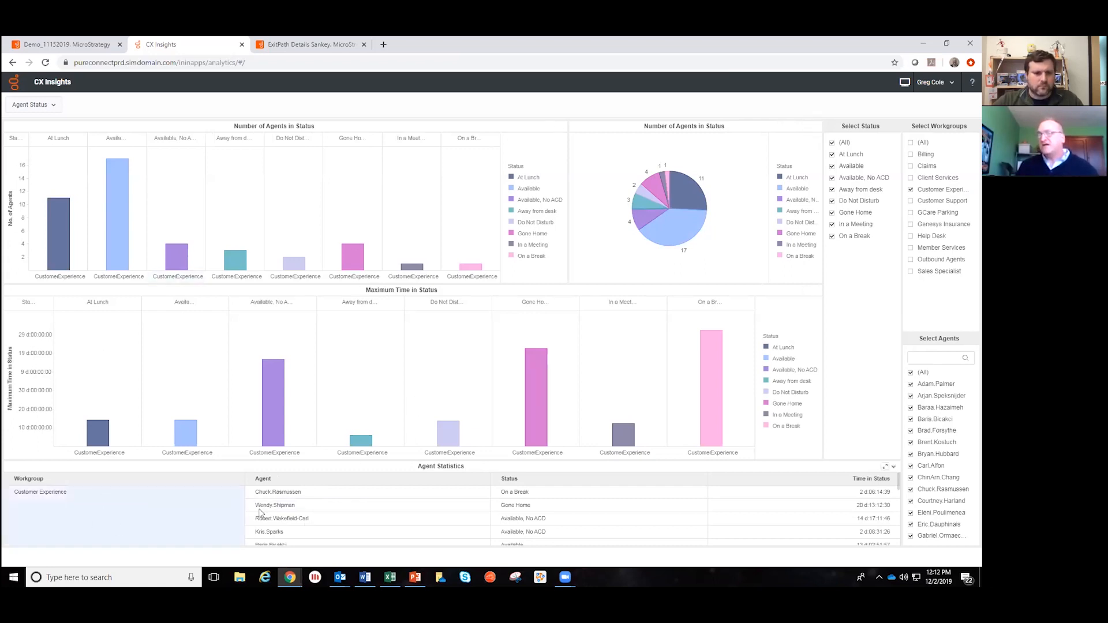
- Select the first agent row in the Agent Statistics table
left_click(278, 492)
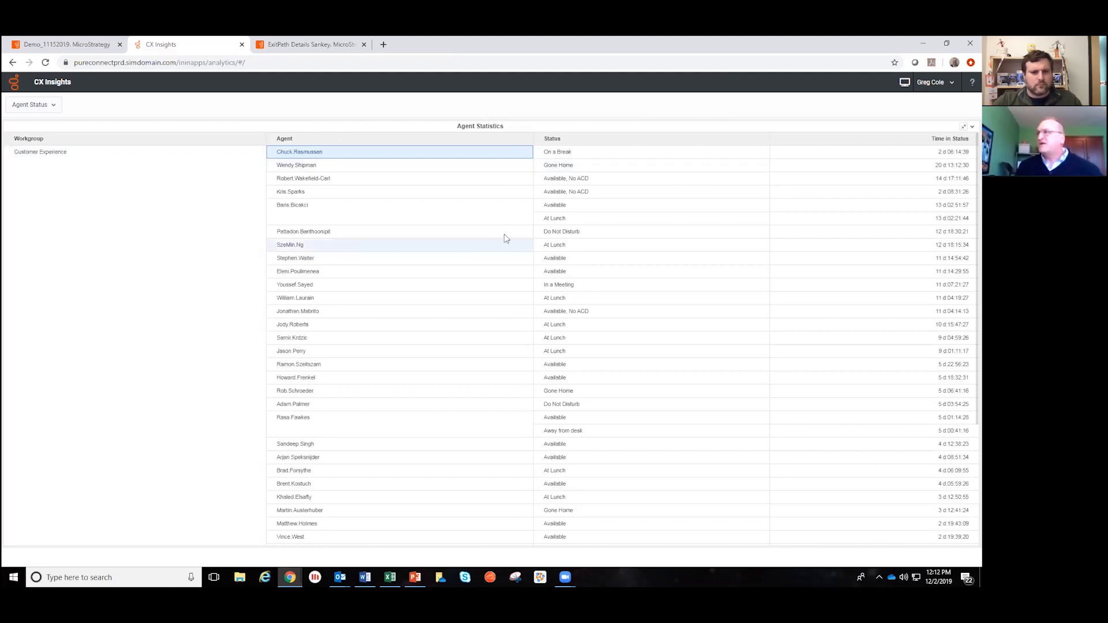
mouse_move(583, 324)
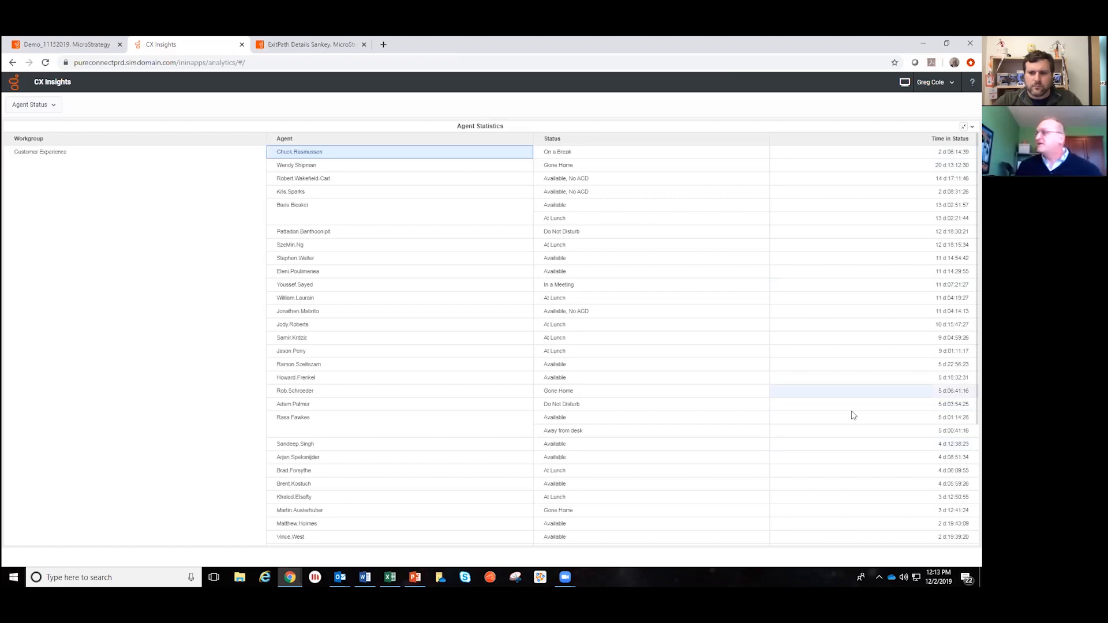
mouse_move(639, 378)
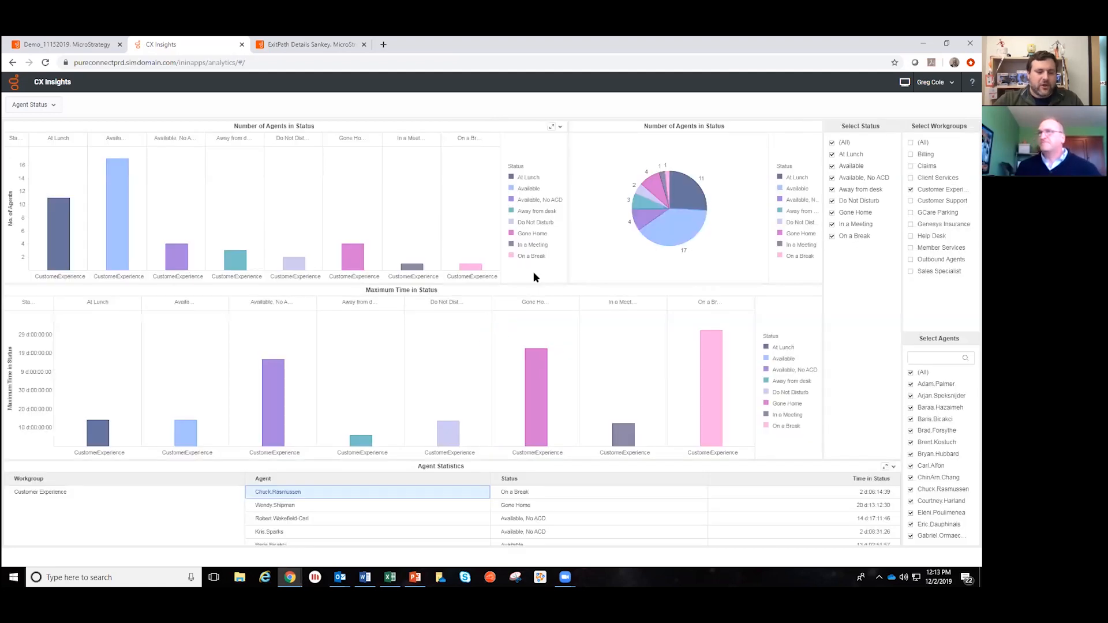
mouse_move(644, 217)
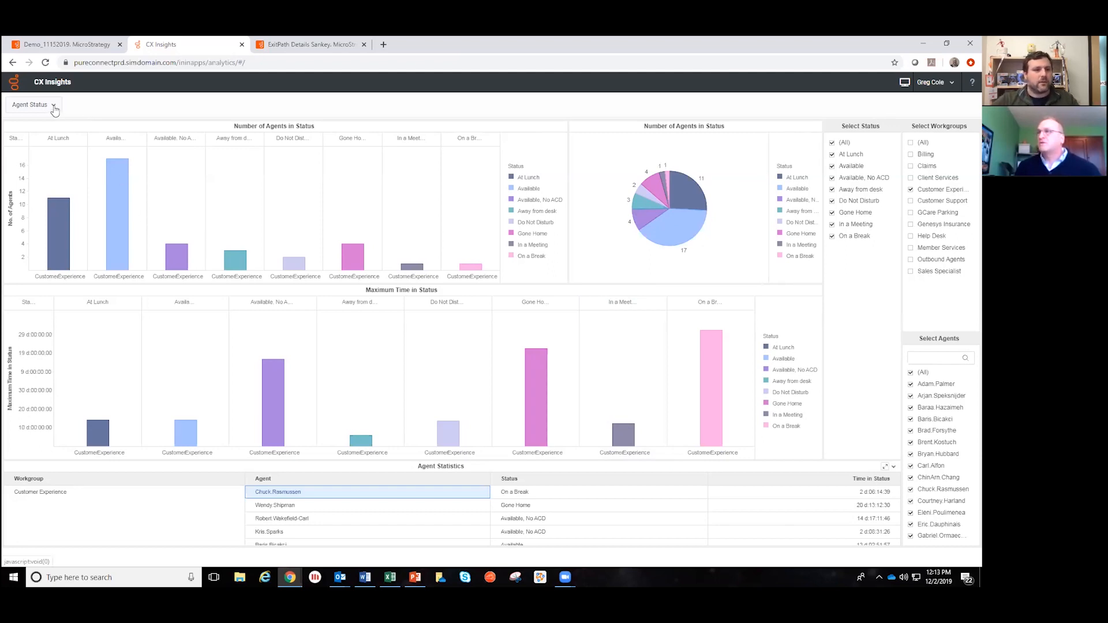
- Restore the Agent Statistics table to its normal size below the charts
left_click(32, 105)
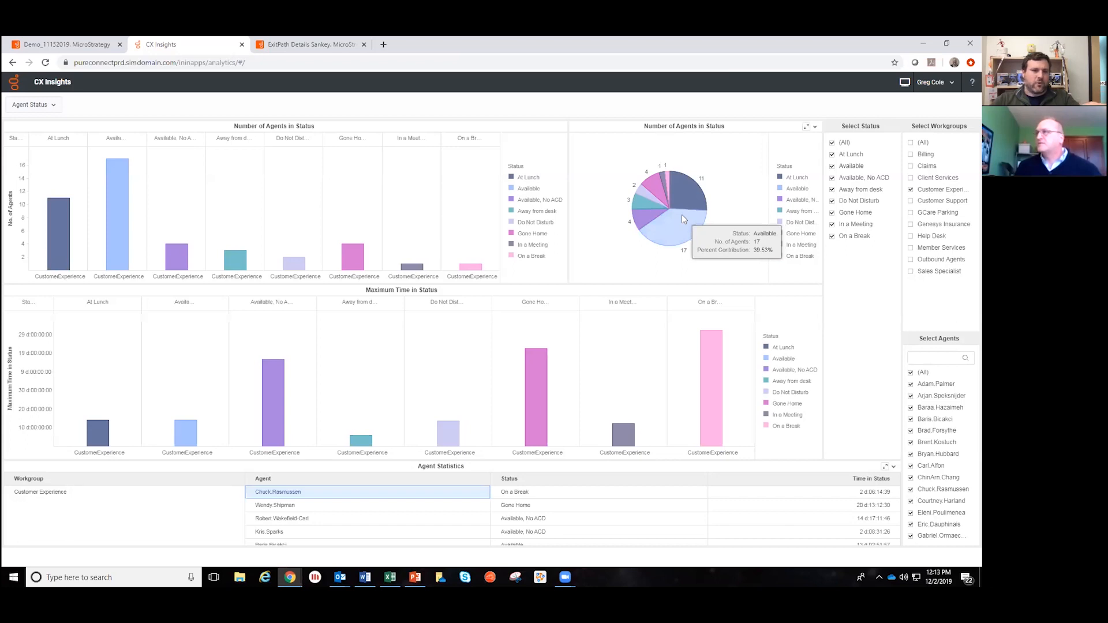
mouse_move(685, 202)
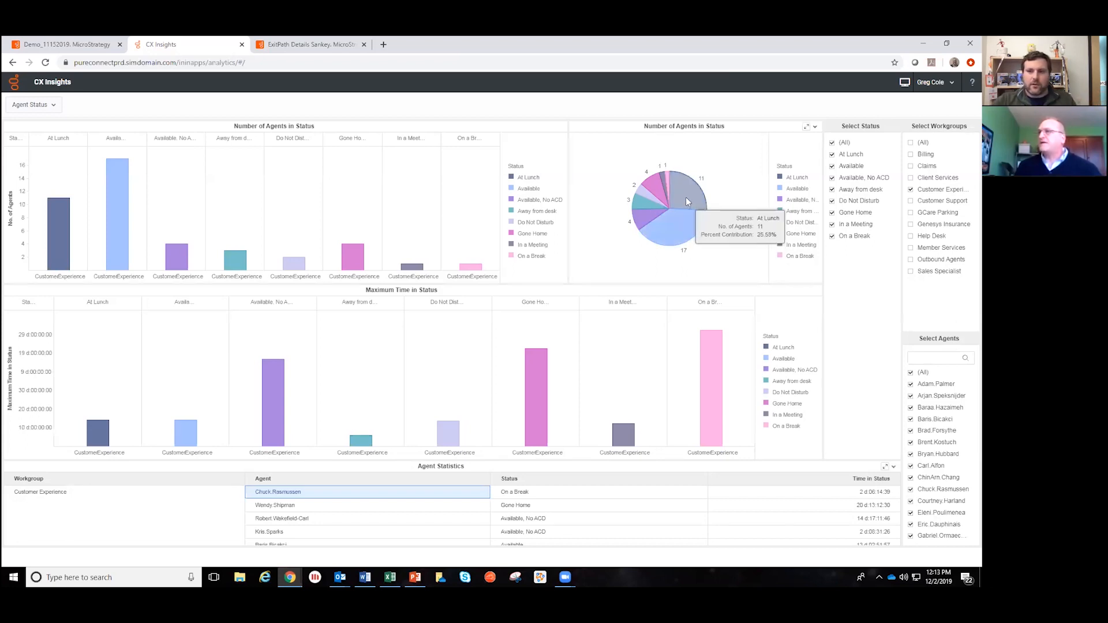
mouse_move(678, 196)
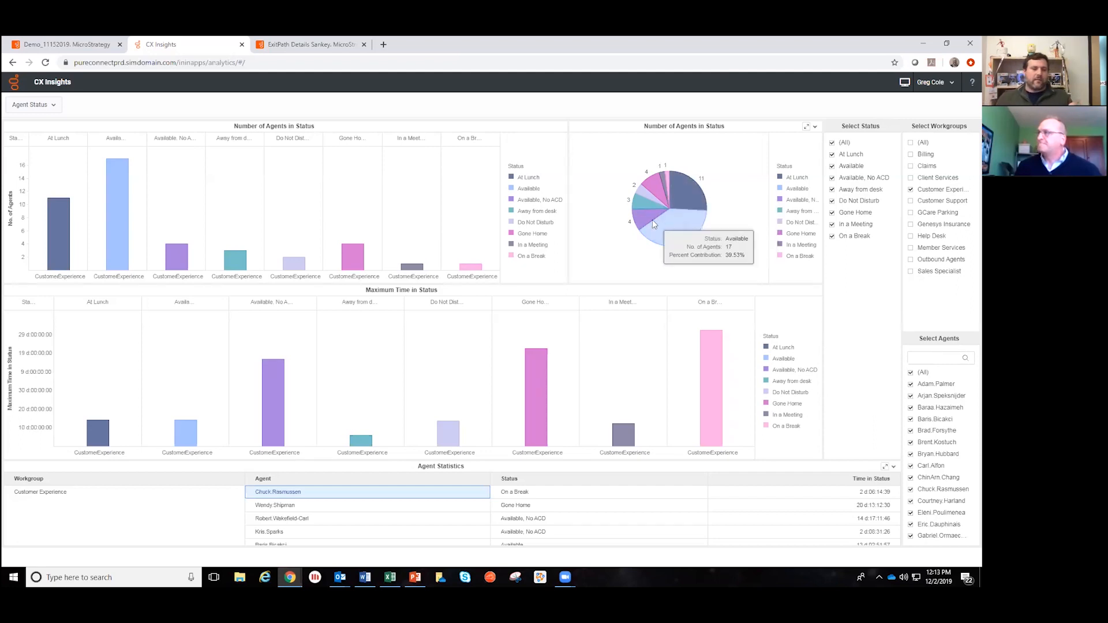
mouse_move(646, 223)
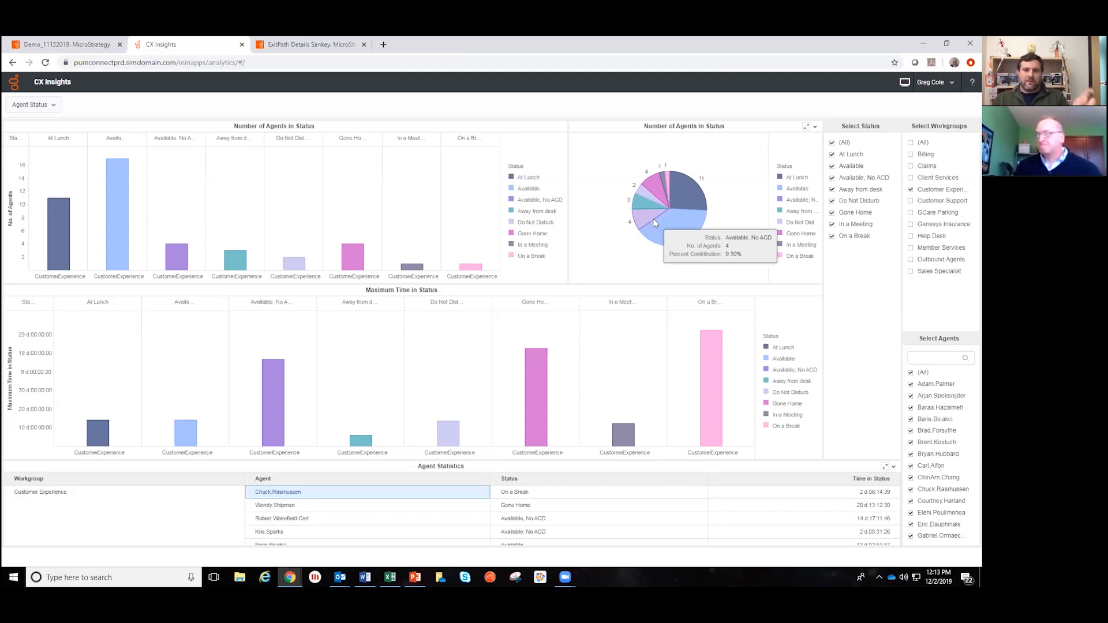
left_click(44, 63)
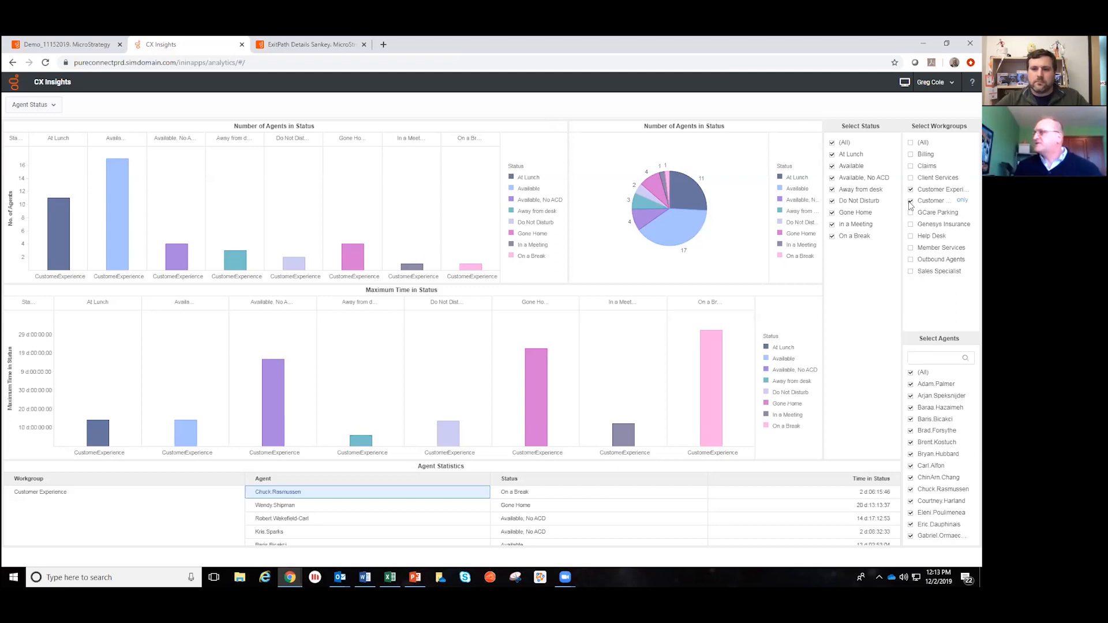
- Tick the Customer Support and GCare Parking workgroups
left_click(911, 201)
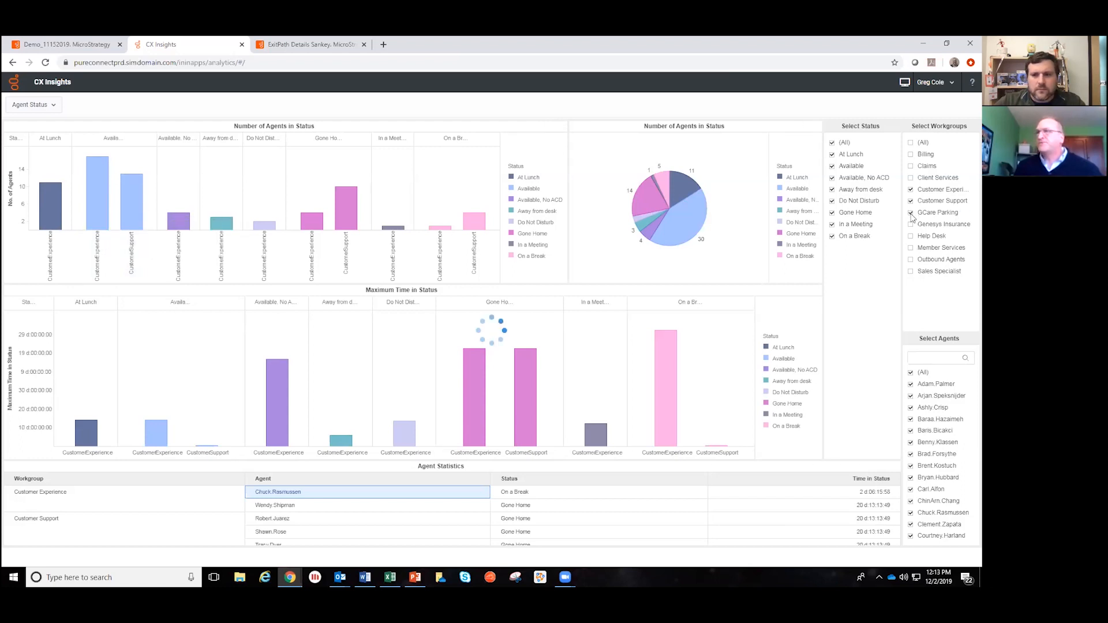
left_click(911, 212)
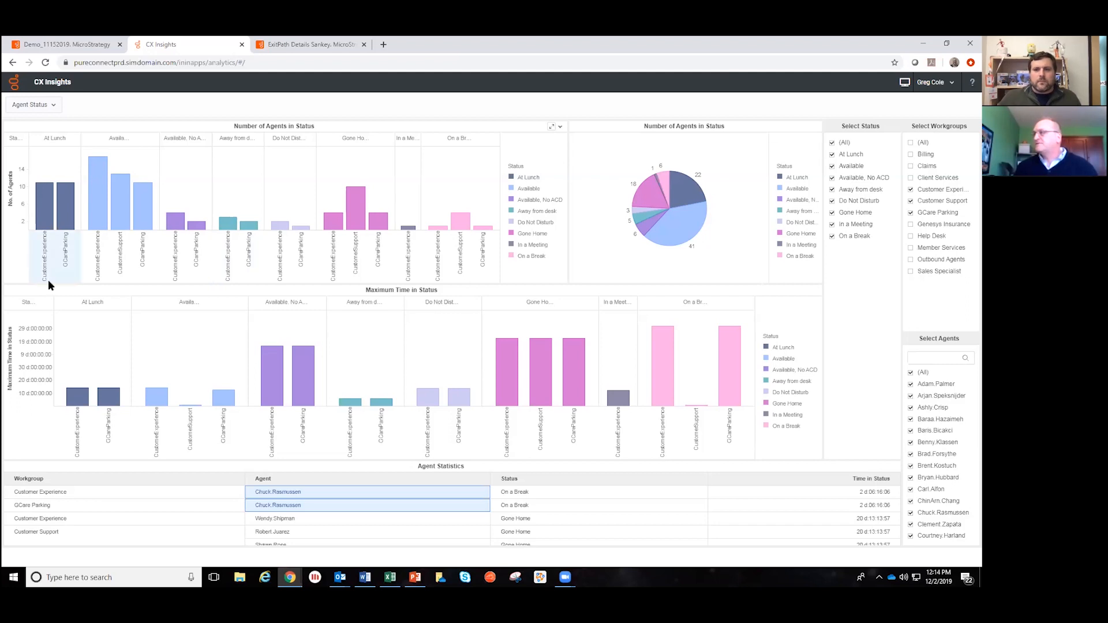
- Choose the Workgroup Overview dashboard from the dashboard list
left_click(32, 104)
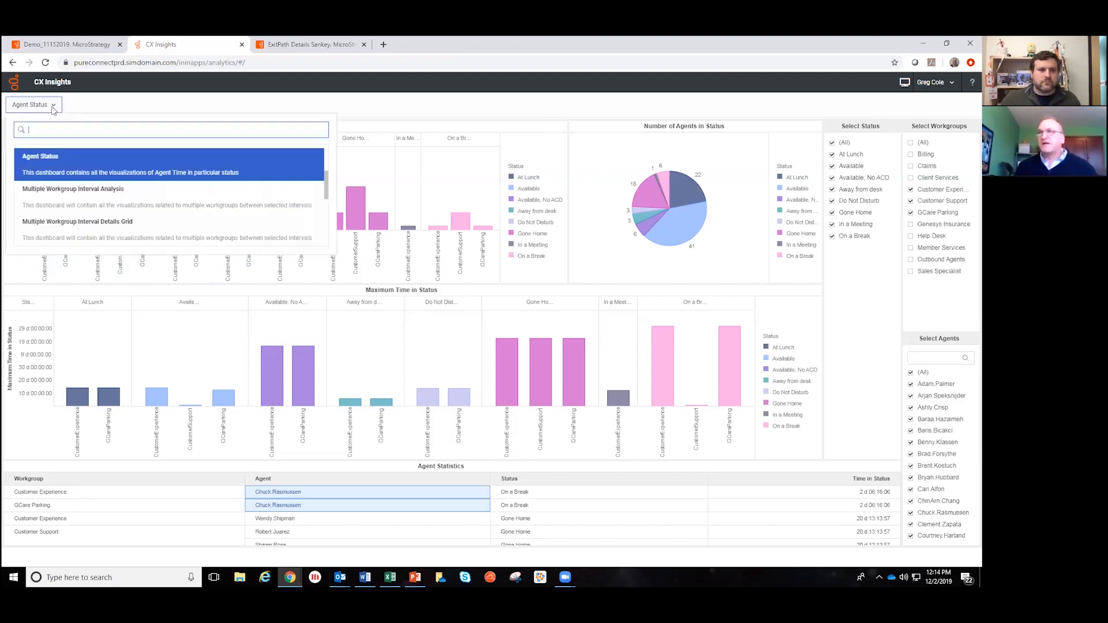
scroll("down", 3)
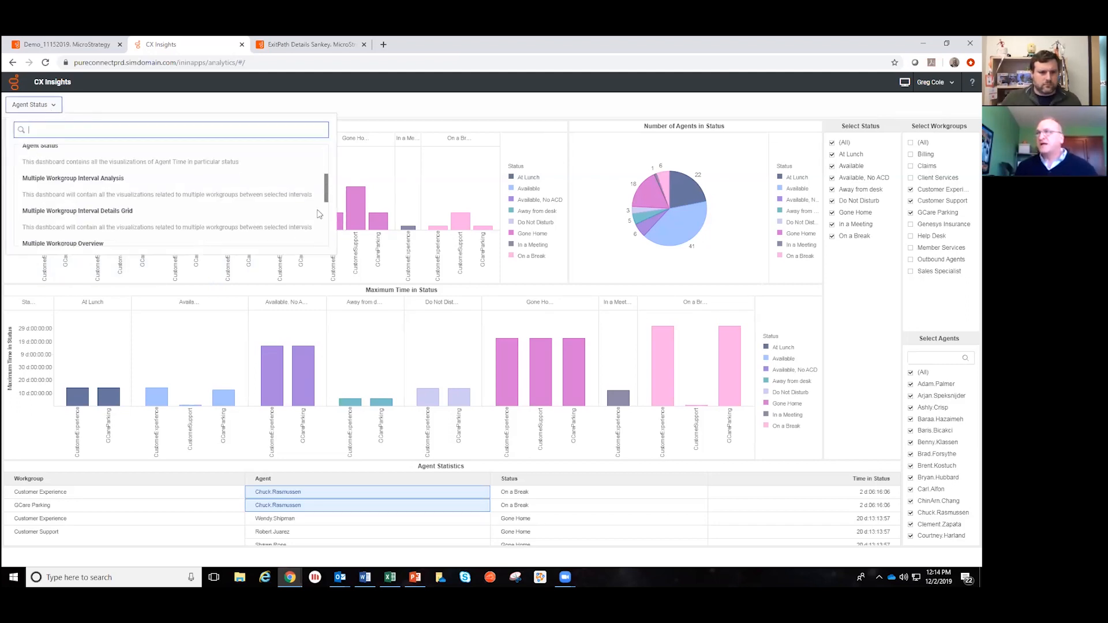
left_click(63, 243)
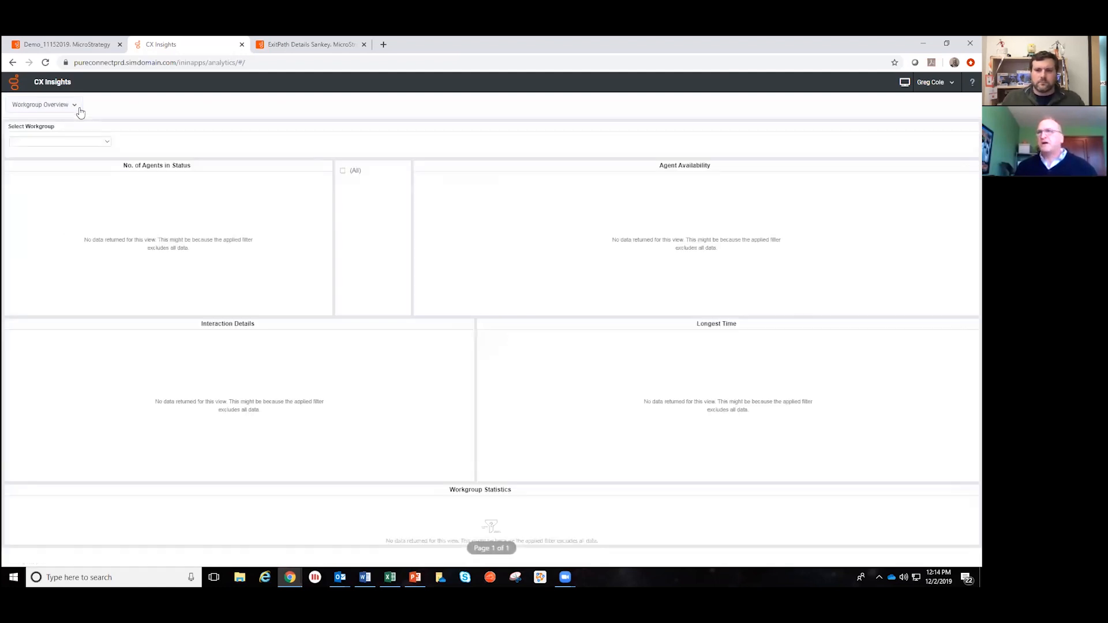
- Show Customer Experience in the overview, then switch the workgroup to Customer Support
left_click(60, 142)
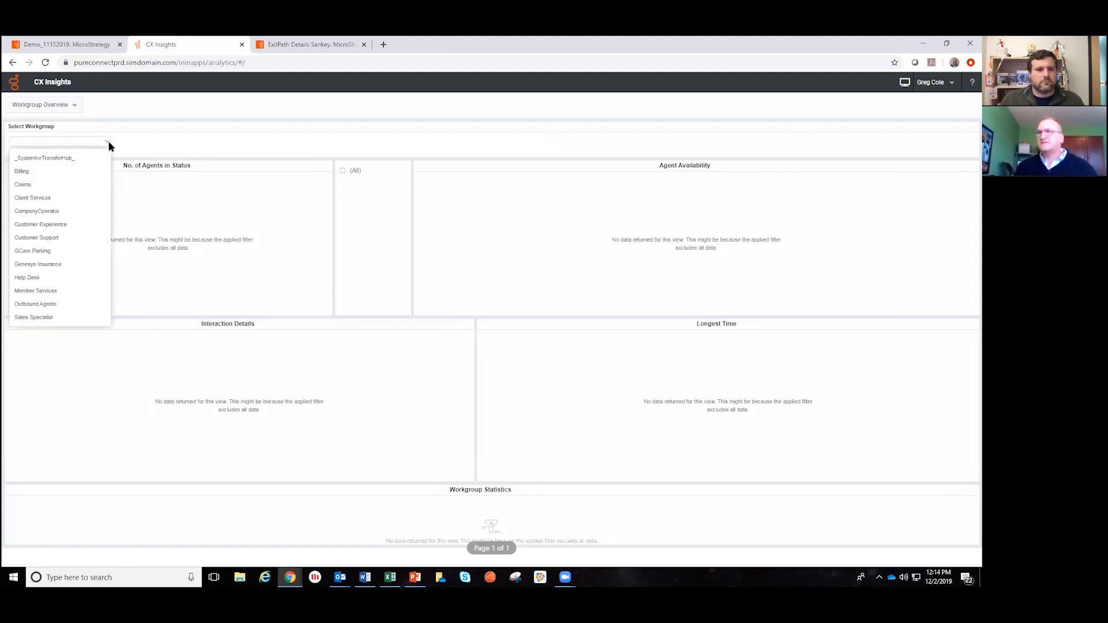
mouse_move(63, 225)
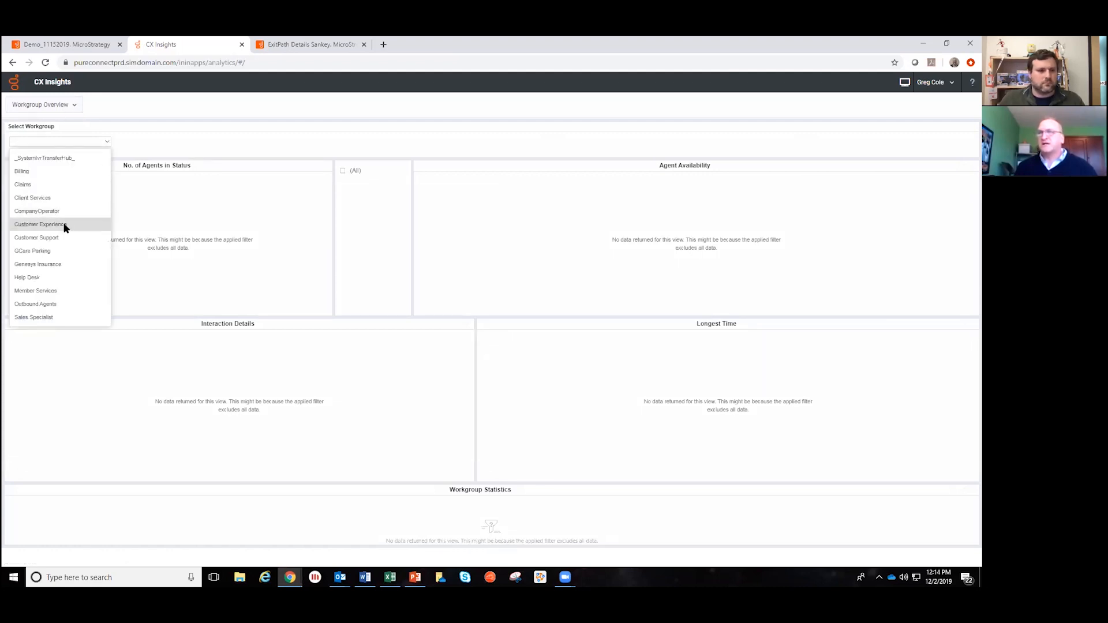
left_click(40, 224)
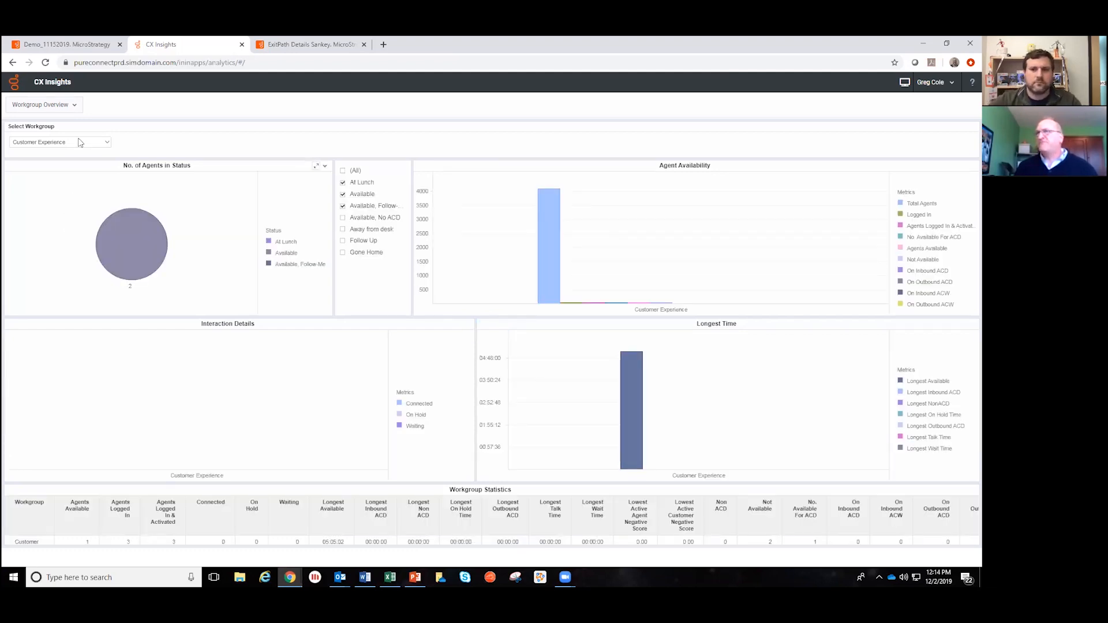
left_click(60, 142)
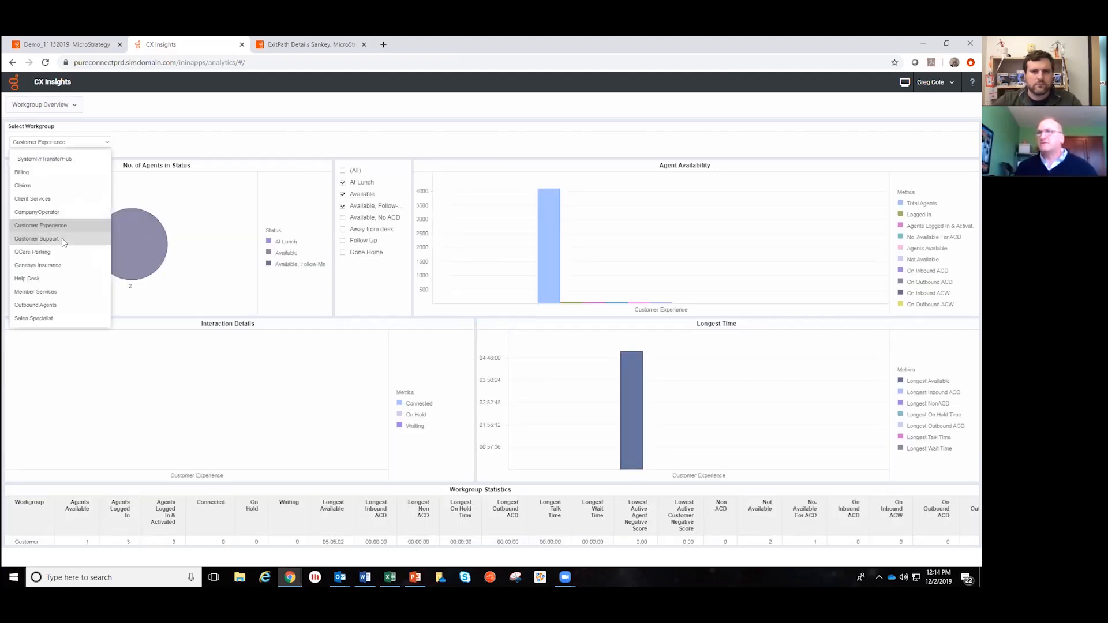
left_click(35, 239)
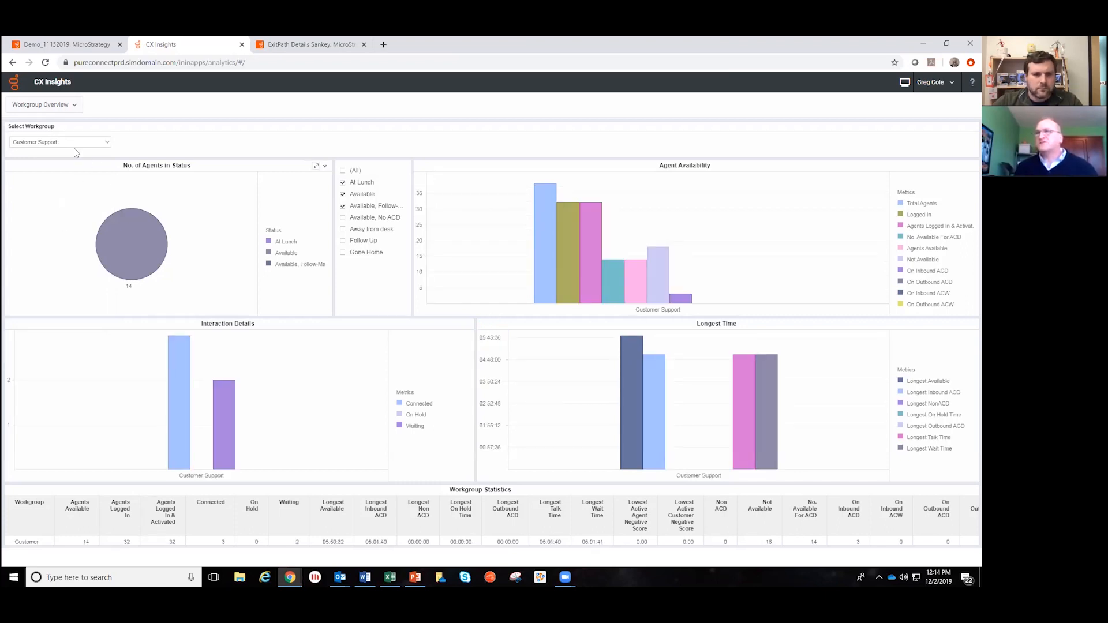
mouse_move(139, 271)
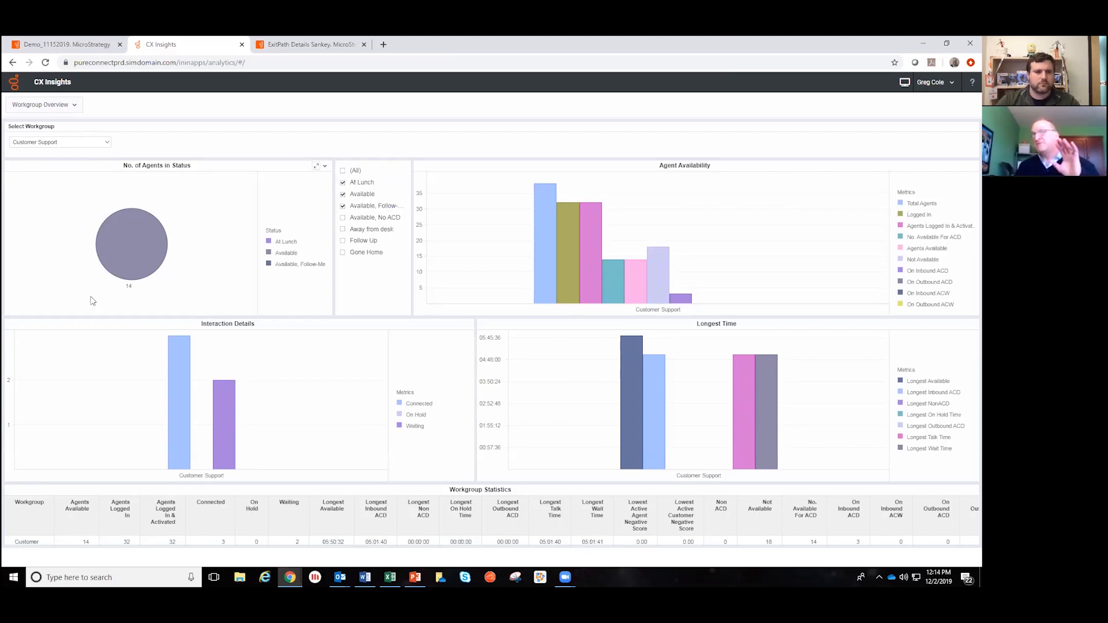
mouse_move(110, 256)
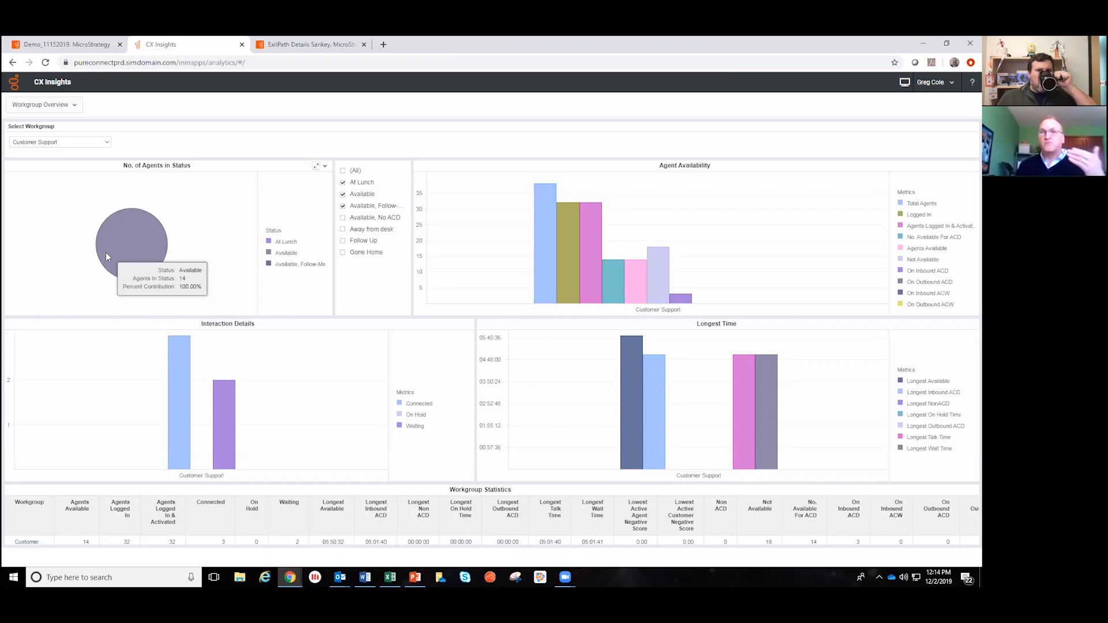
mouse_move(120, 246)
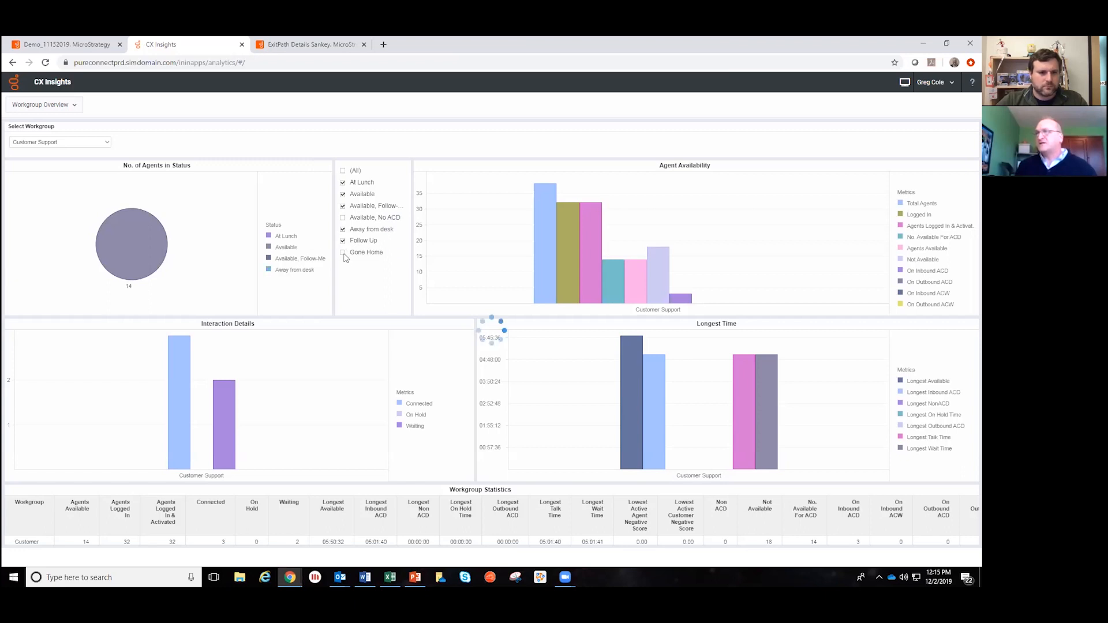
- Add Gone Home to the statuses in the agent-status breakdown
left_click(343, 252)
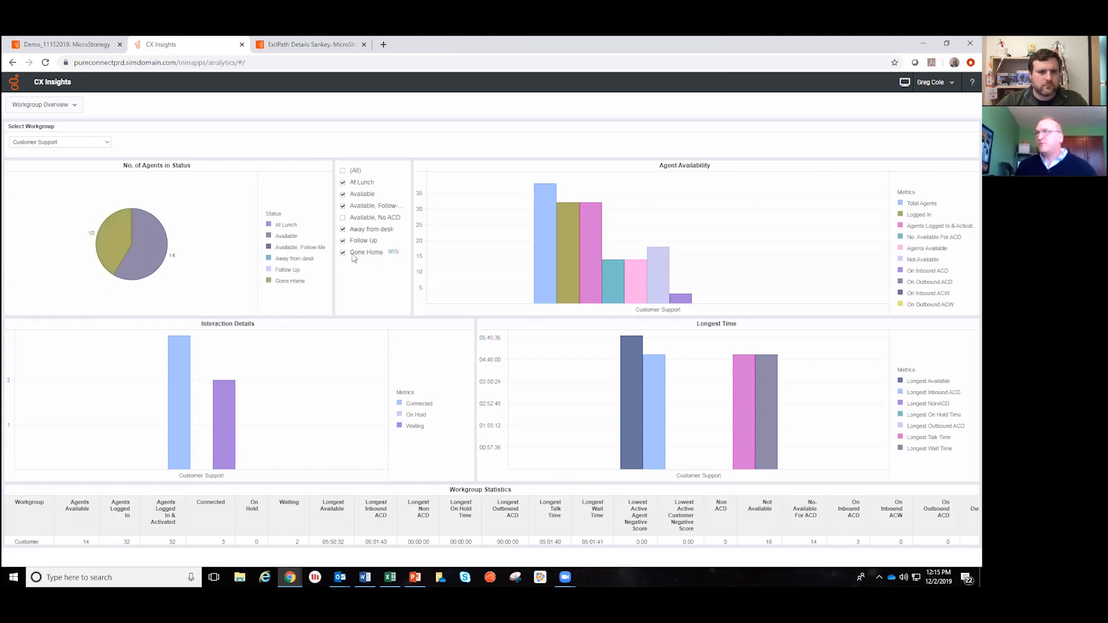
mouse_move(124, 247)
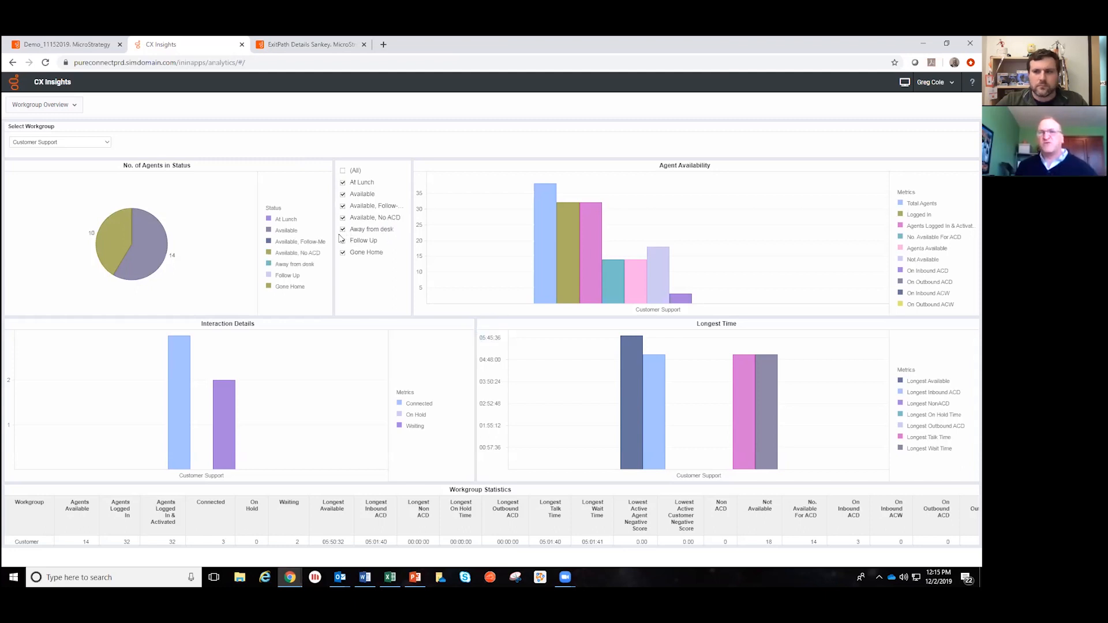
mouse_move(419, 282)
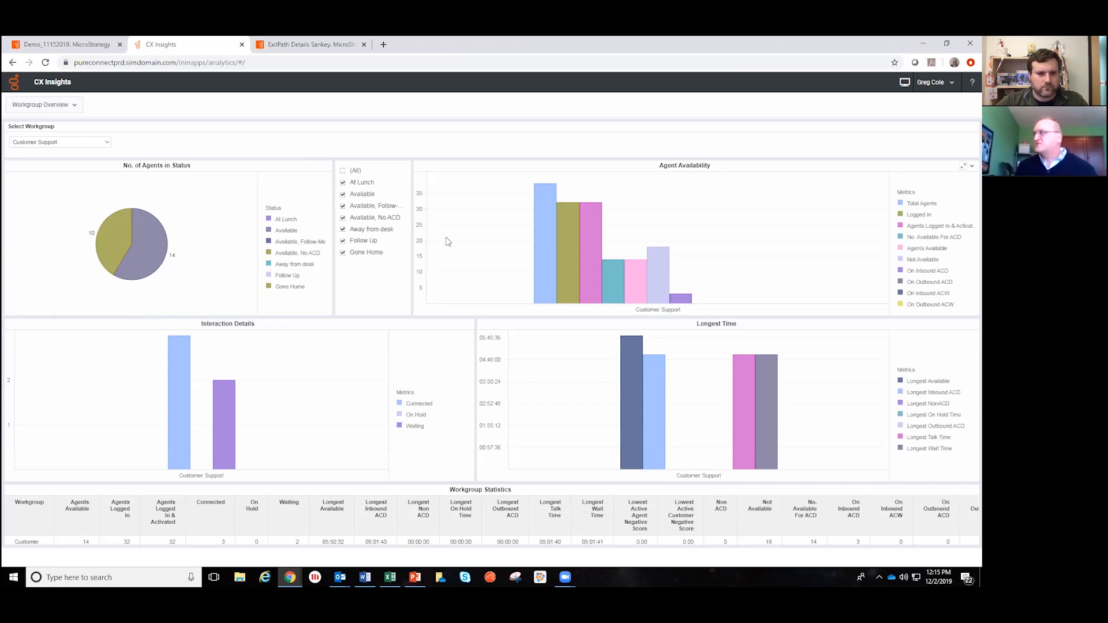
mouse_move(463, 229)
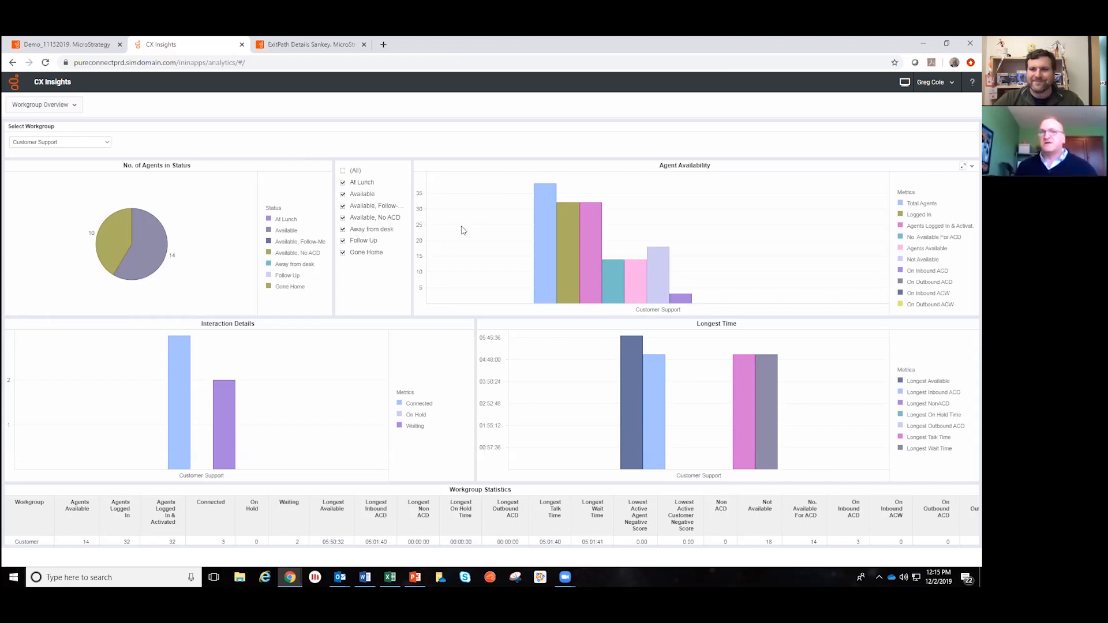
mouse_move(544, 237)
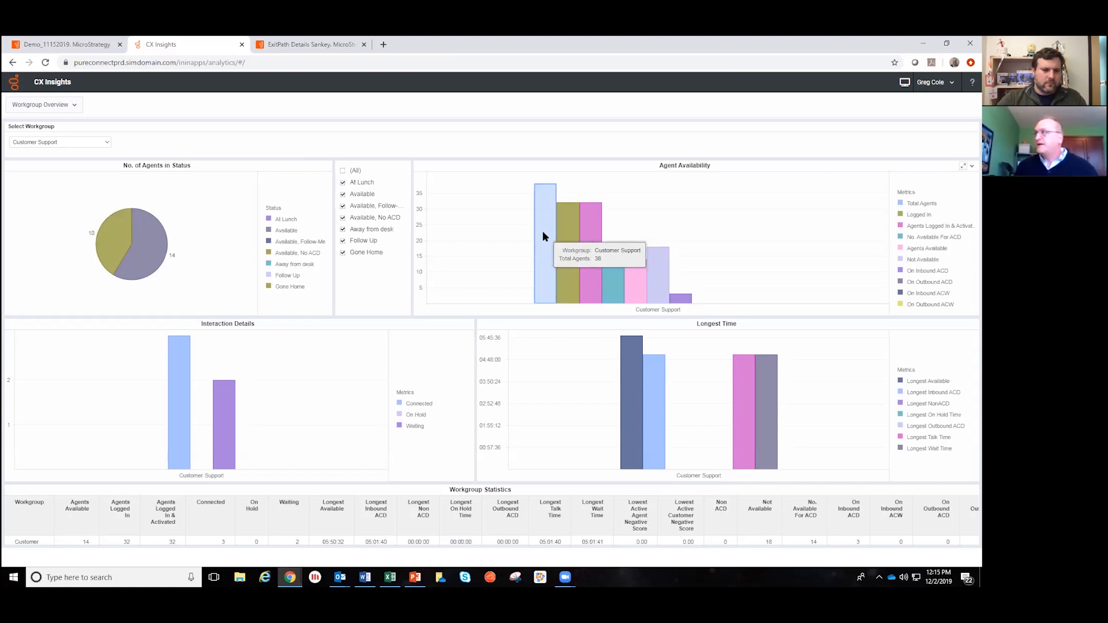
mouse_move(545, 210)
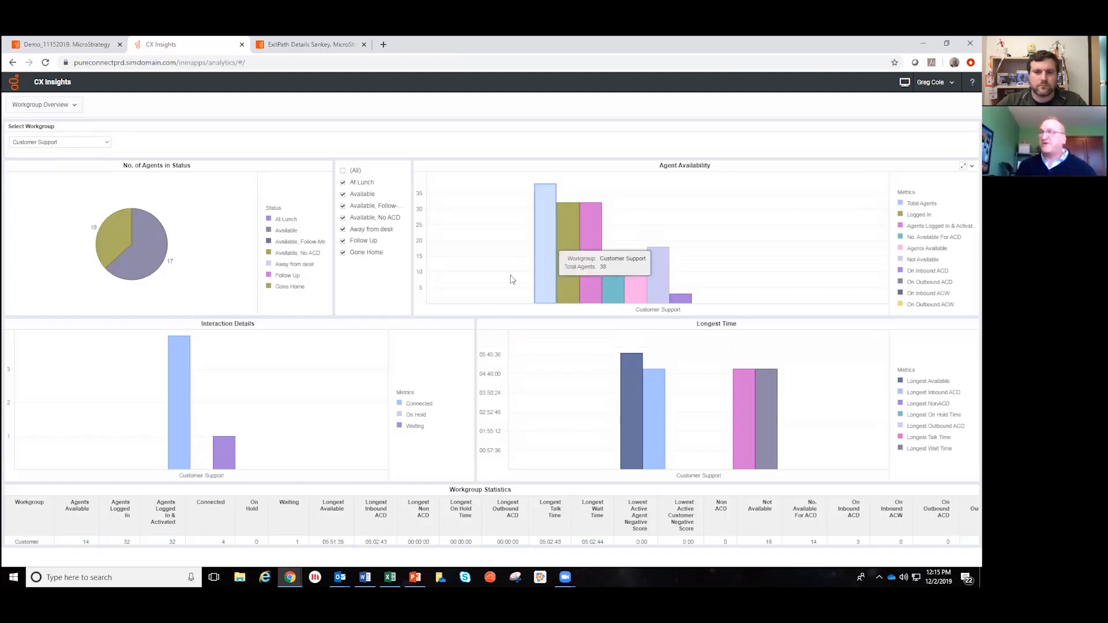
mouse_move(288, 376)
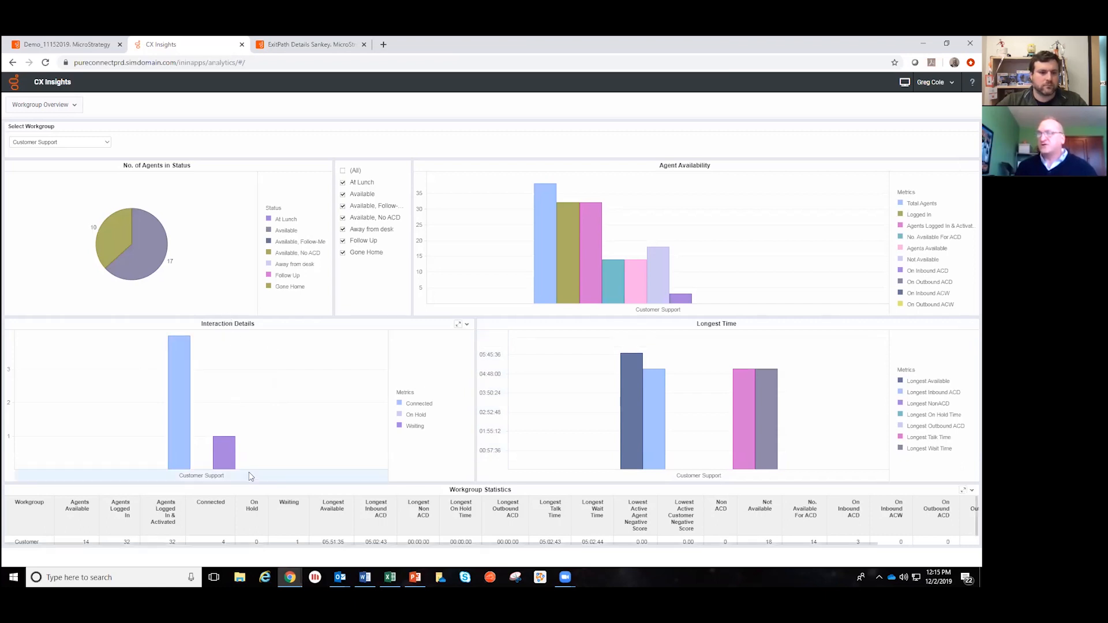
mouse_move(179, 399)
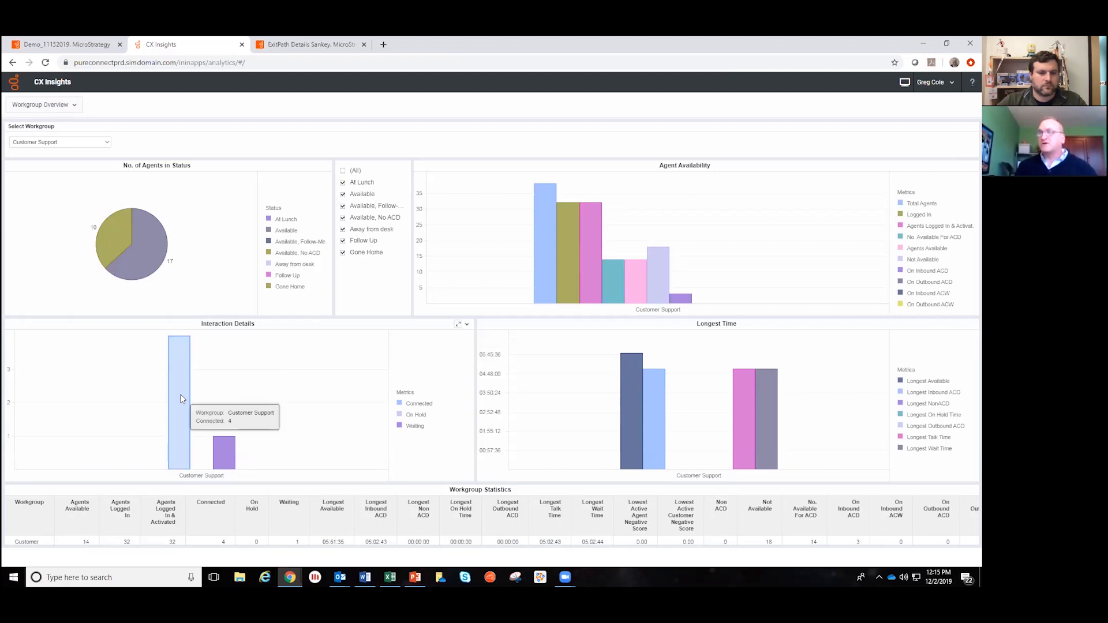
mouse_move(223, 454)
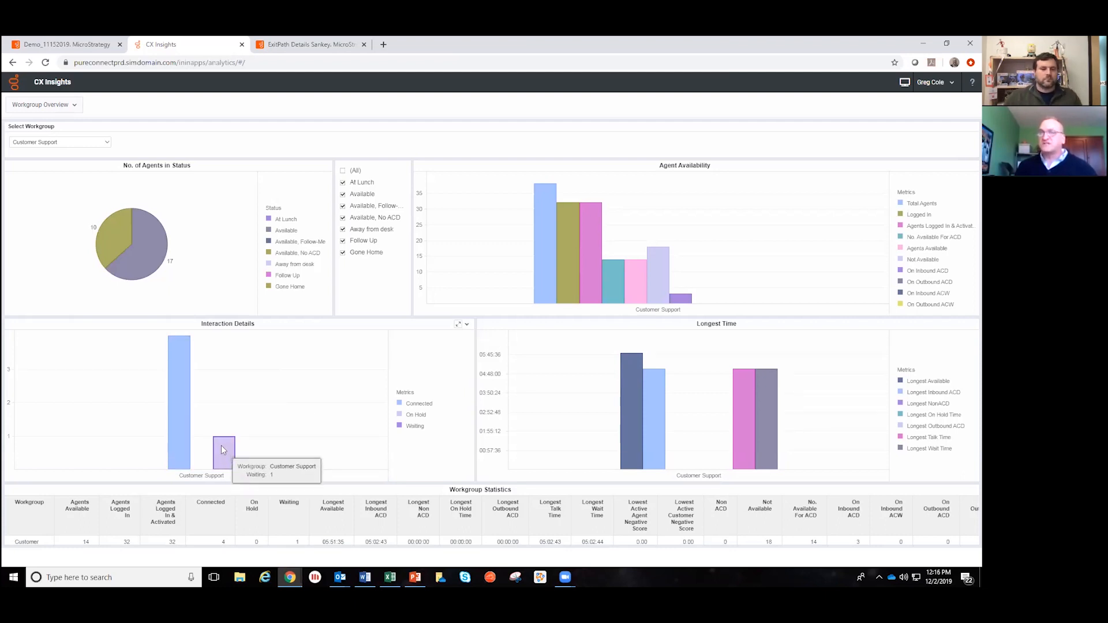
mouse_move(237, 353)
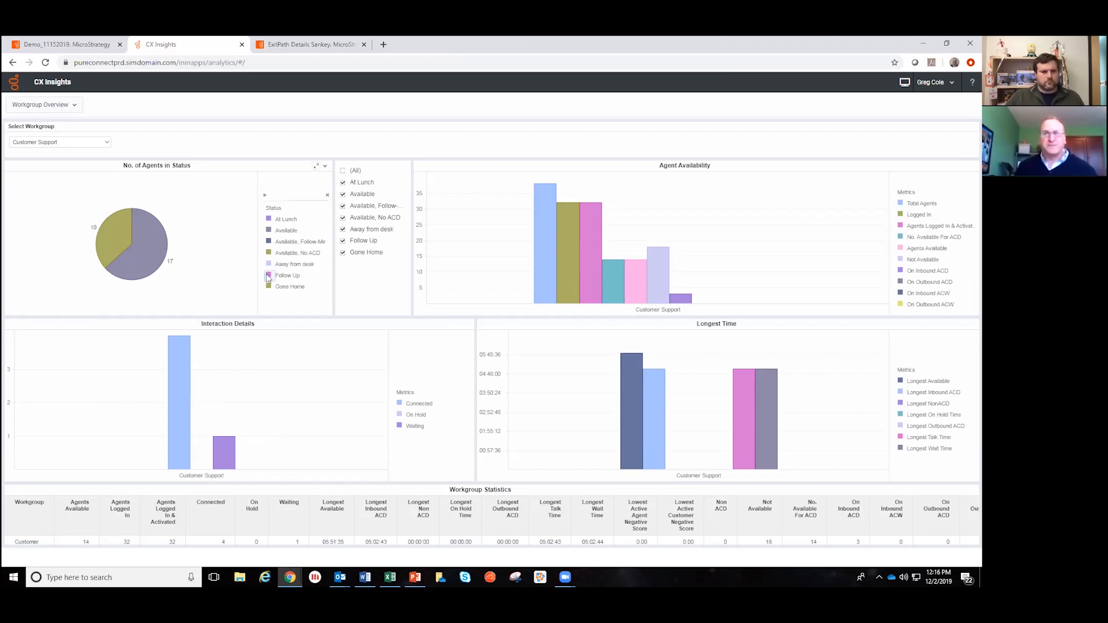
left_click(267, 275)
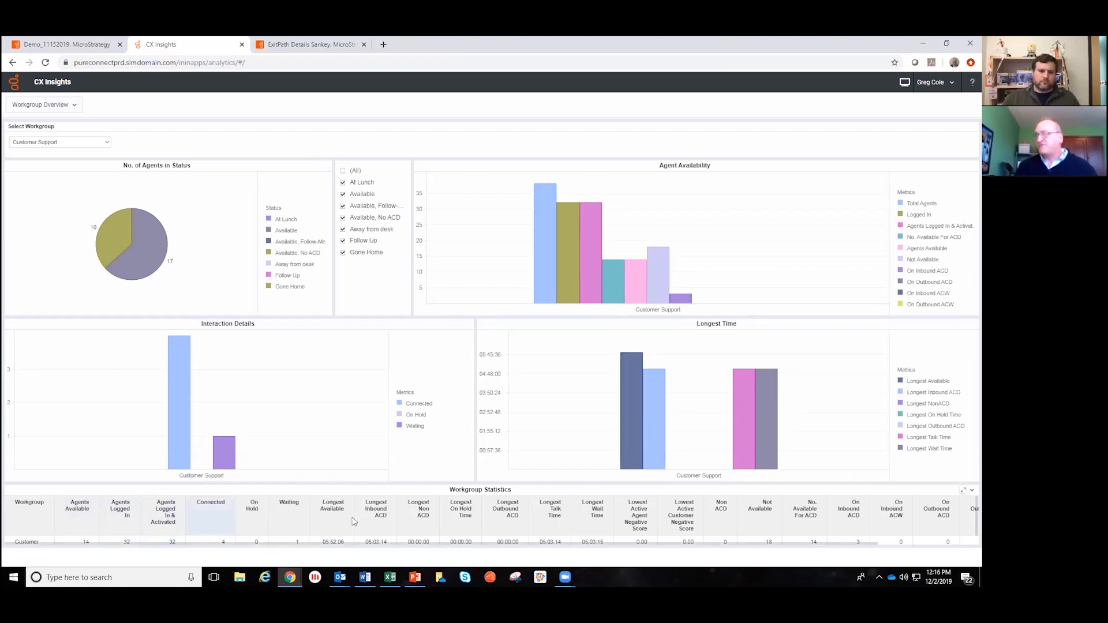
- Toggle the Workgroup Statistics grid's maximize control to show Customer Support's full figures
left_click(963, 490)
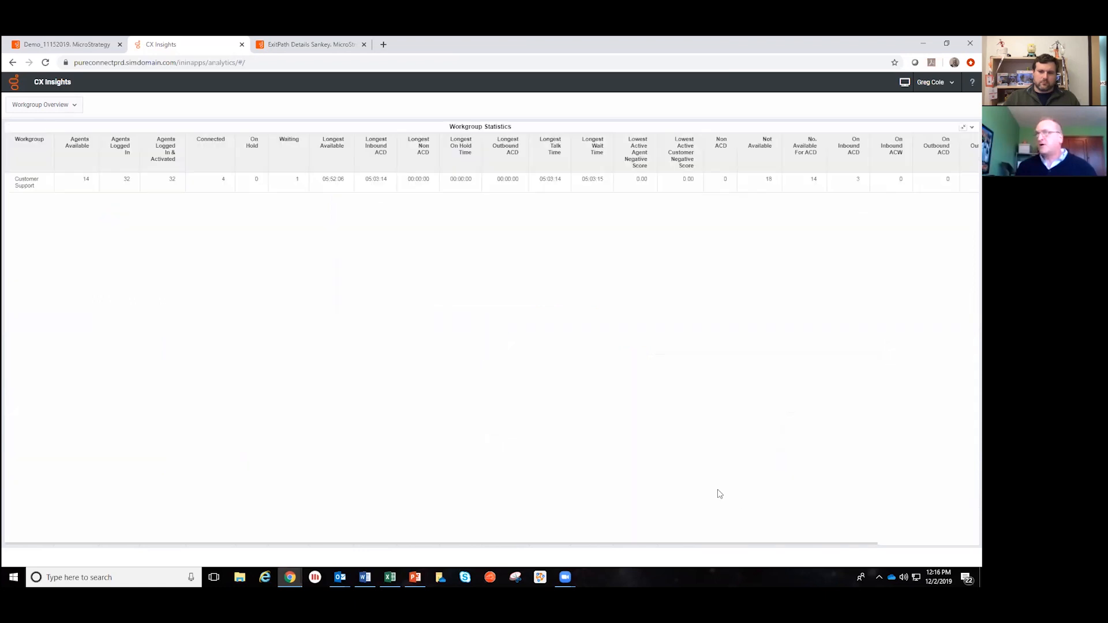
mouse_move(116, 304)
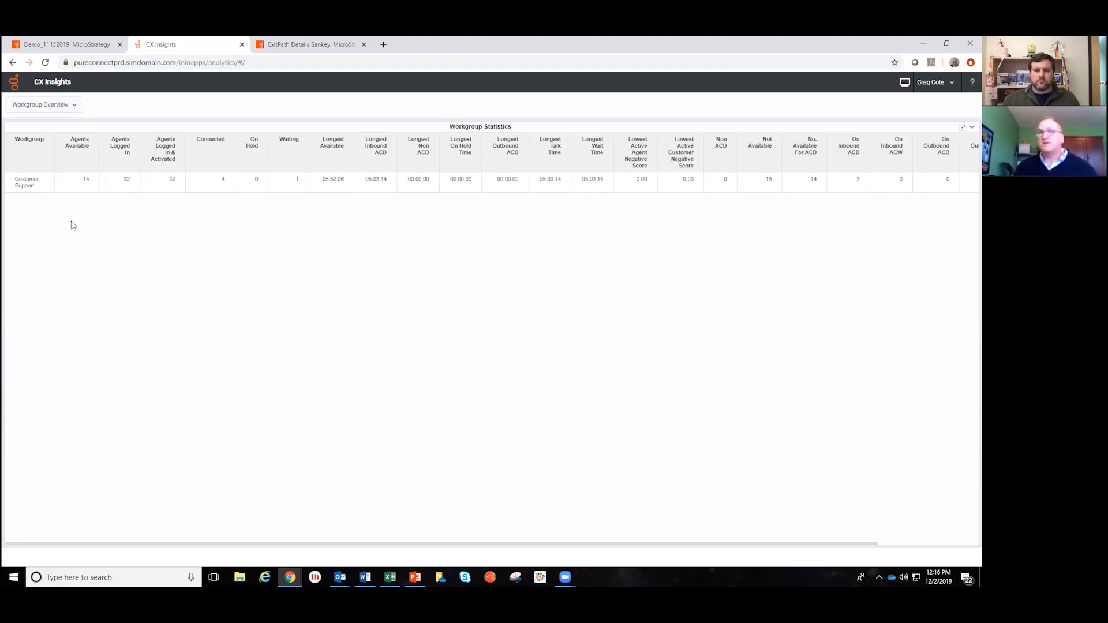
mouse_move(120, 200)
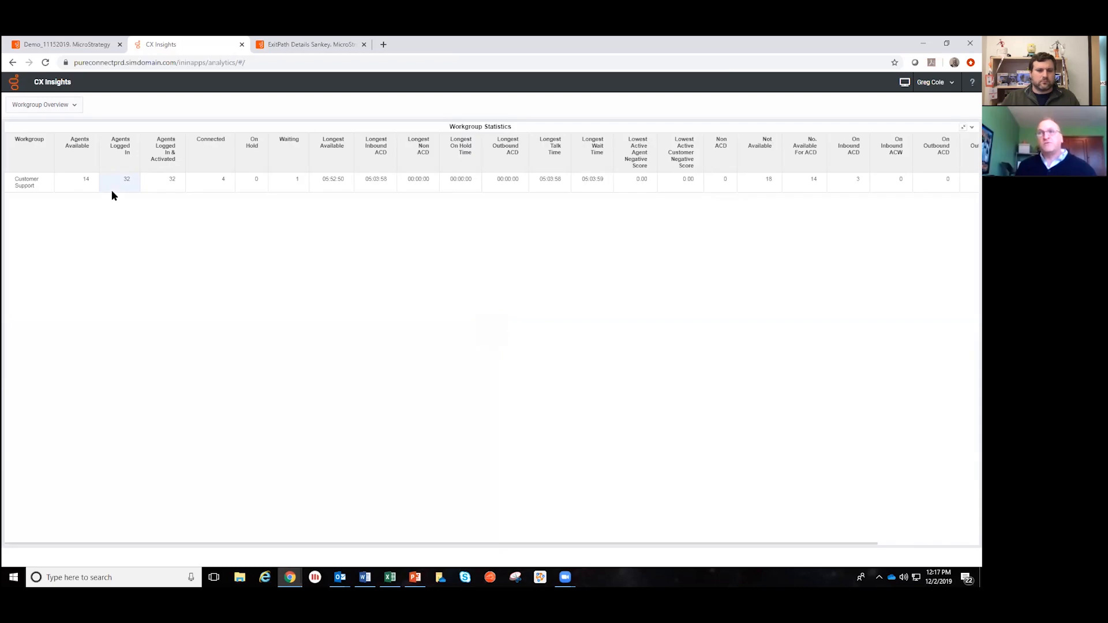
mouse_move(118, 189)
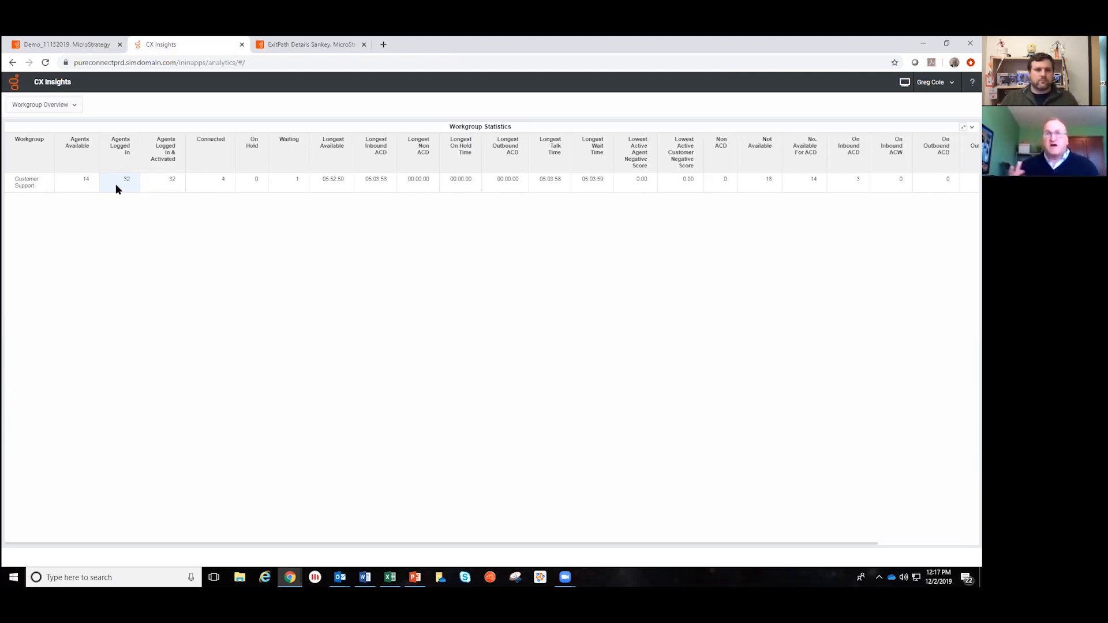
mouse_move(318, 209)
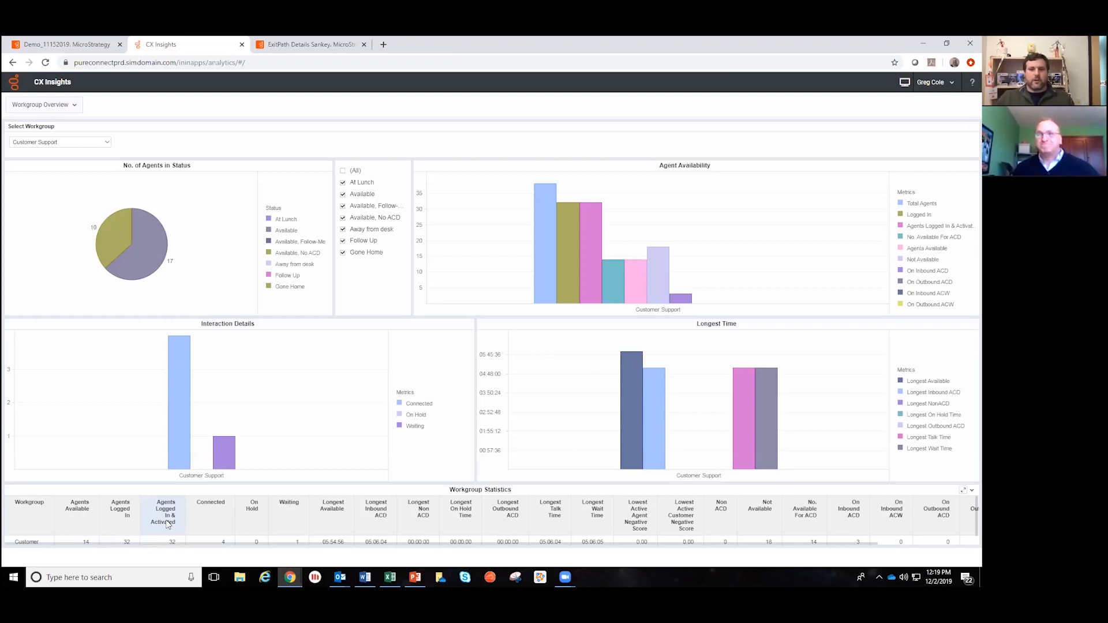
mouse_move(110, 368)
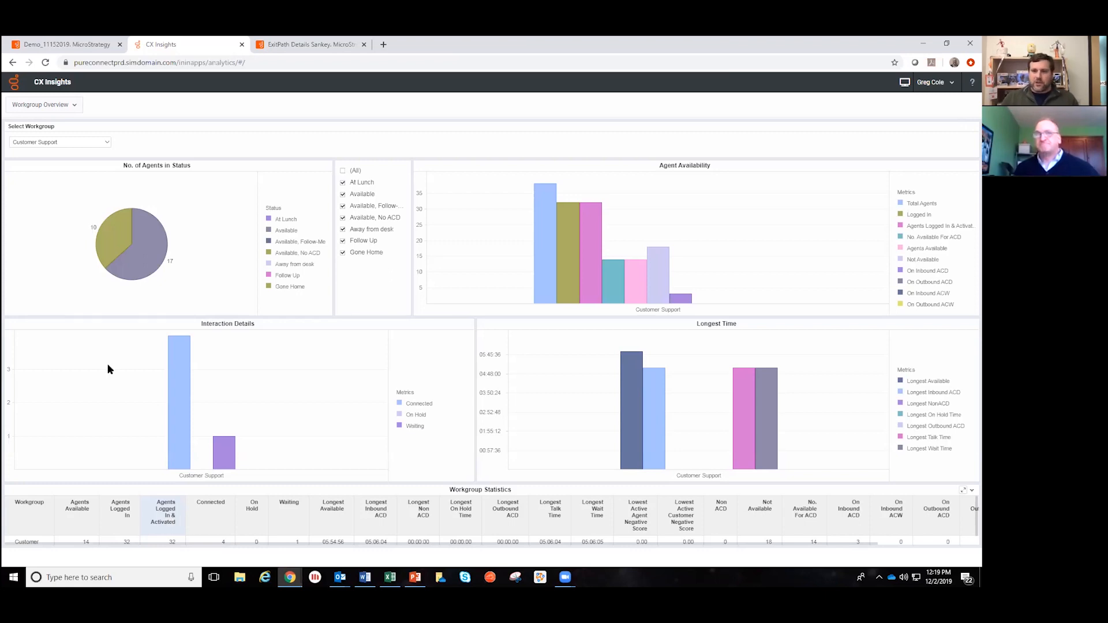
- Keep Customer Support selected and switch to the Multiple Workgroup Overview dashboard
left_click(60, 142)
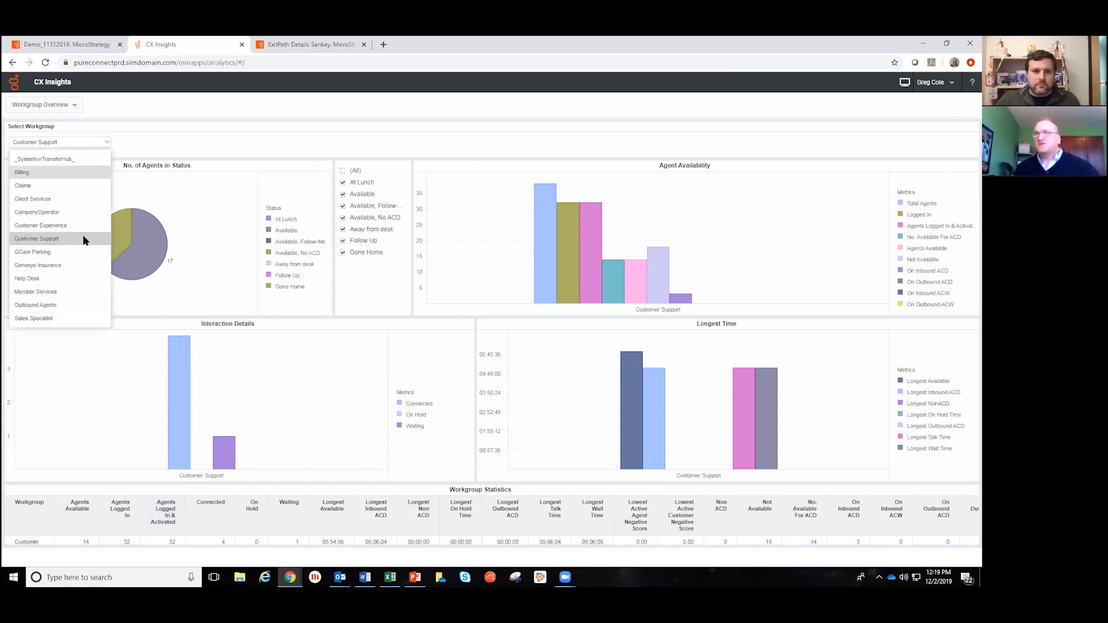
left_click(41, 103)
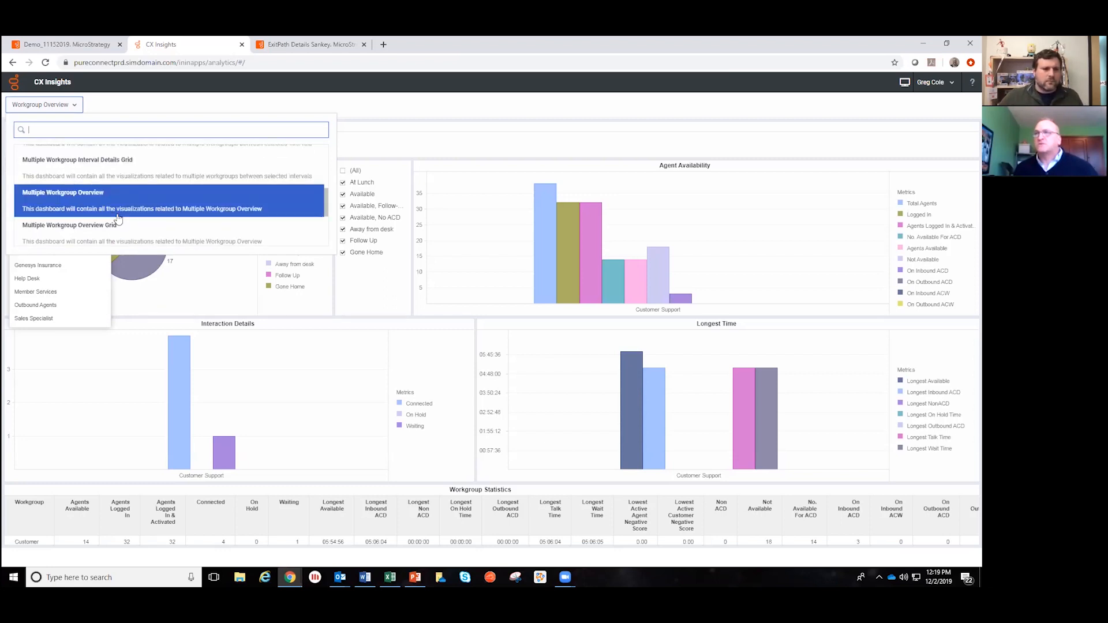
left_click(63, 192)
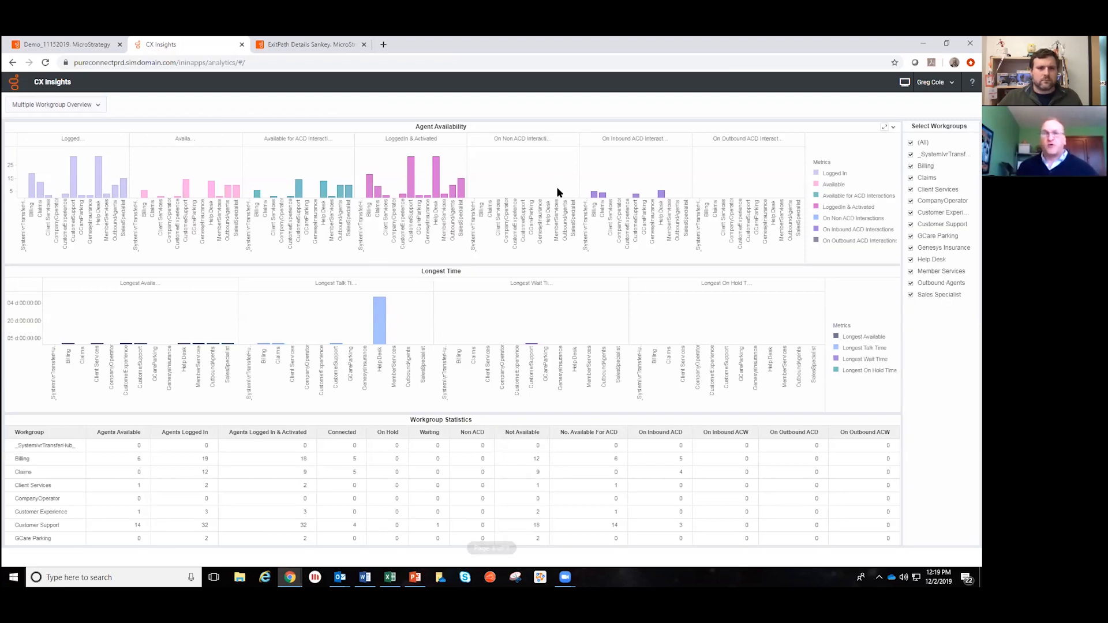
mouse_move(966, 194)
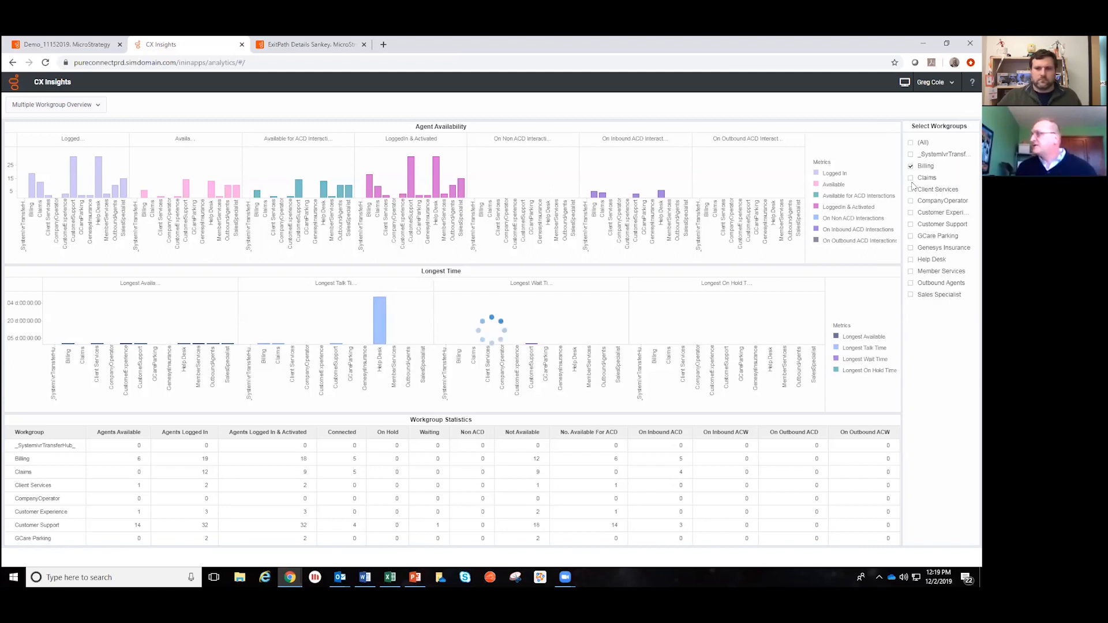
- Filter Select Workgroups to only Billing, then add Claims
left_click(926, 177)
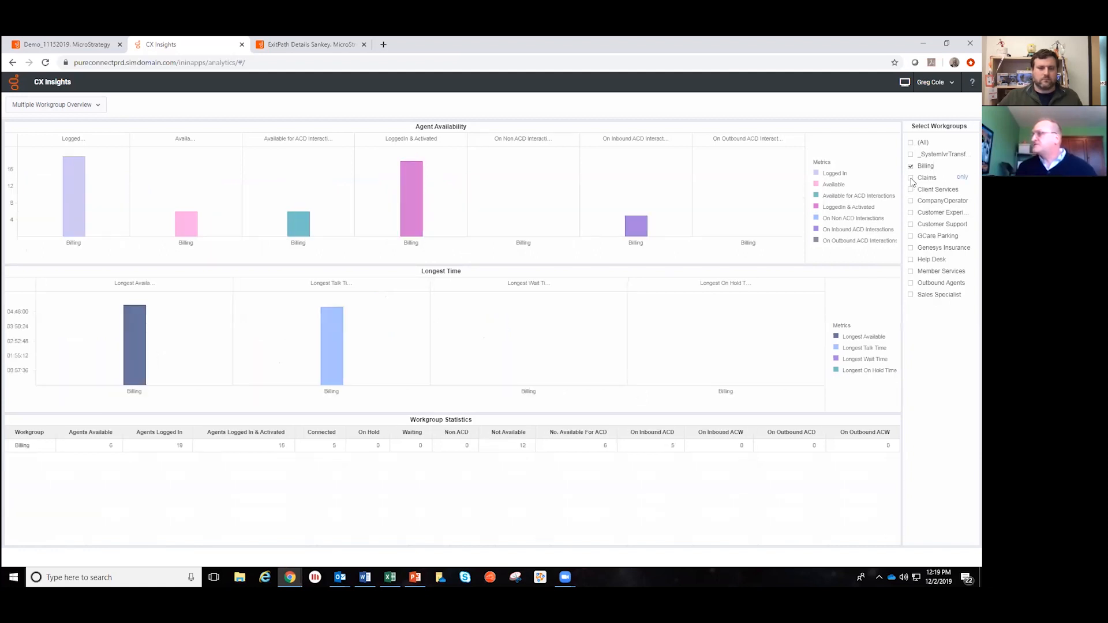
left_click(912, 177)
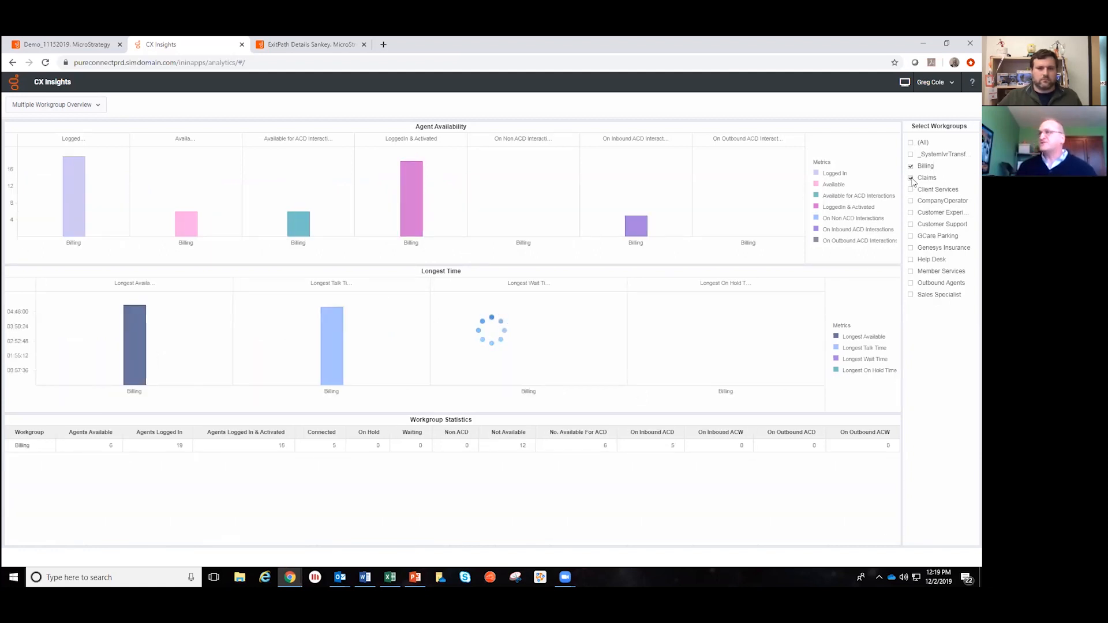
left_click(911, 177)
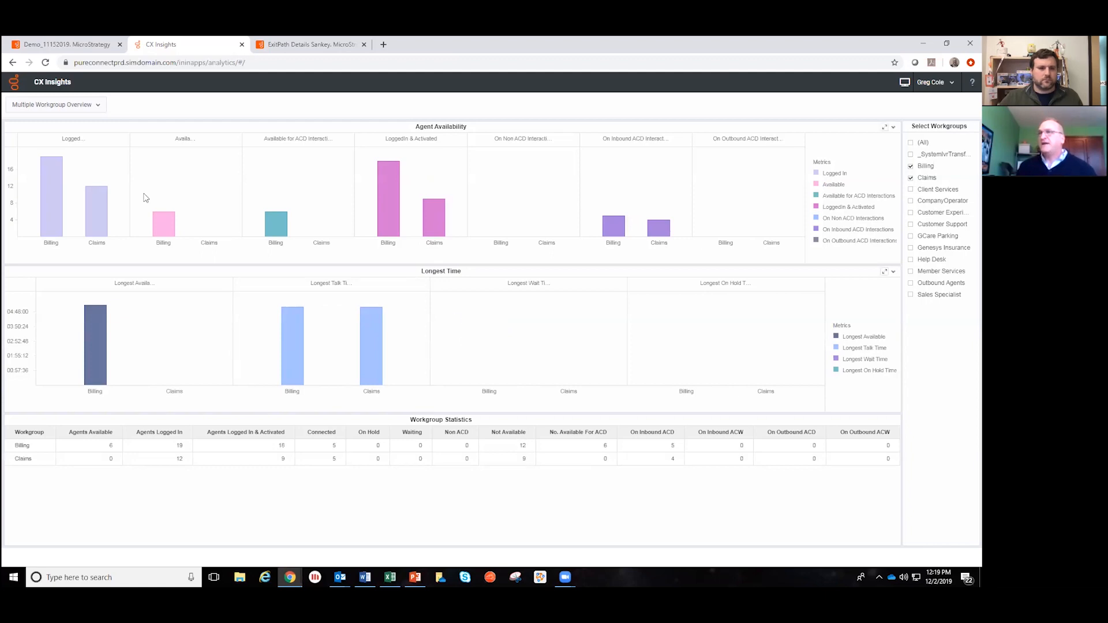
mouse_move(86, 148)
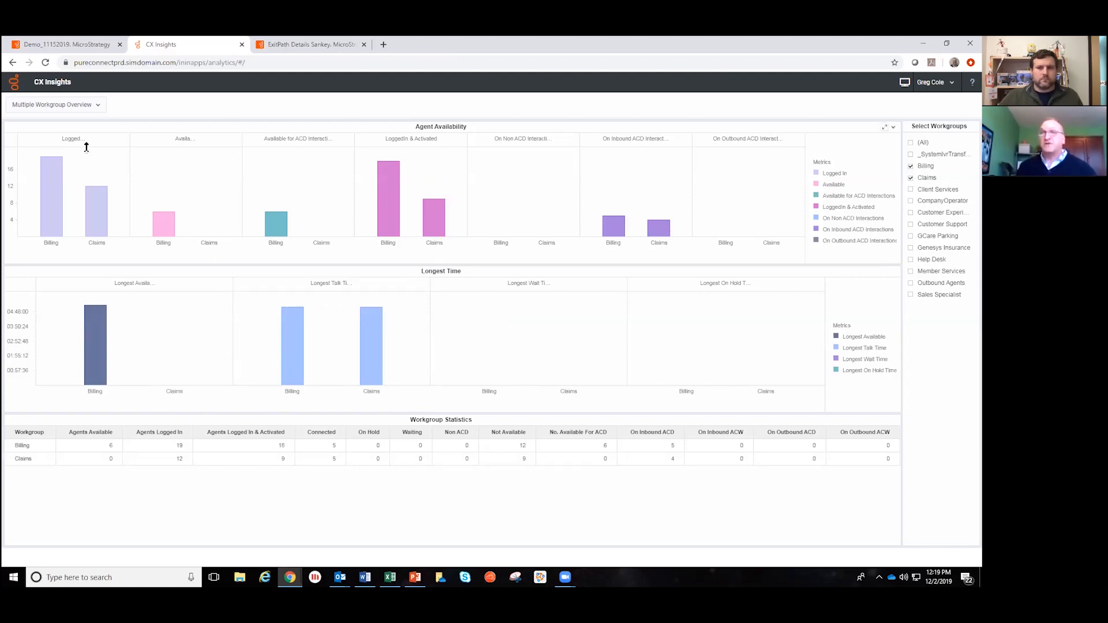
mouse_move(279, 204)
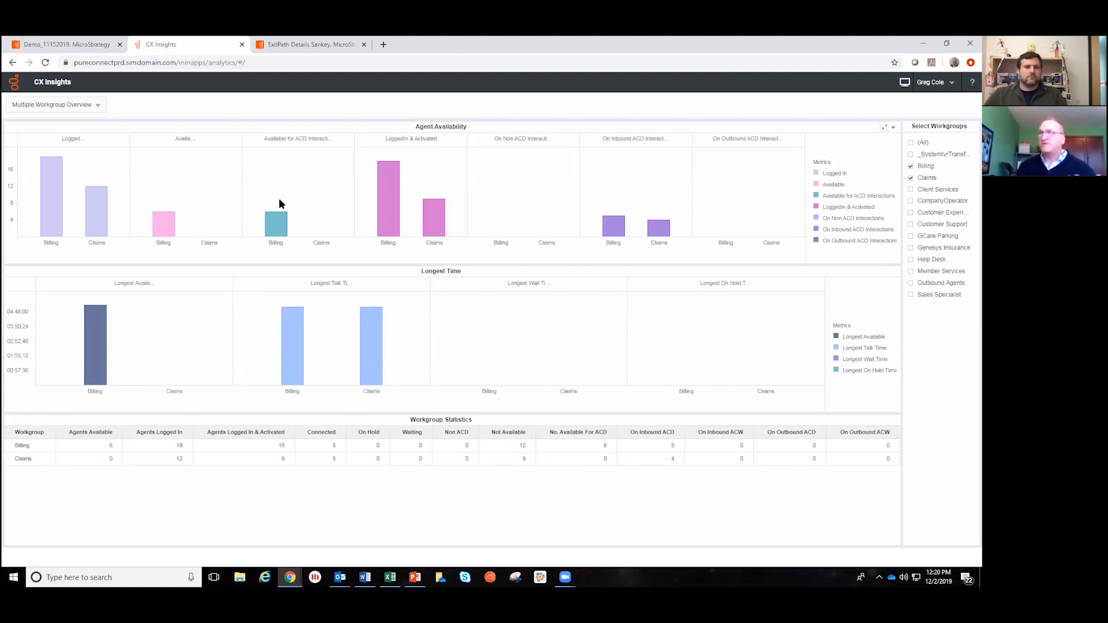
mouse_move(328, 203)
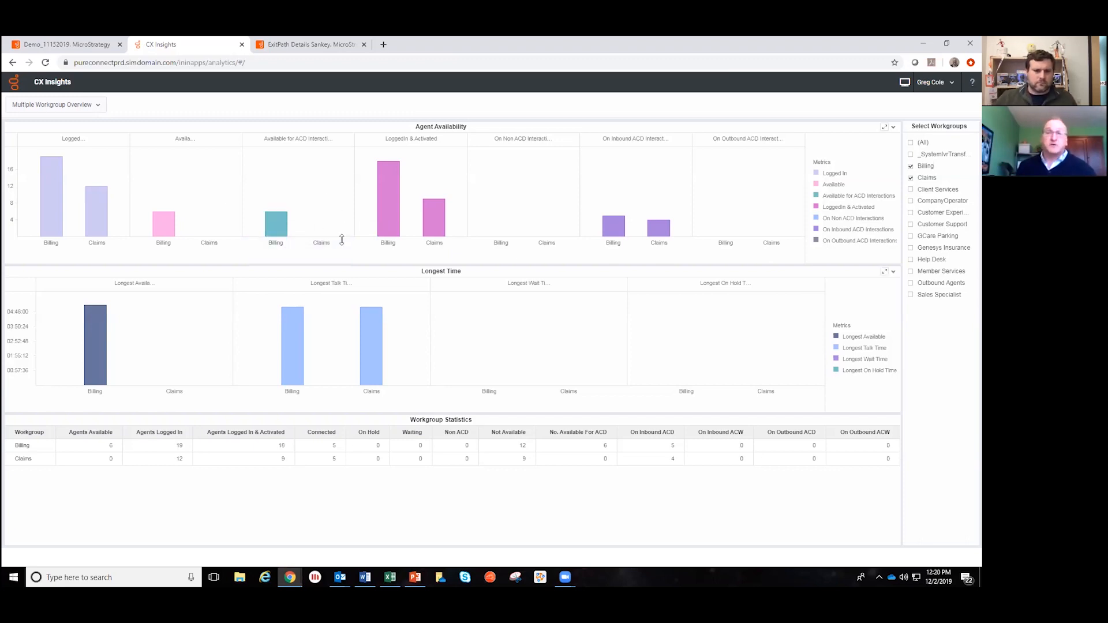
mouse_move(276, 222)
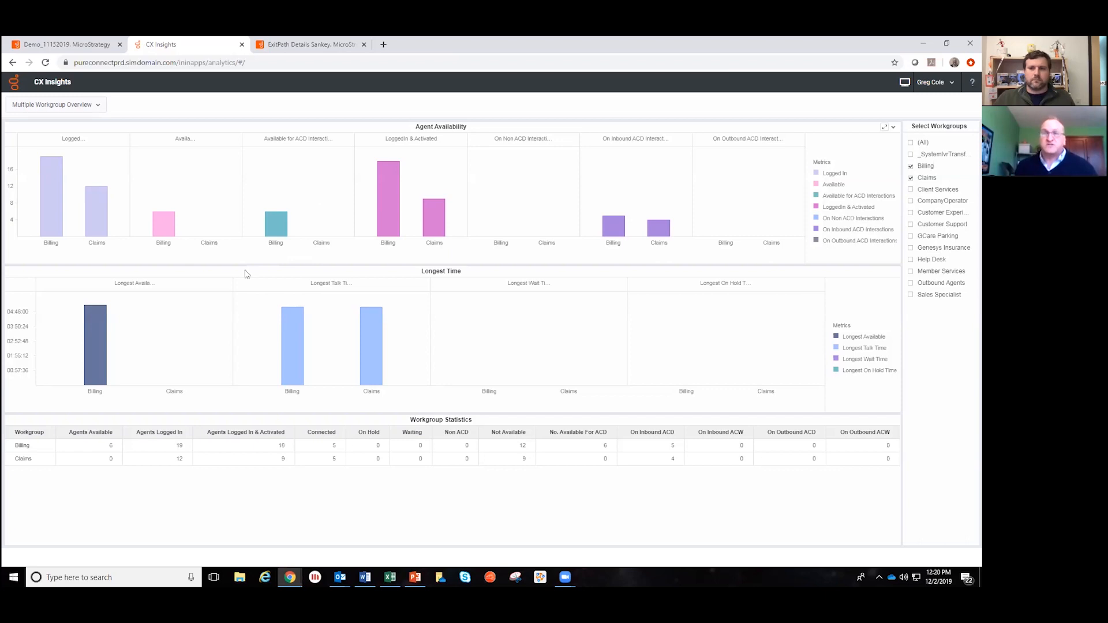
mouse_move(95, 346)
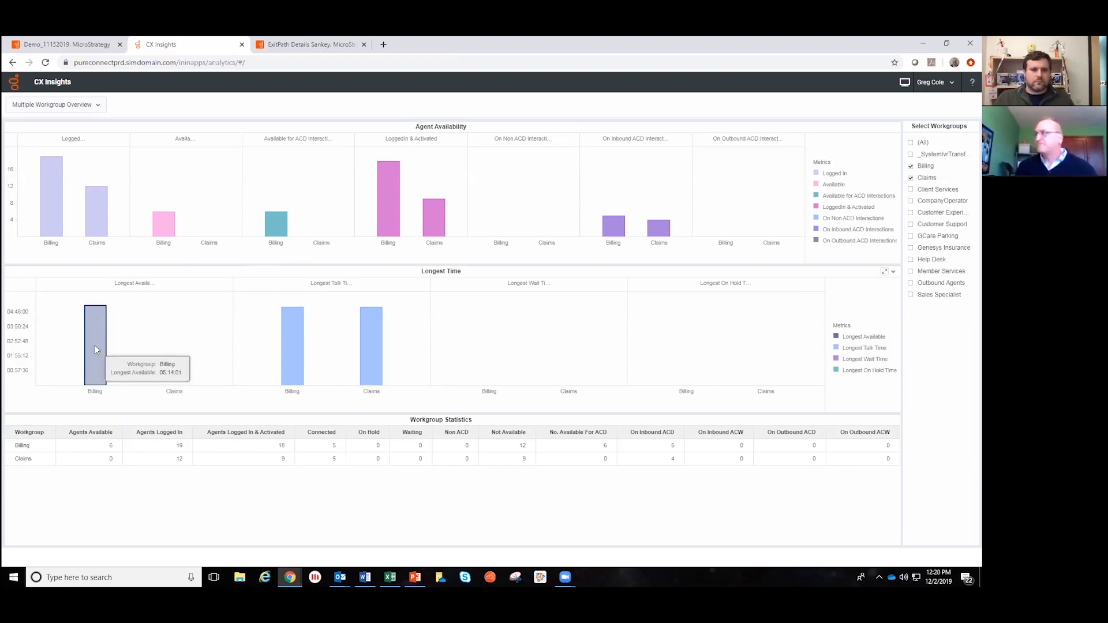
- Tick Customer Support in Select Workgroups to compare it with Billing and Claims
left_click(910, 224)
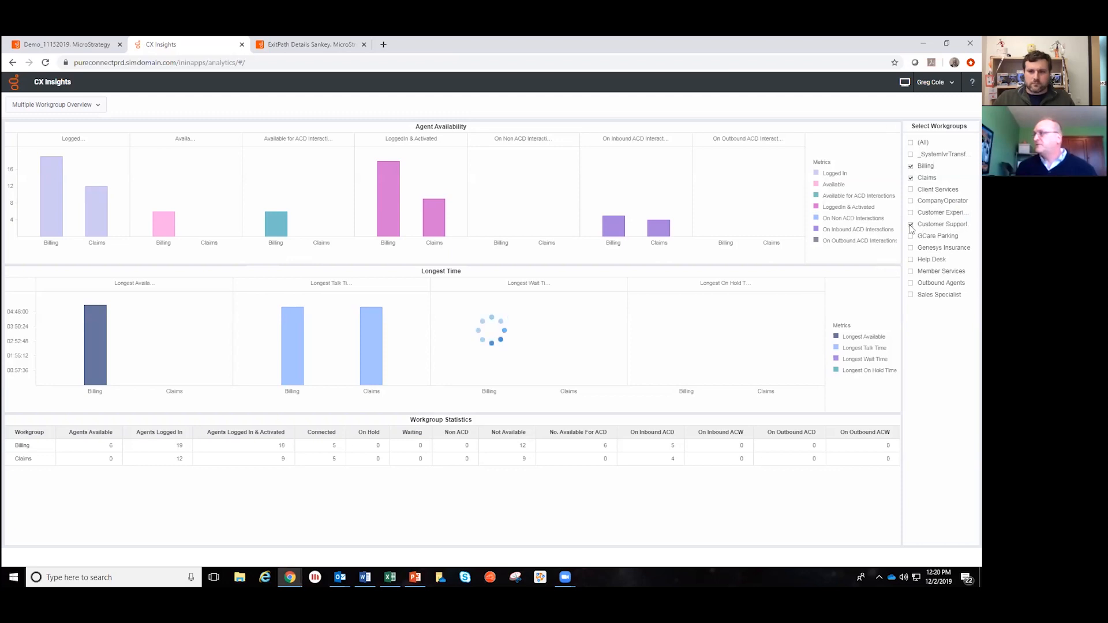
left_click(911, 224)
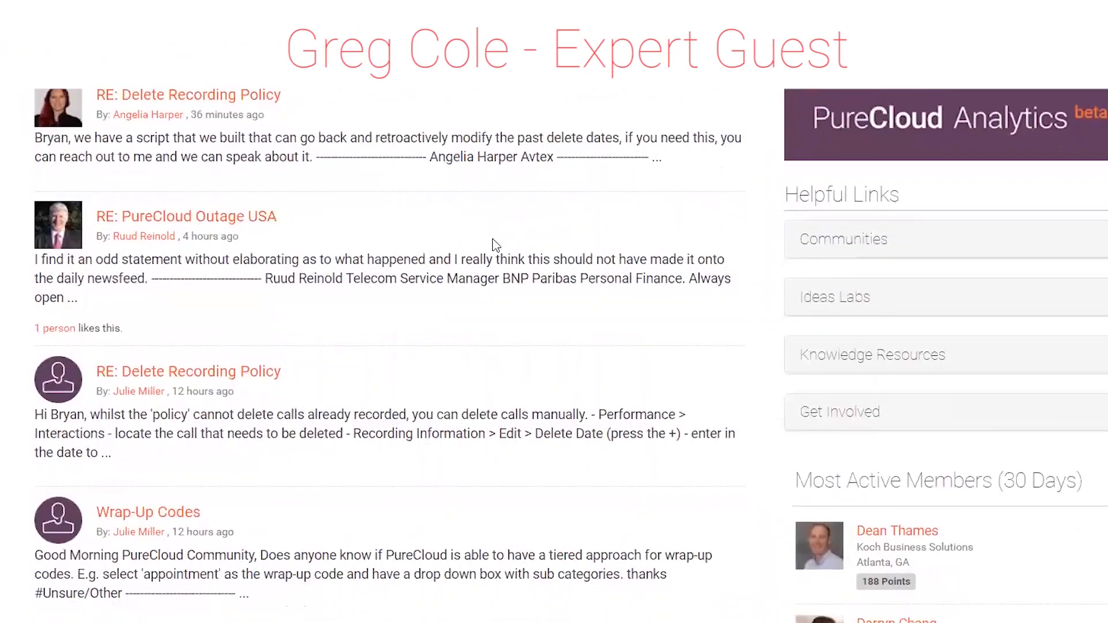
- Scroll the community discussion feed and go to the sign-in page
scroll("down", 3)
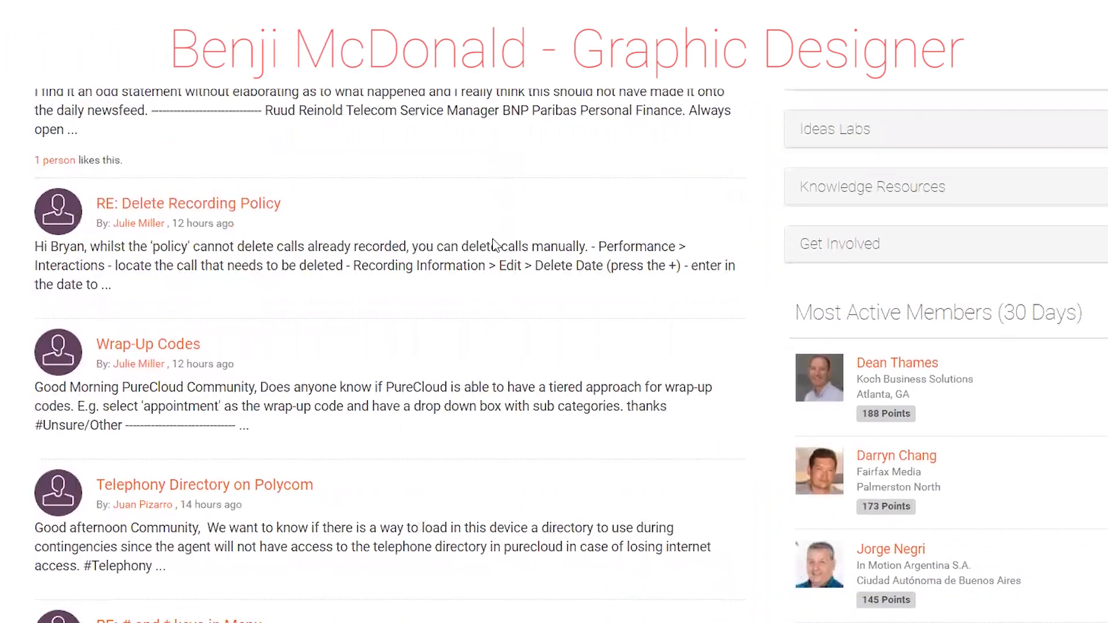
scroll("down", 3)
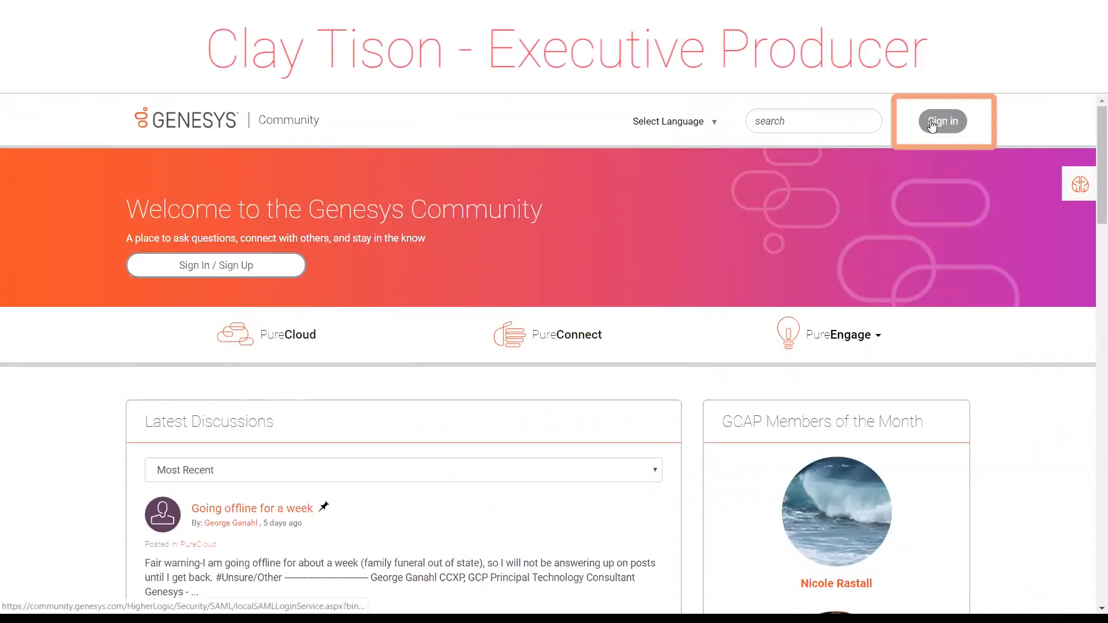
left_click(942, 121)
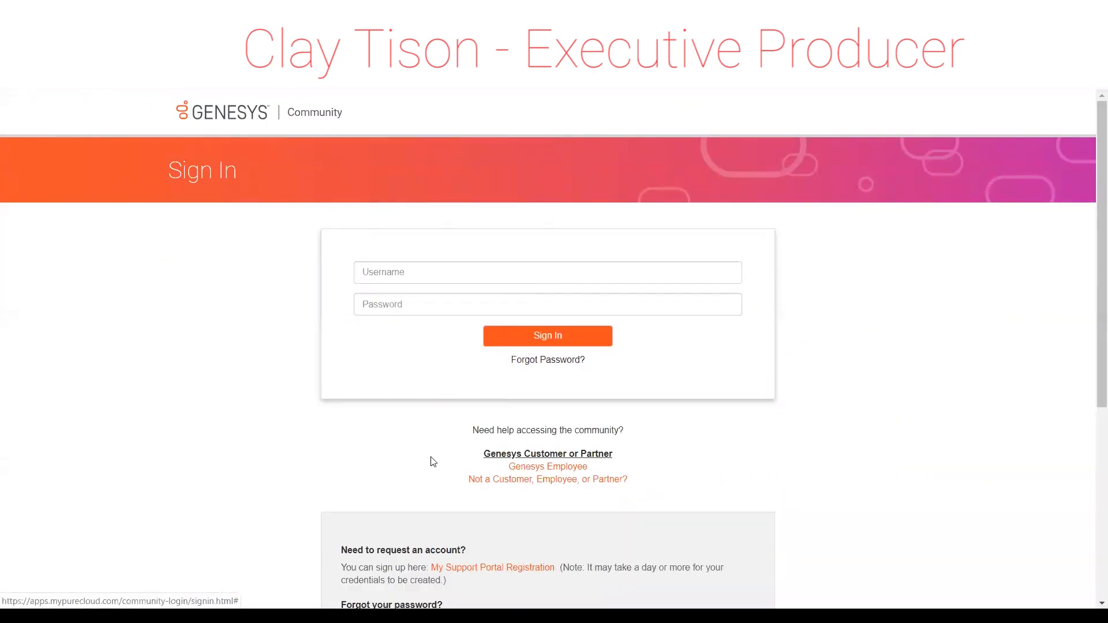
scroll("down", 3)
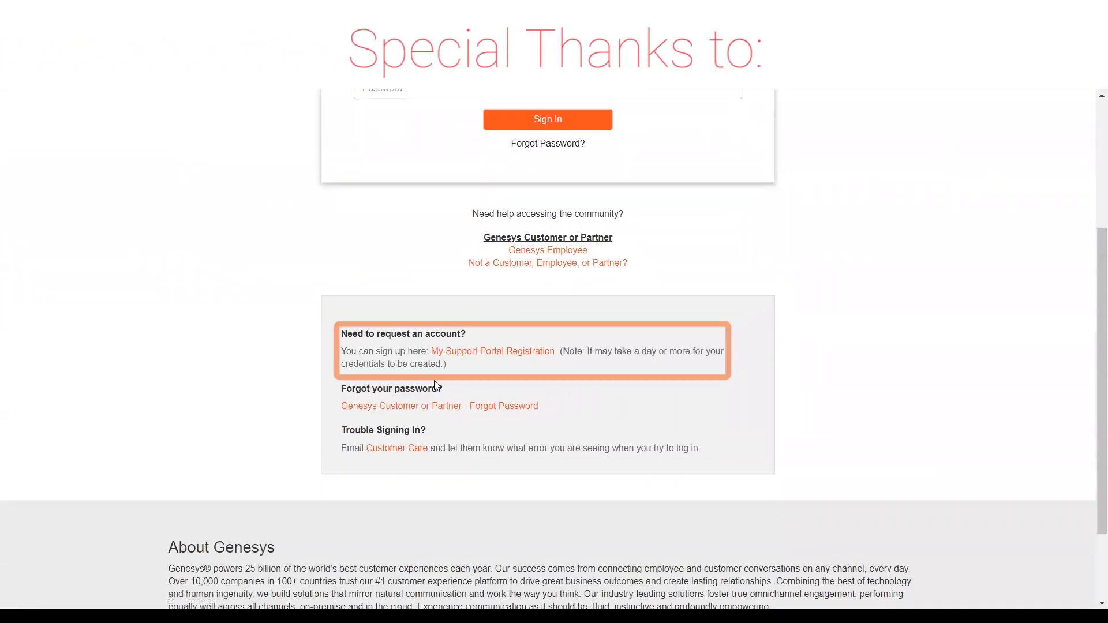
left_click(493, 350)
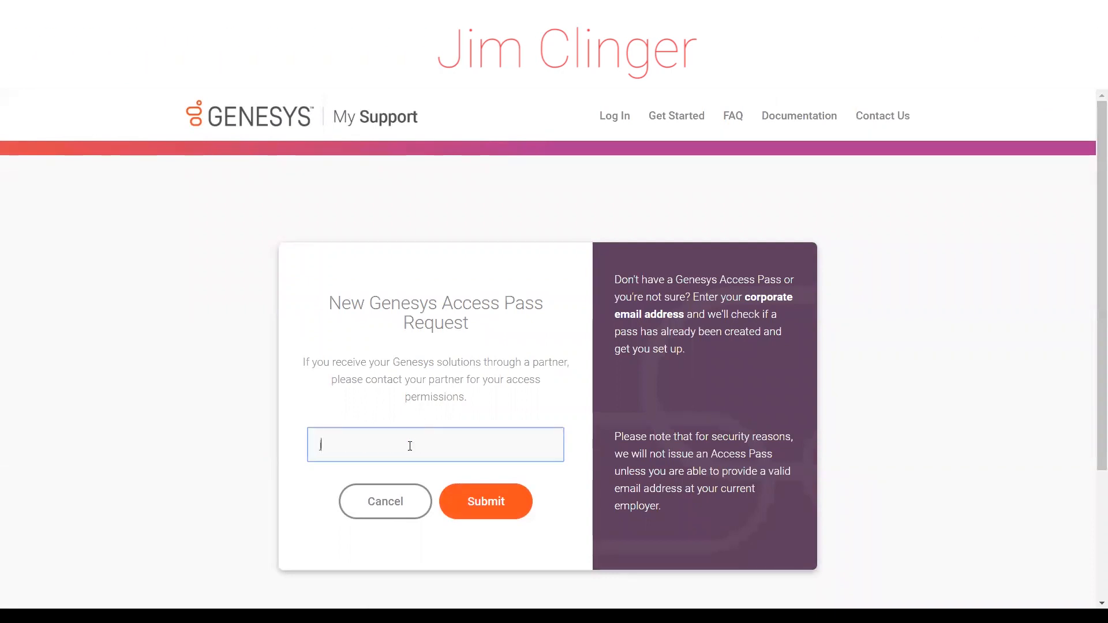
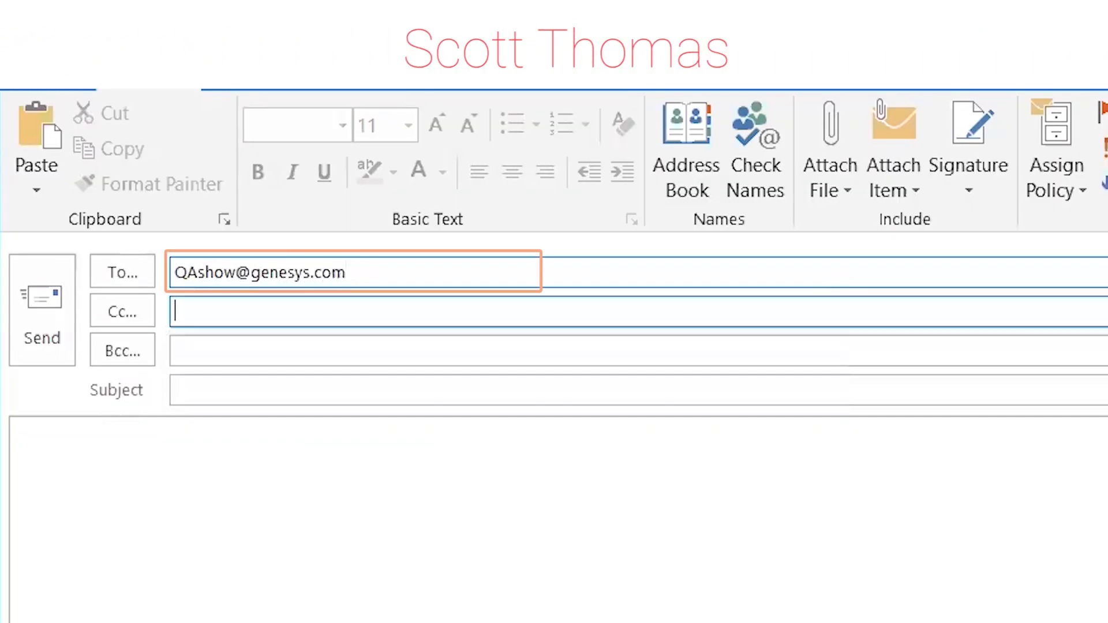
- Type subject 'Questio' in the Q&A show email, then expand the community's Knowledge Resources links
type("Questio")
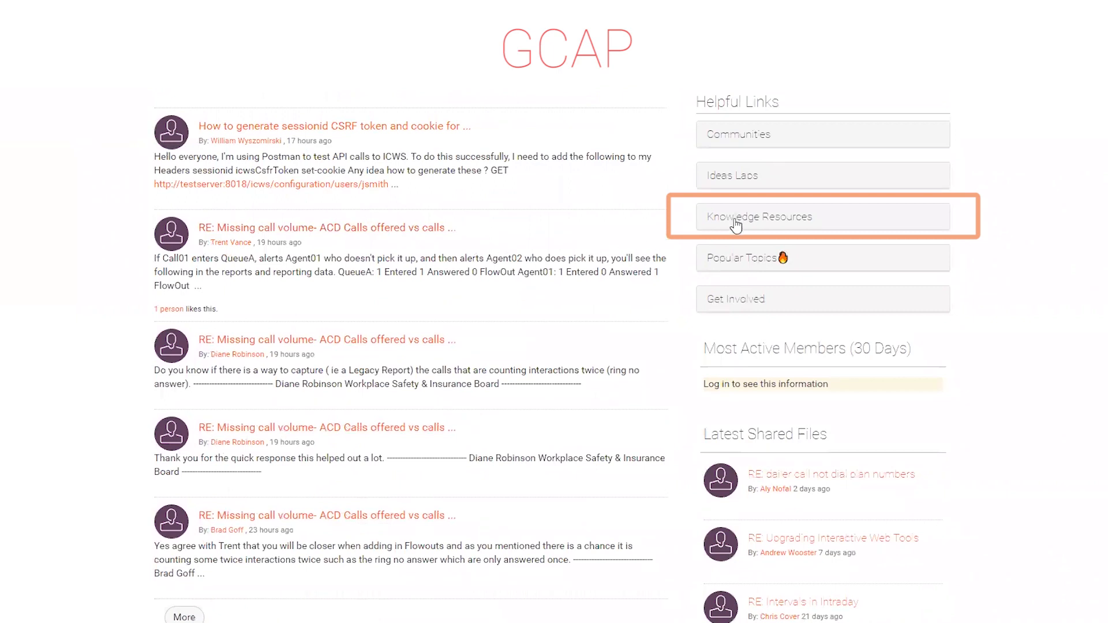
left_click(759, 217)
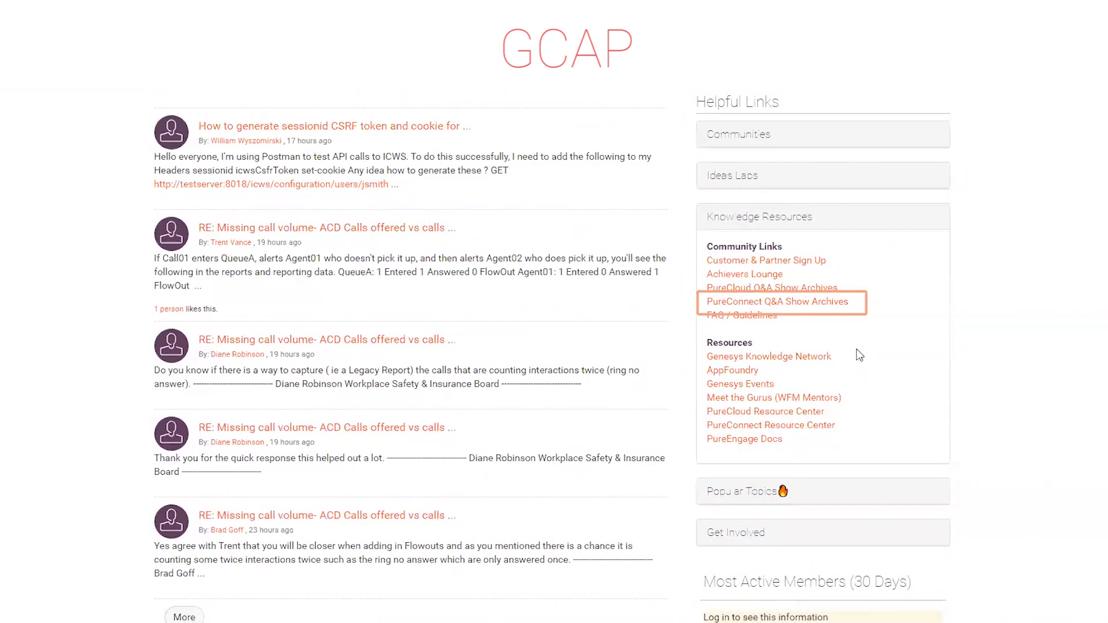